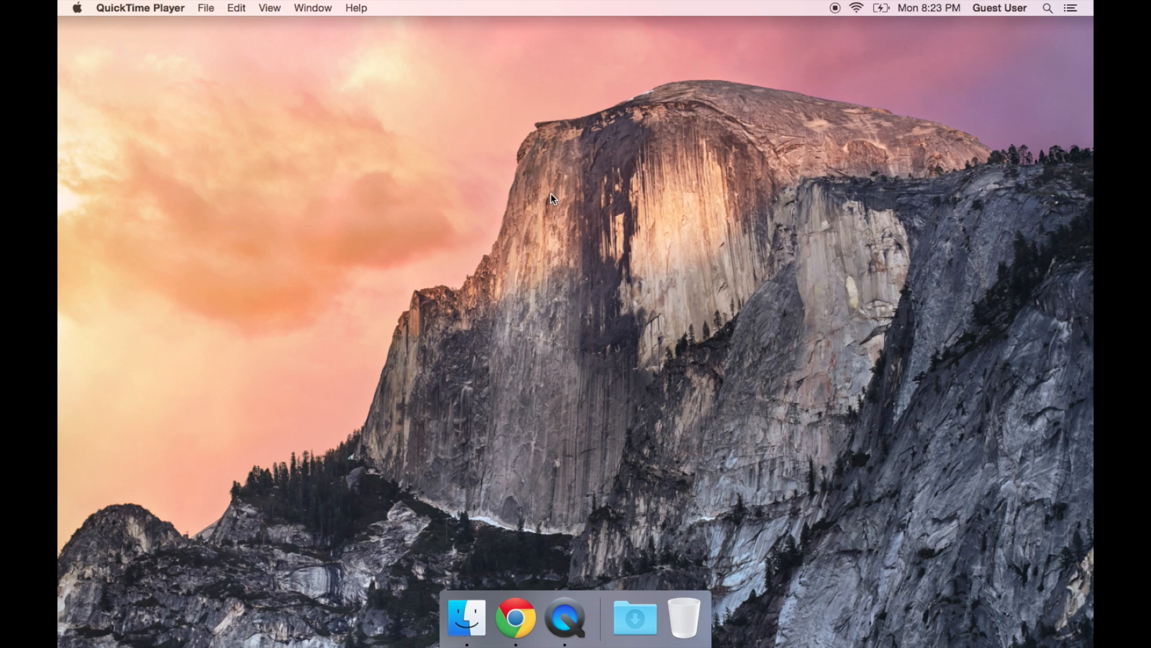
mouse_move(971, 151)
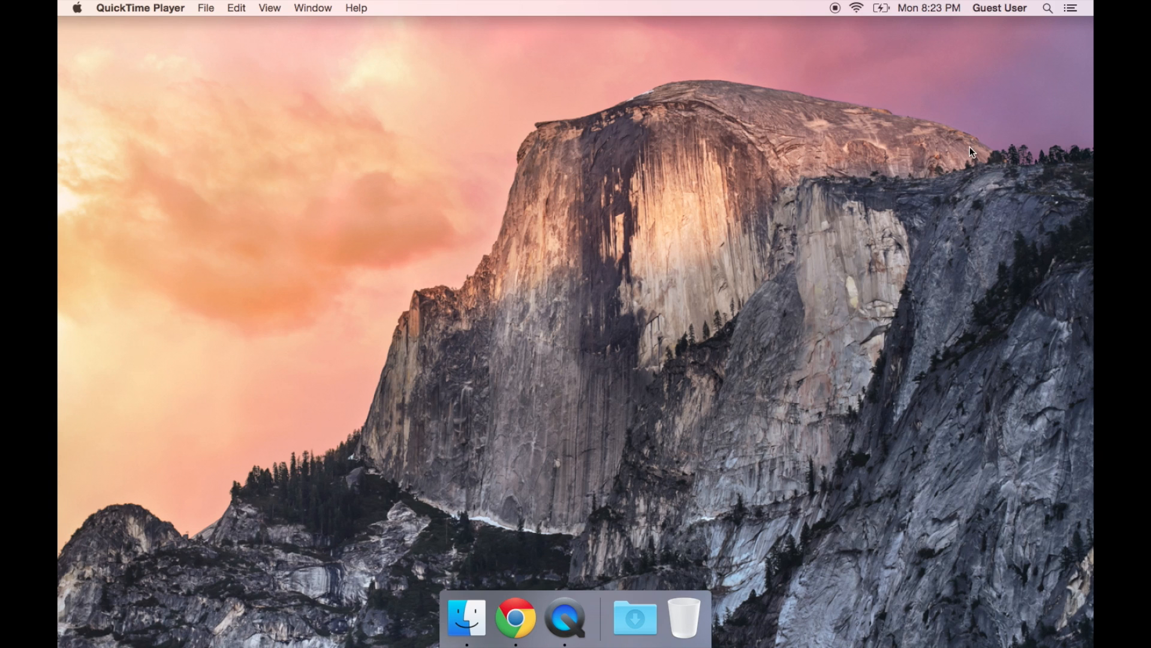
mouse_move(996, 14)
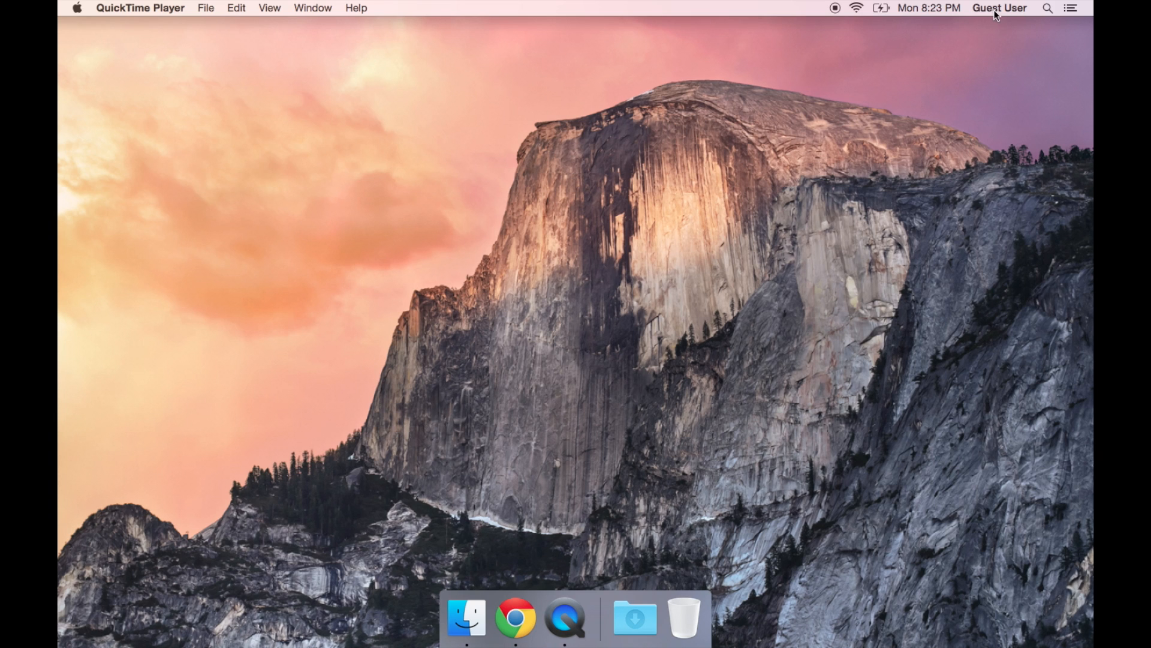
mouse_move(868, 169)
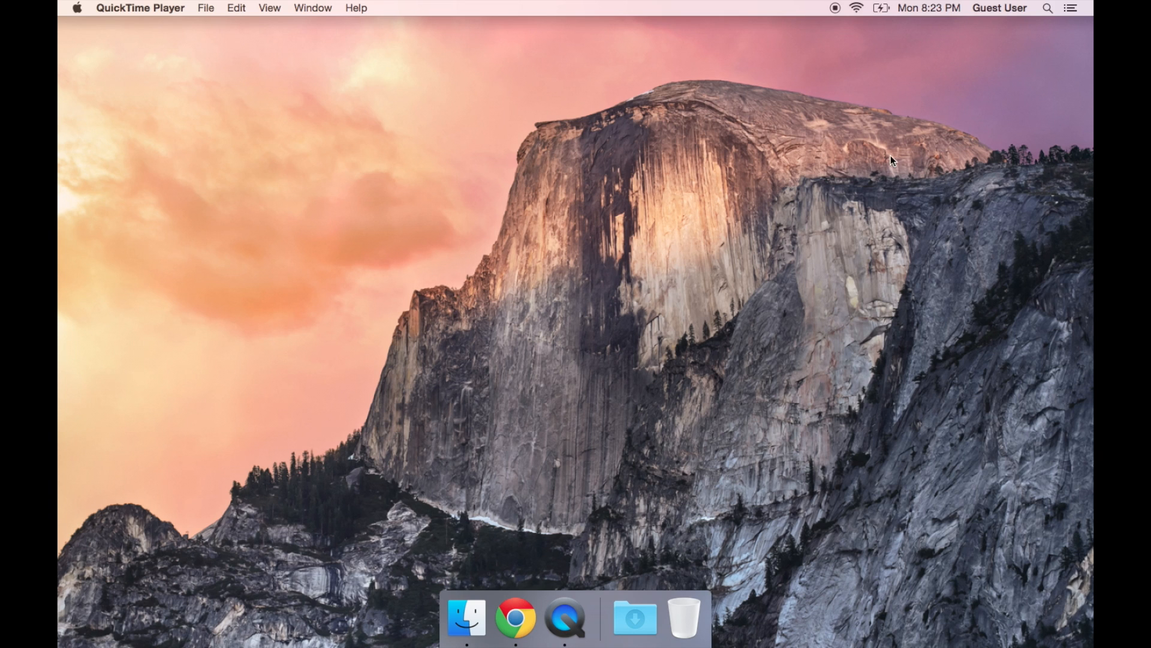
mouse_move(609, 295)
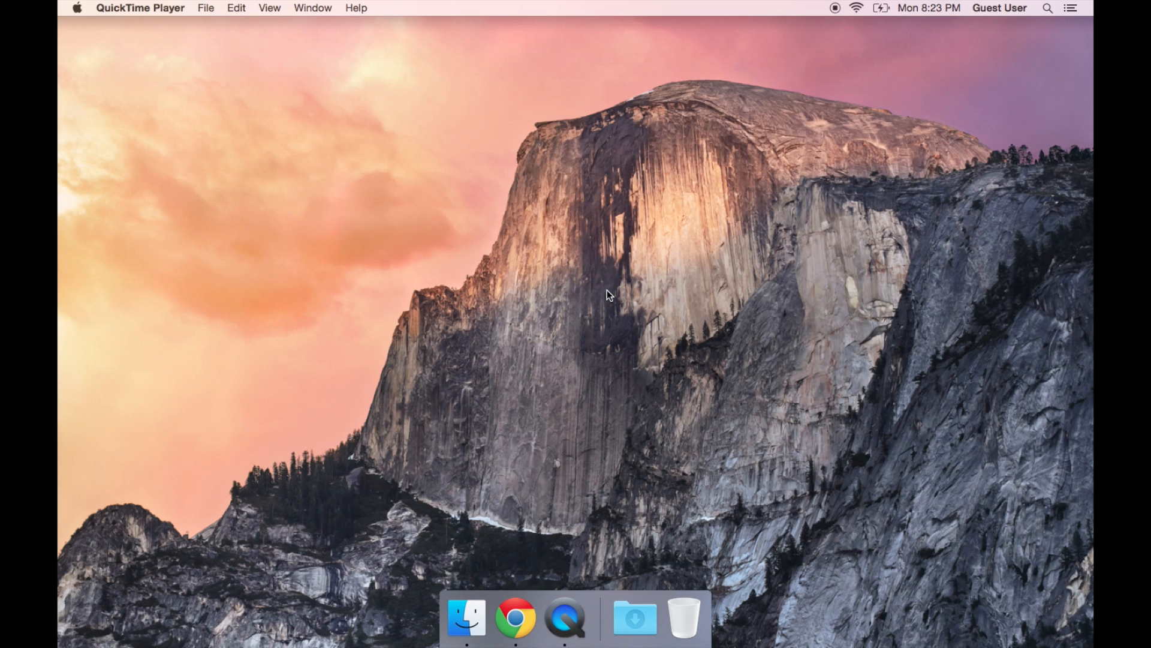
mouse_move(536, 546)
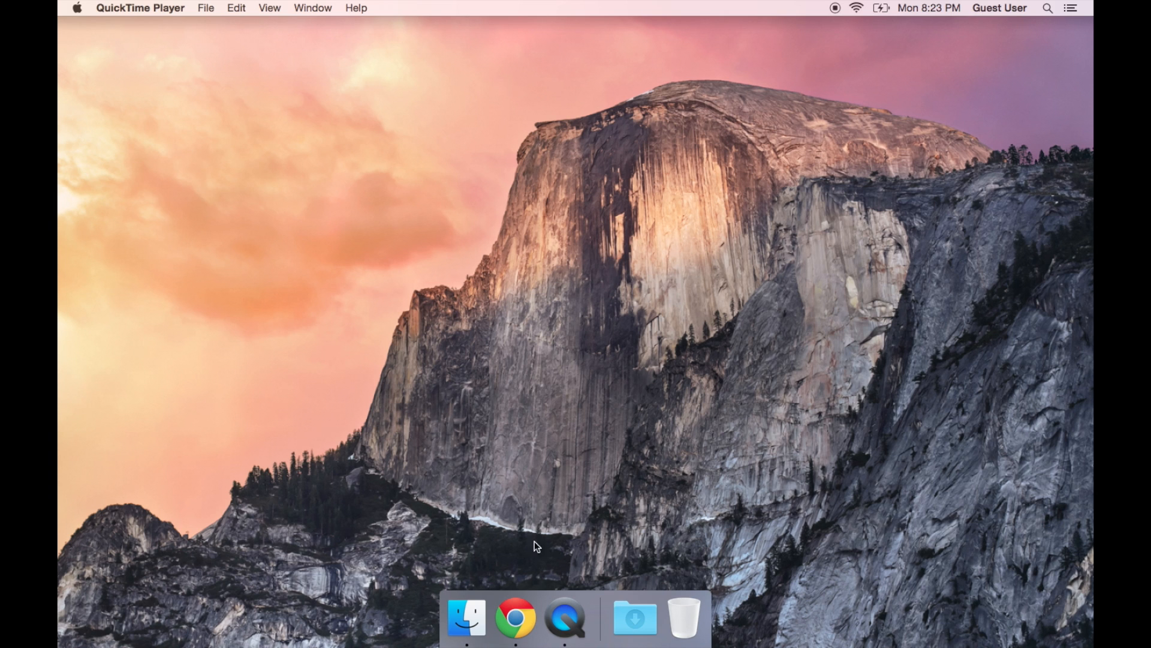
Step: Launch Chrome, go to golang.org and navigate to the Go downloads page
left_click(516, 617)
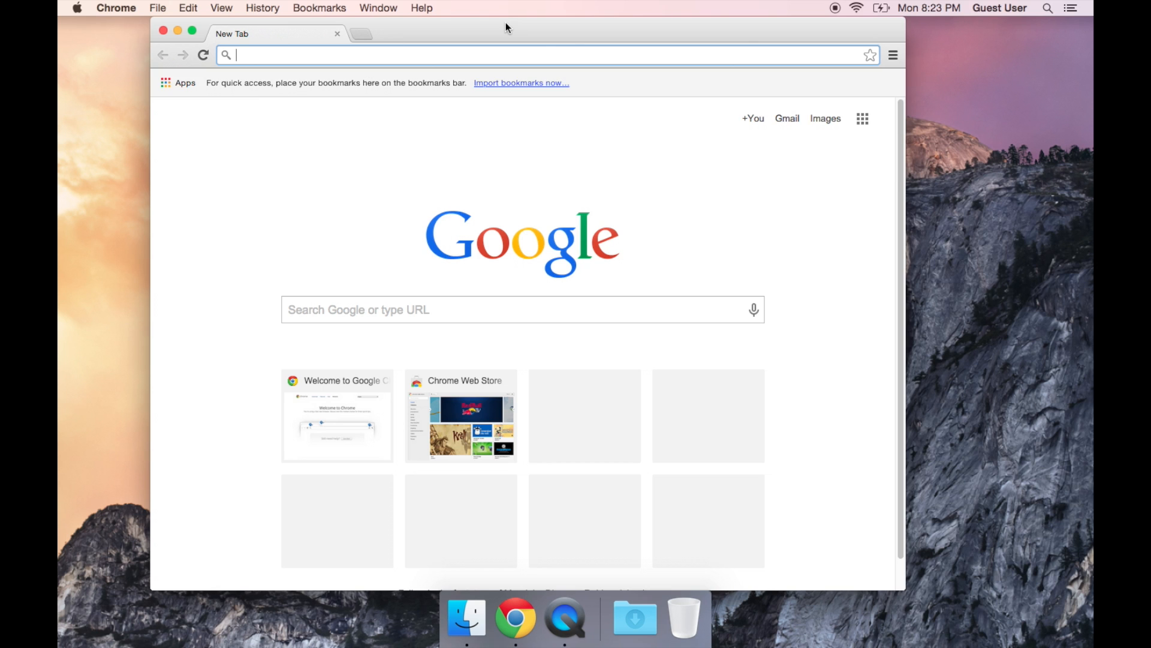
type("golang.org")
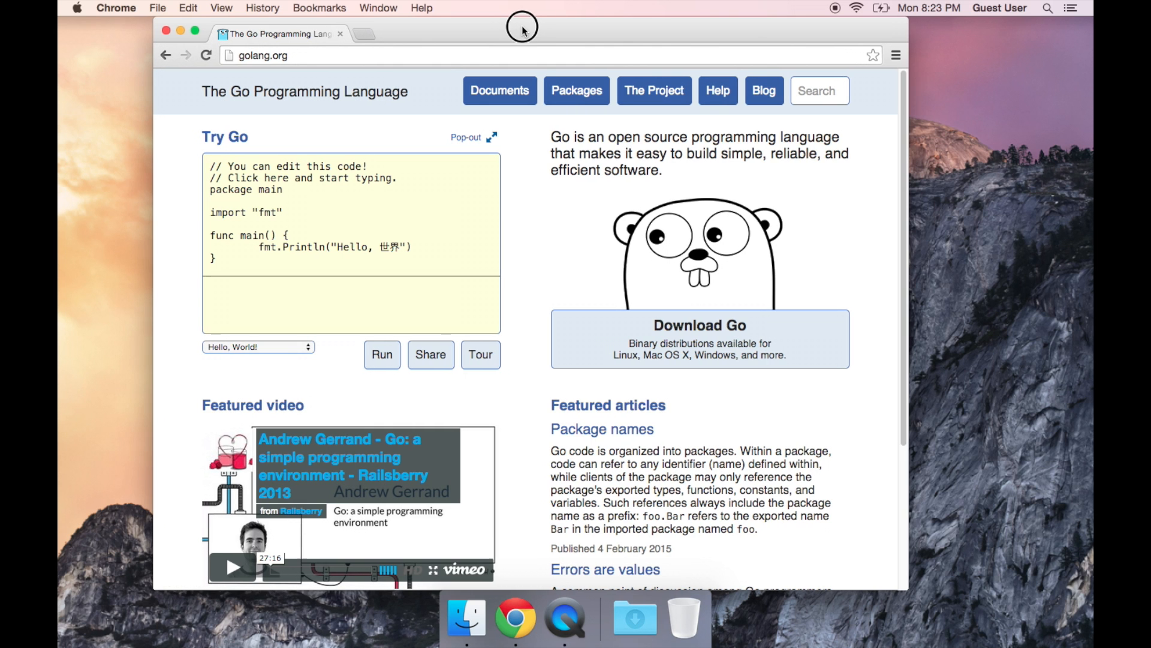
mouse_move(503, 34)
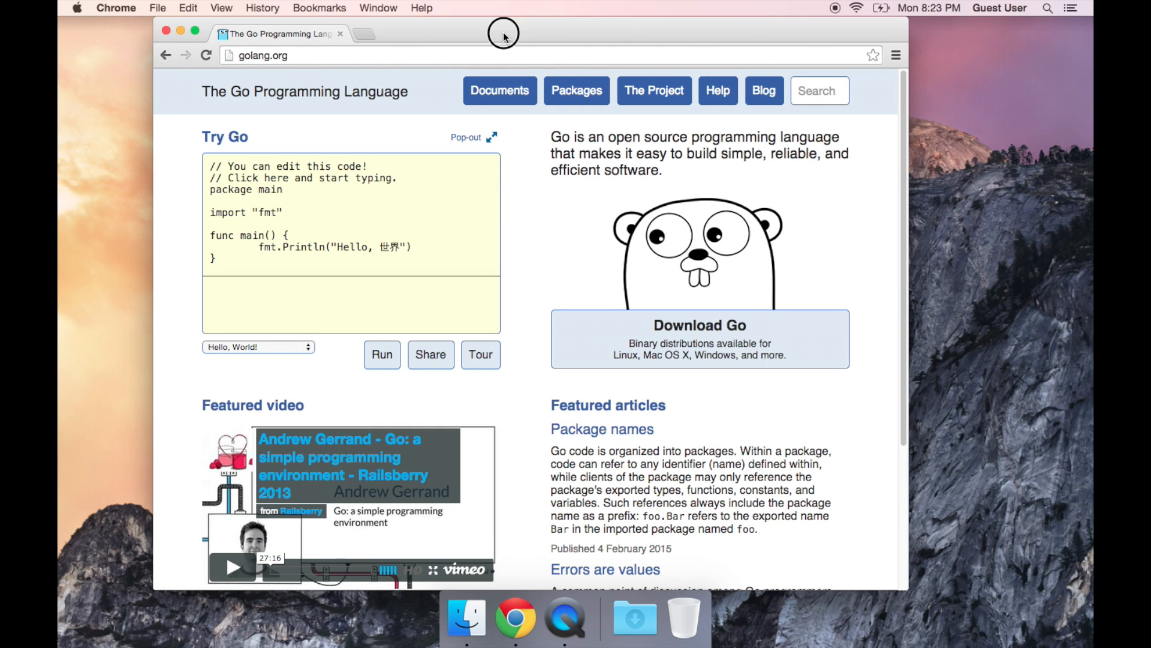
left_click(698, 339)
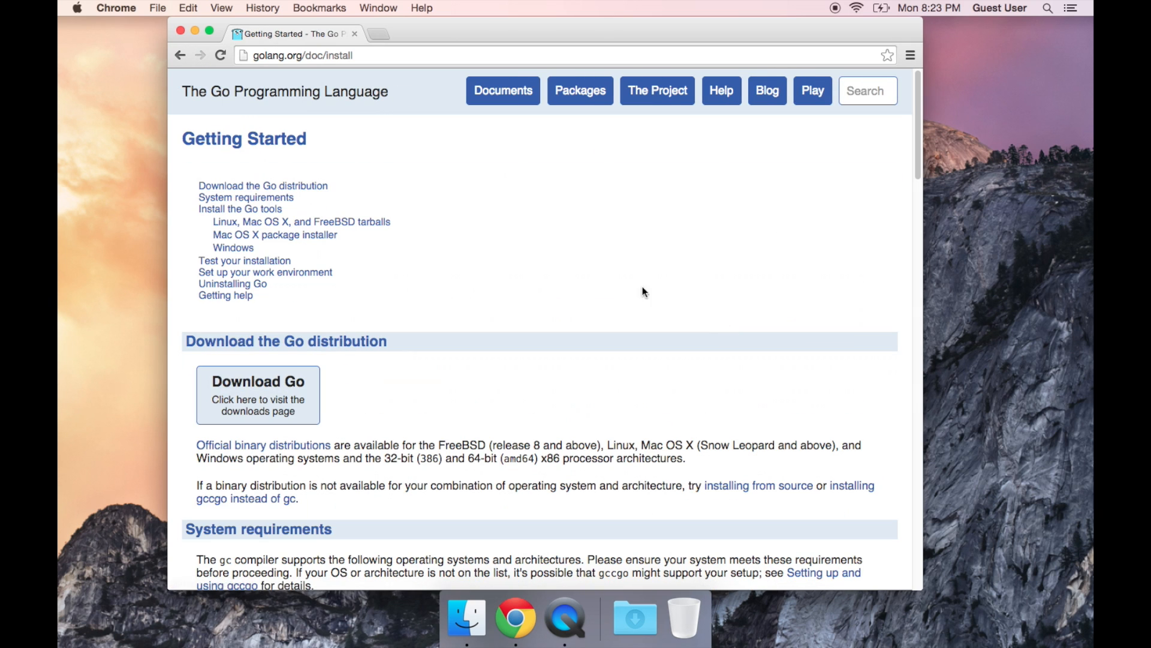
mouse_move(258, 389)
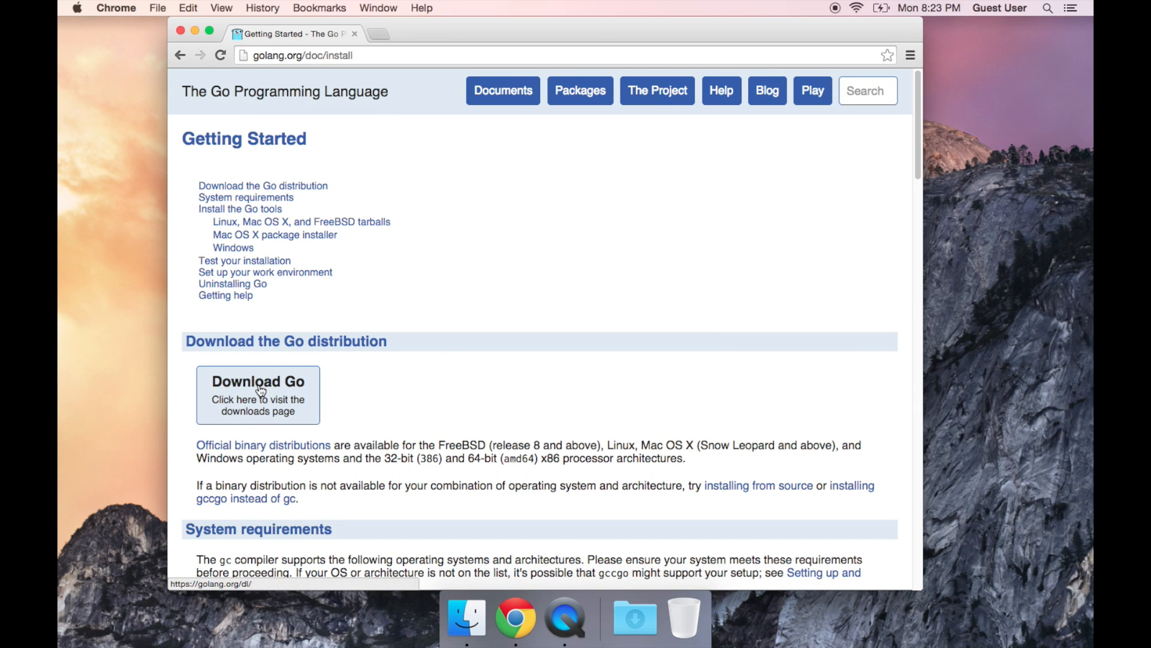
left_click(258, 382)
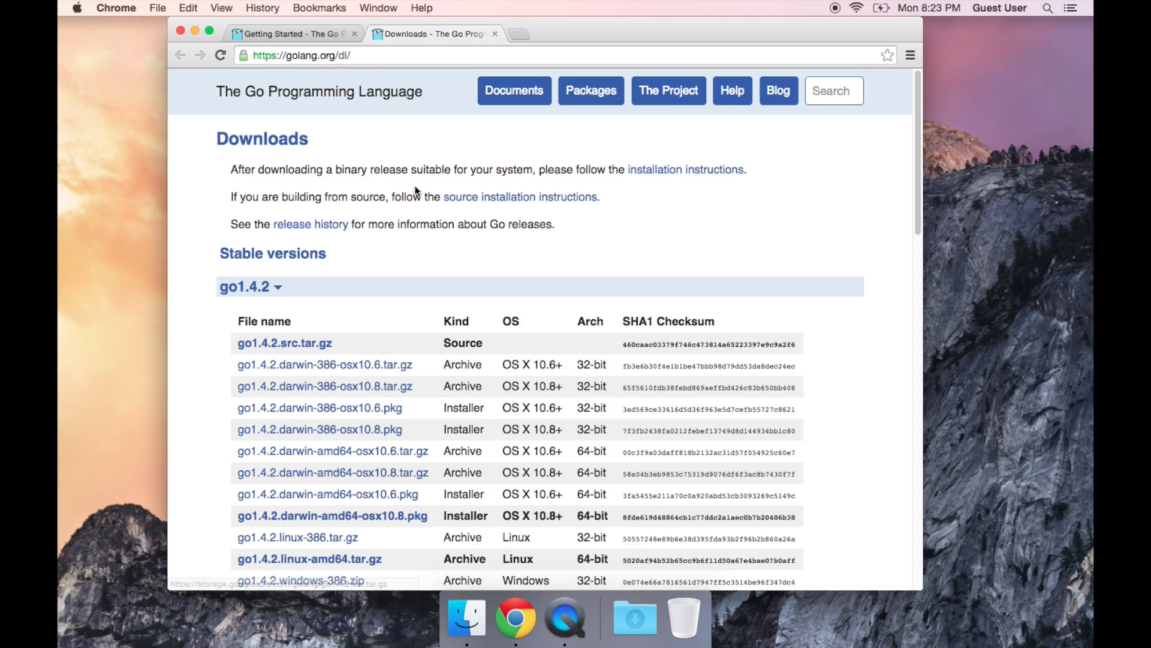
scroll("down", 3)
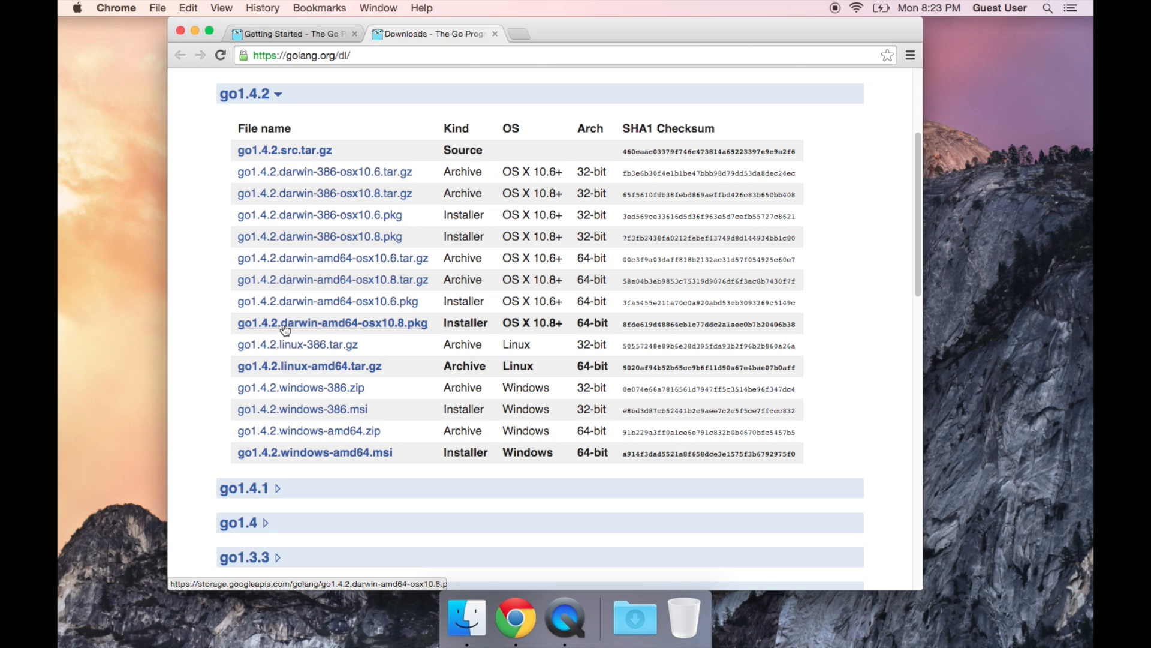
mouse_move(305, 326)
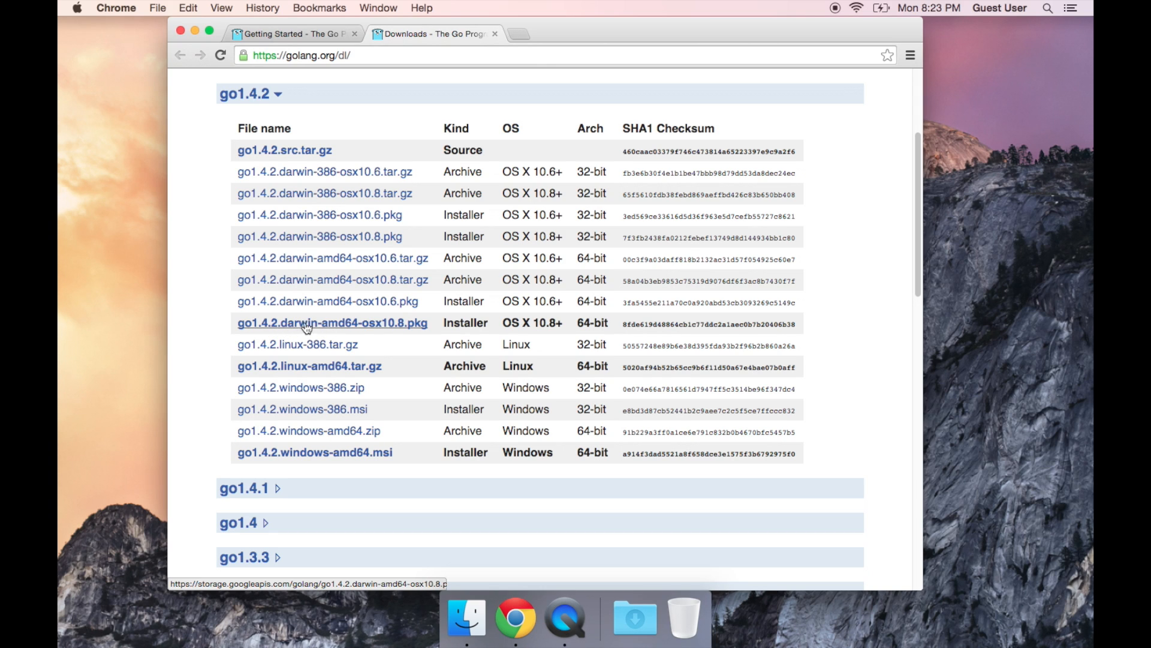
mouse_move(405, 326)
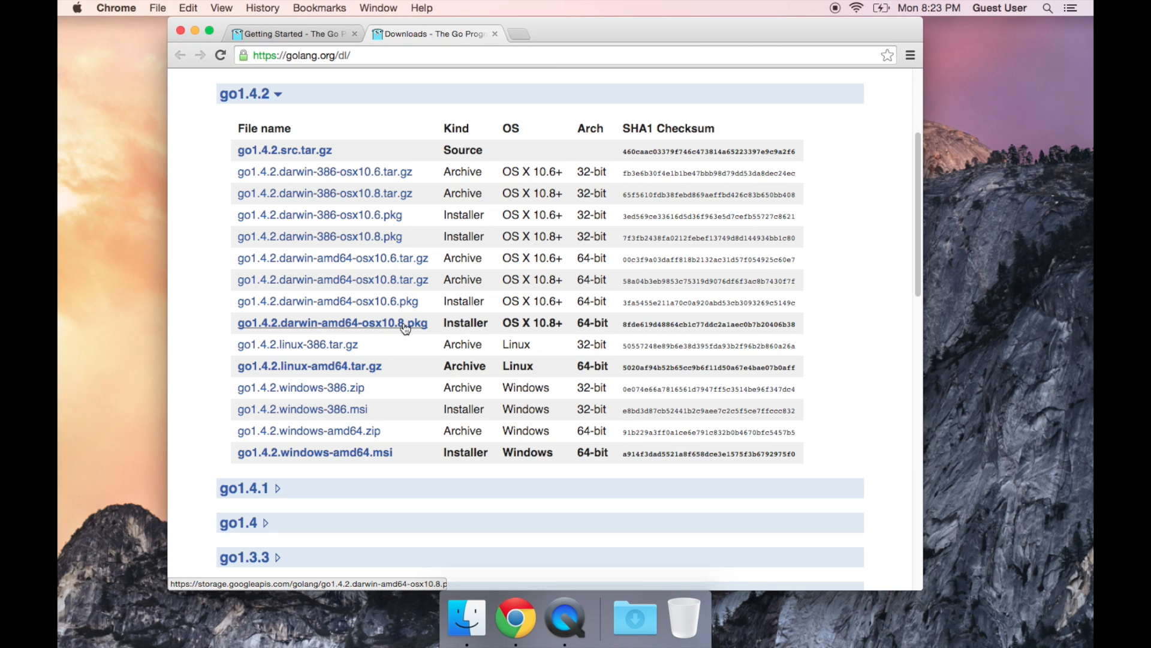
mouse_move(375, 326)
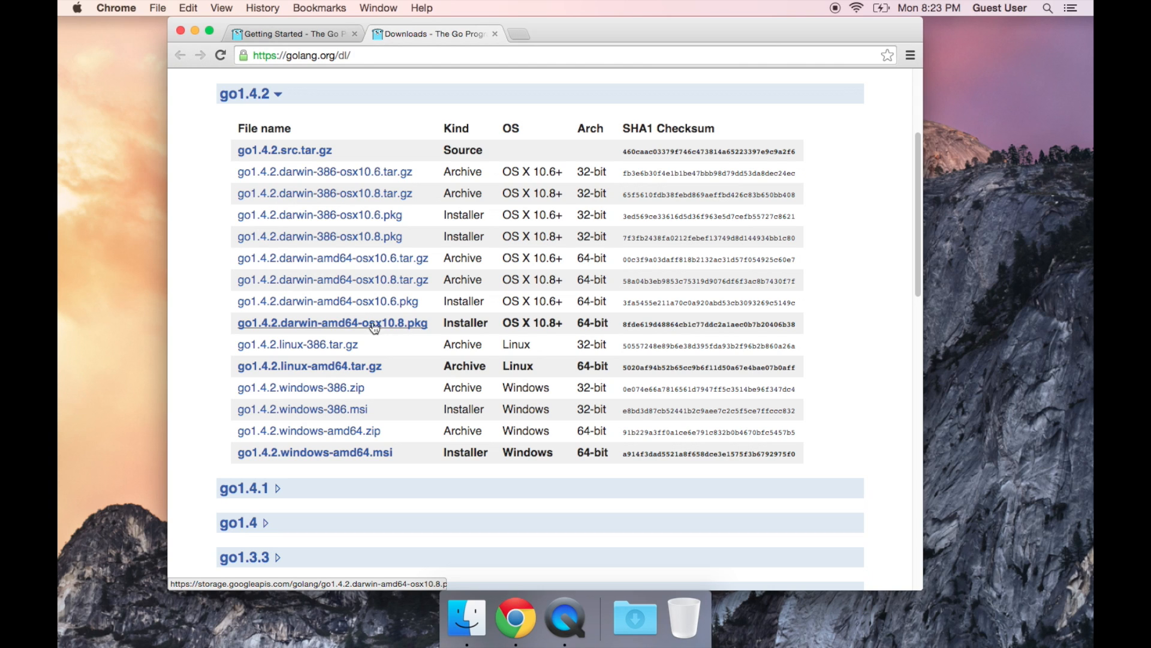
mouse_move(305, 324)
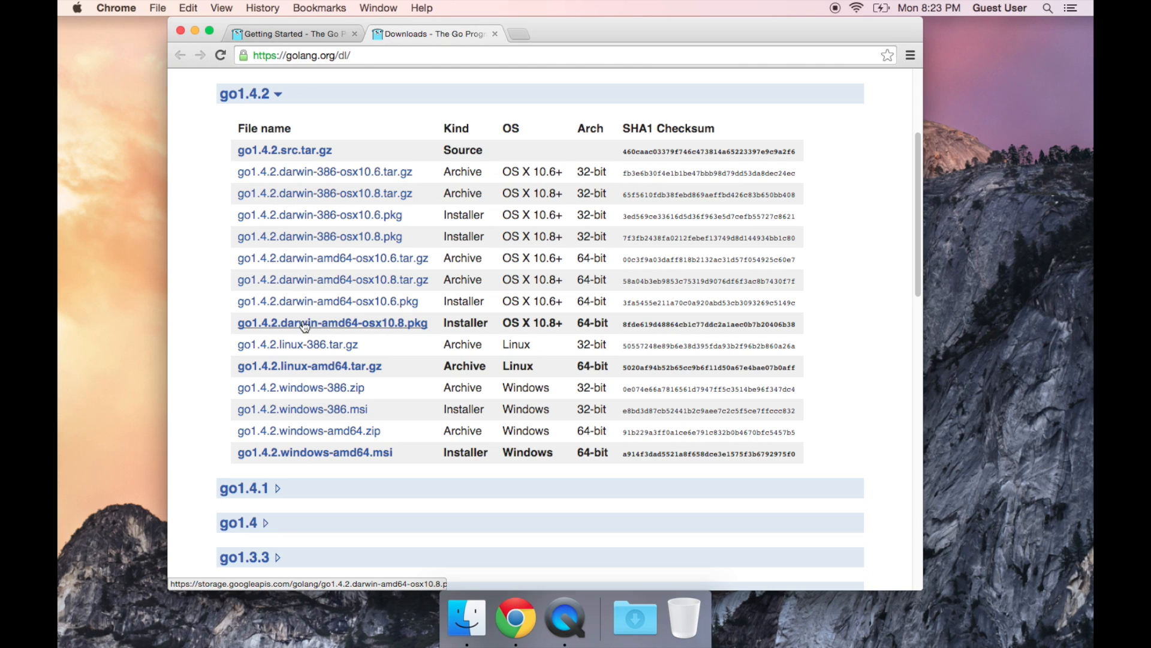
mouse_move(284, 150)
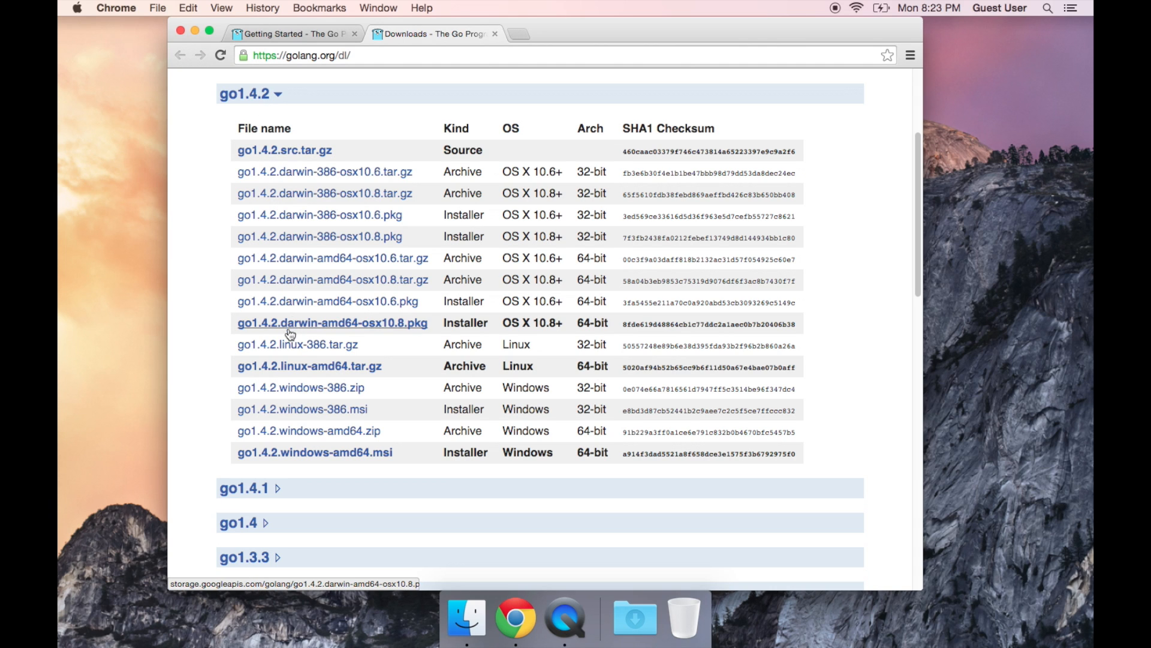
mouse_move(243, 164)
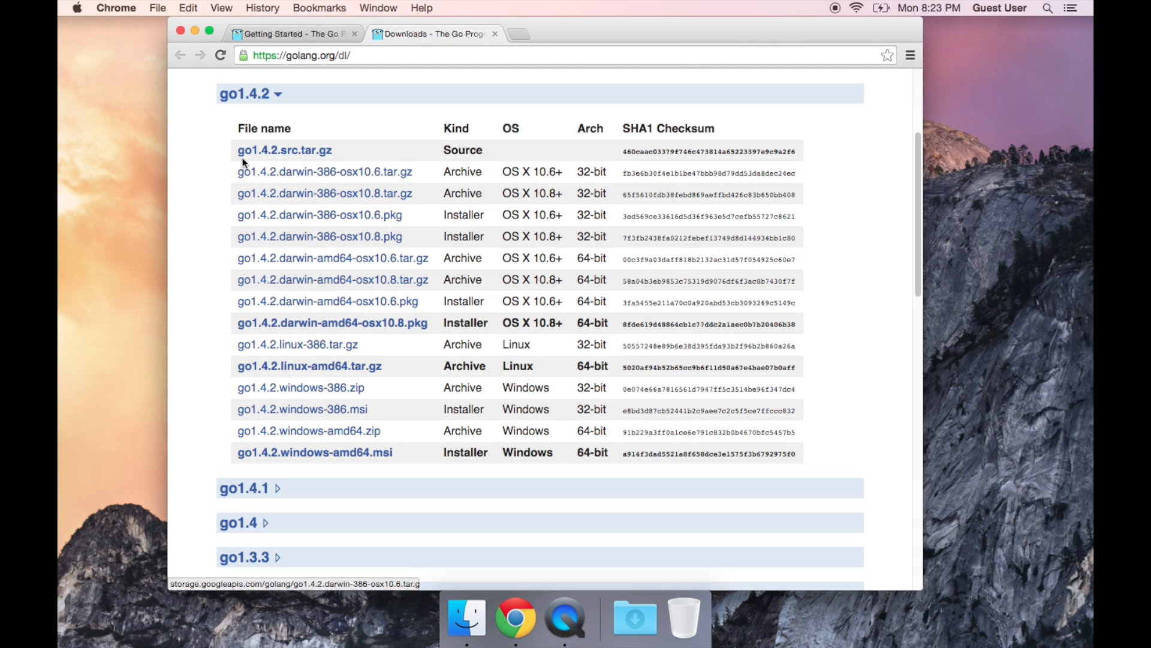
mouse_move(209, 316)
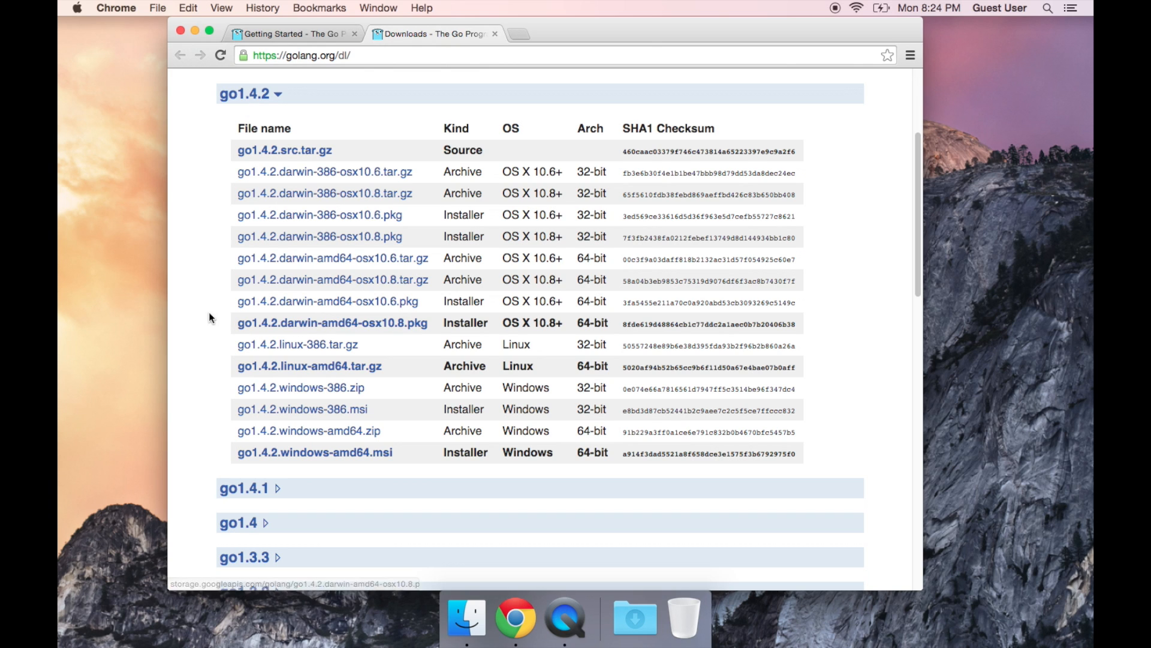
mouse_move(332, 323)
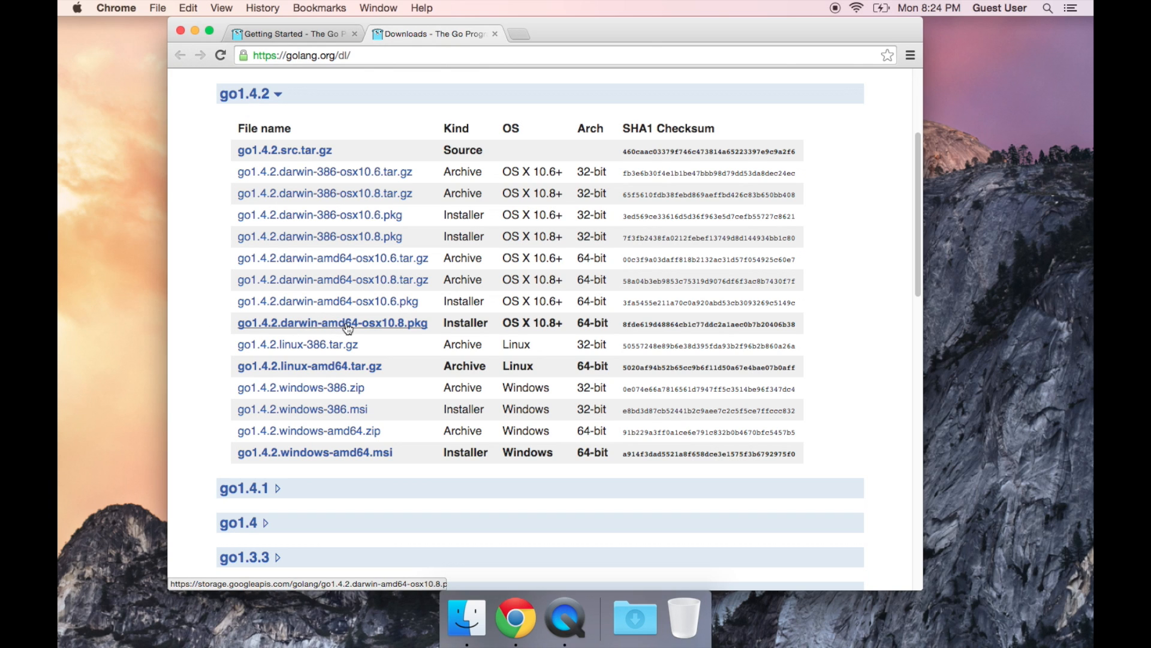
Step: Download the go1.4.2 64-bit OS X 10.8+ installer package and keep it despite the warning
left_click(331, 323)
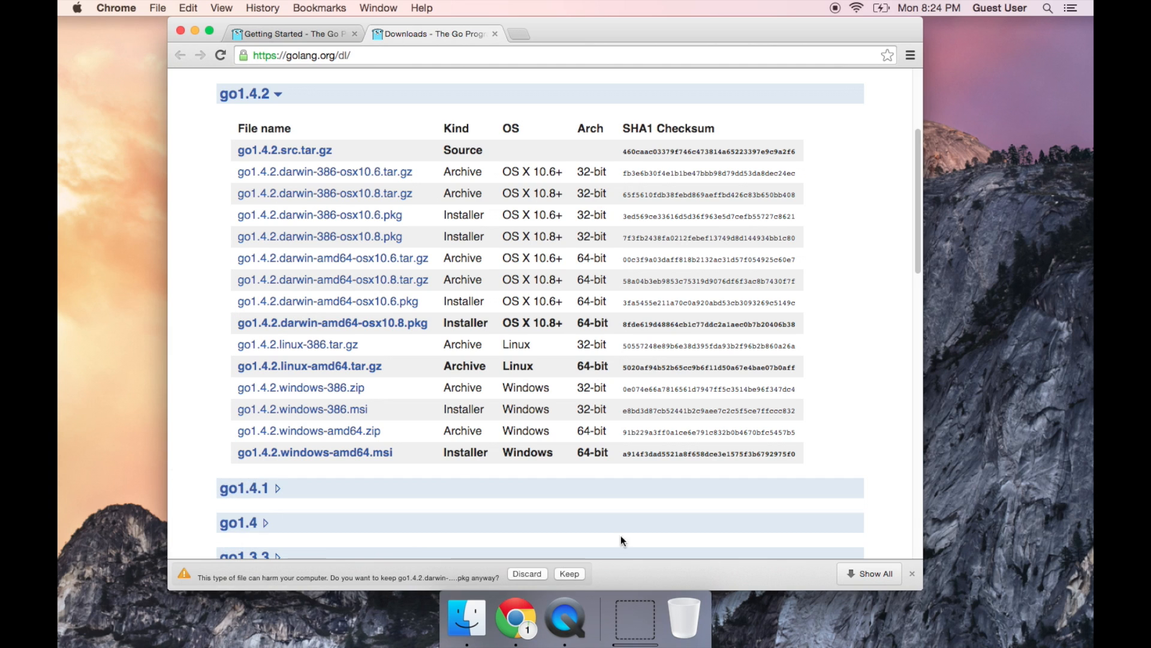
left_click(569, 573)
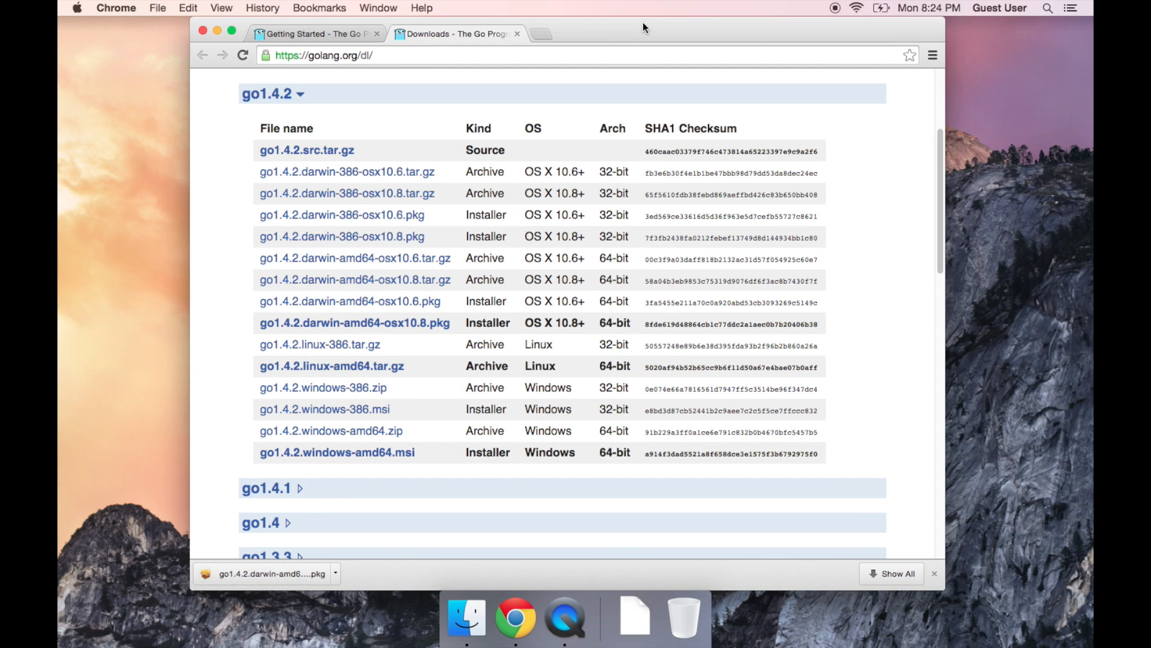
mouse_move(496, 326)
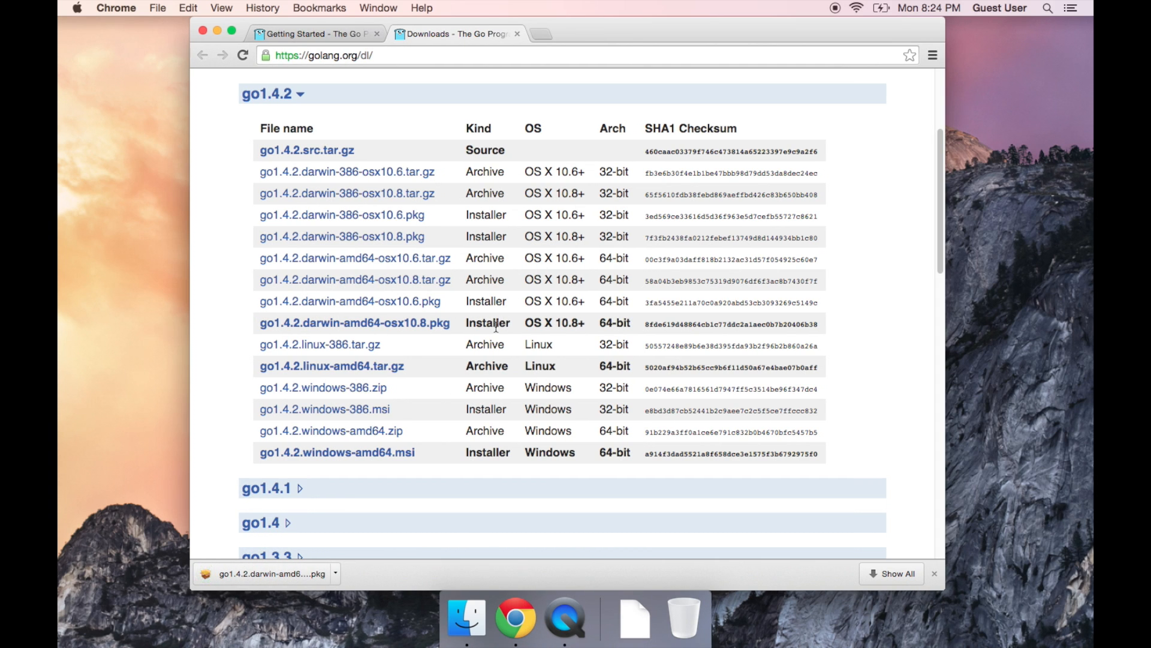
Step: Run the downloaded Go installer through the standard install, authorizing with the 'alex' administrator password
left_click(261, 573)
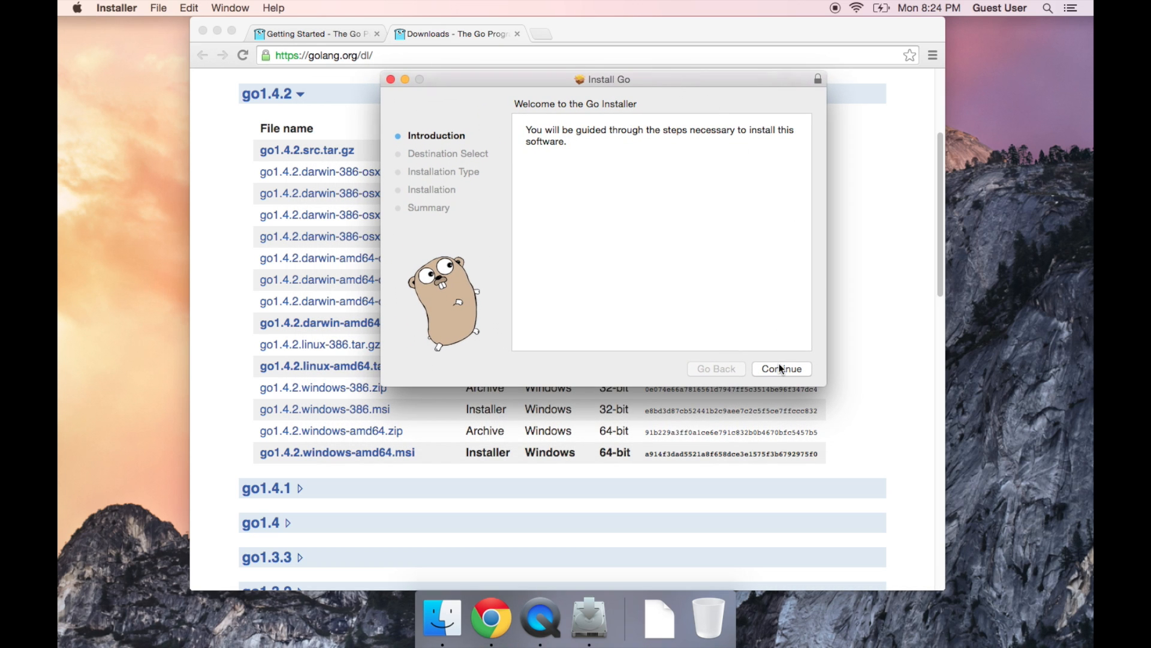
left_click(781, 368)
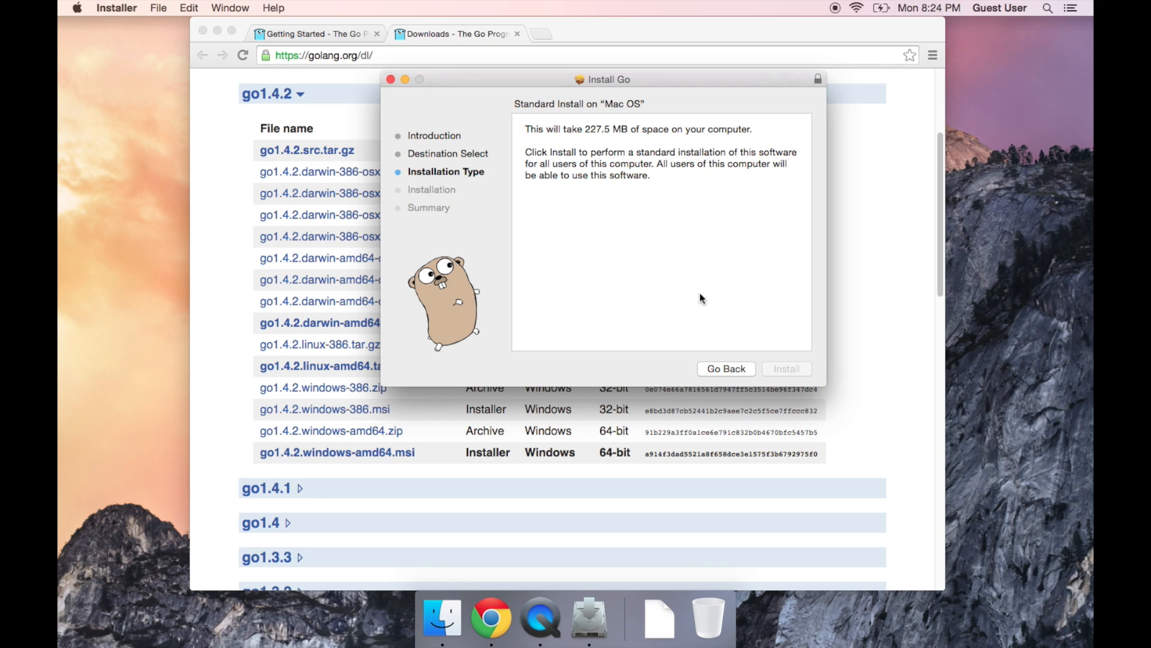
left_click(785, 369)
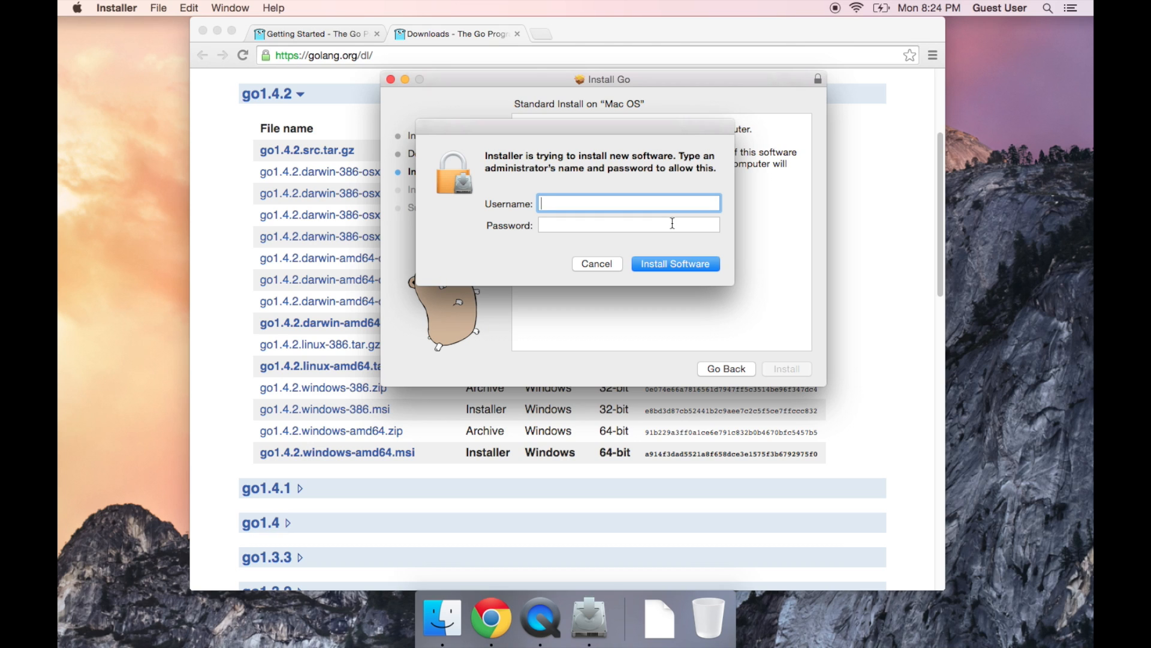
type("alex")
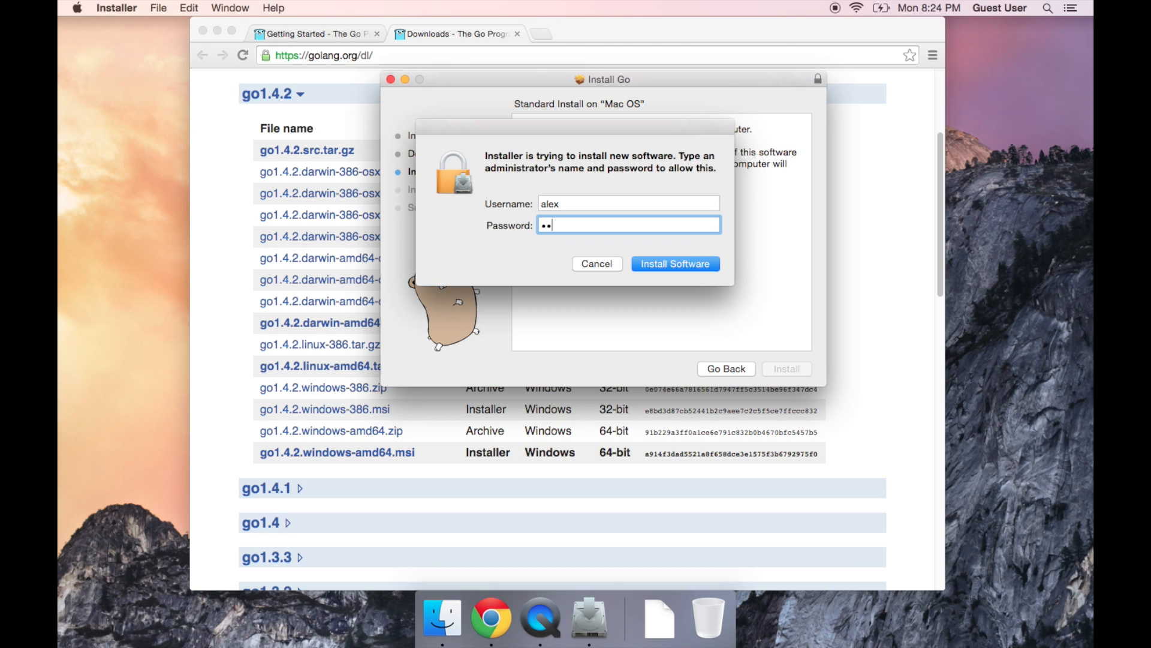
left_click(674, 263)
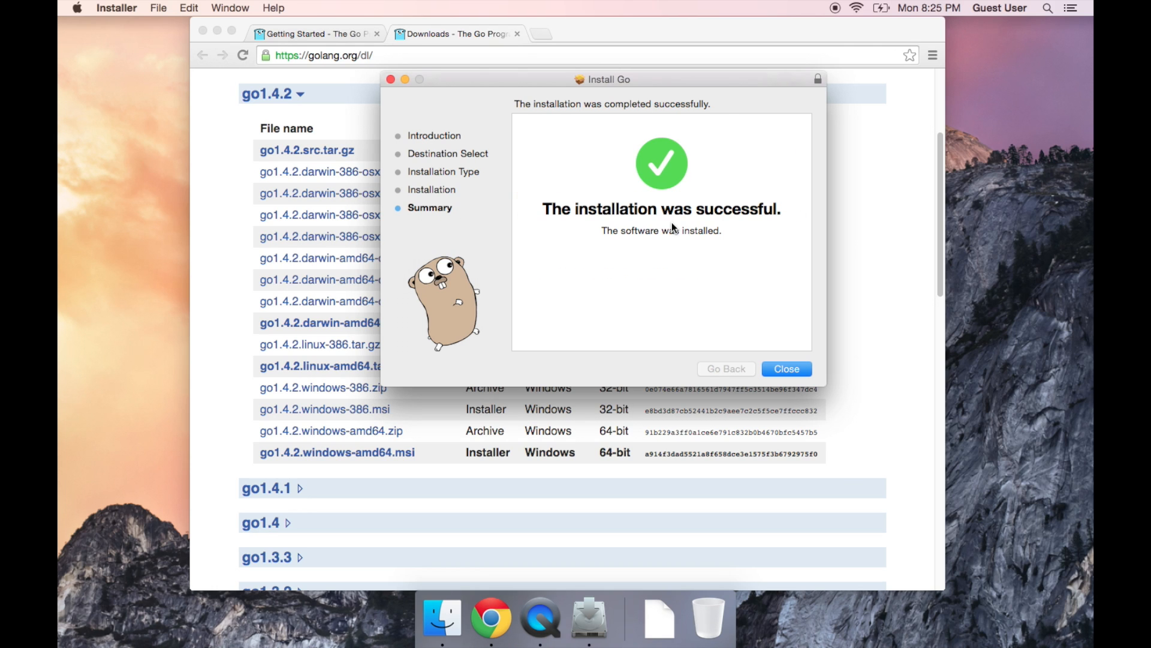
mouse_move(809, 259)
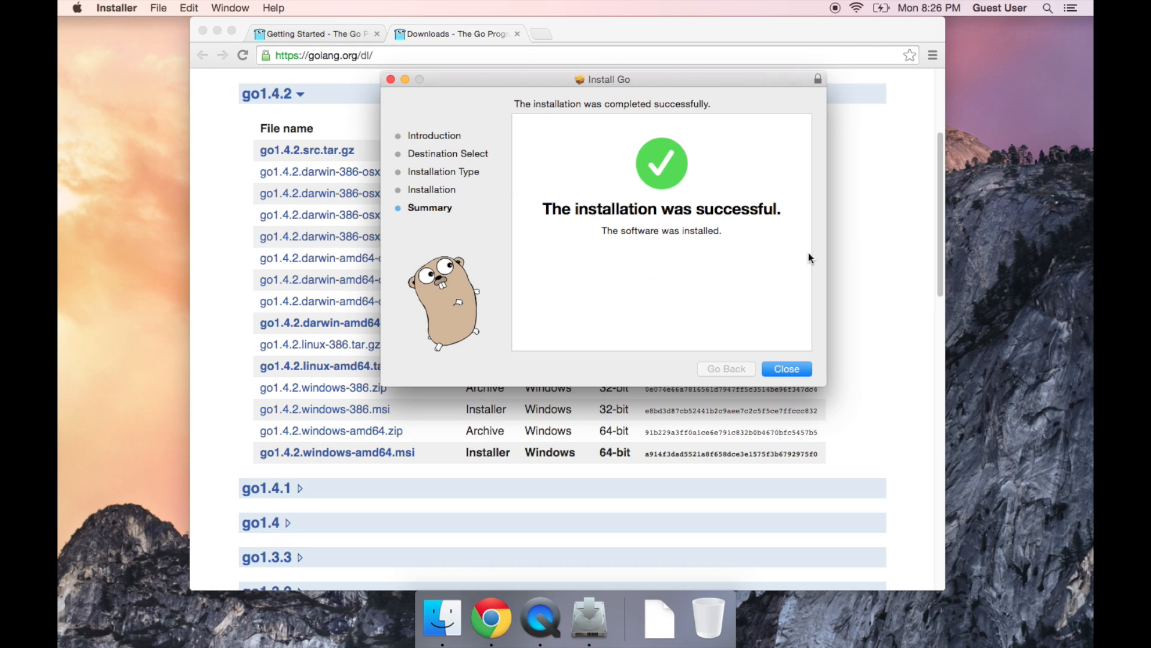
mouse_move(797, 366)
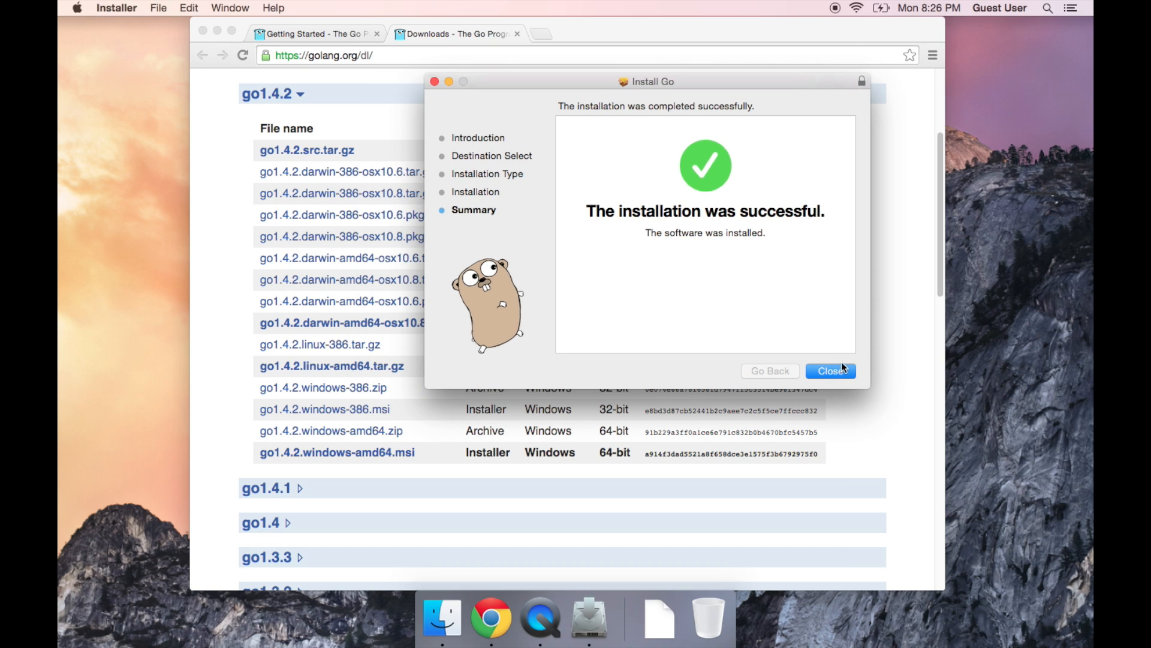
Step: Close the finished Go installer window, returning to the golang.org/dl page
left_click(830, 371)
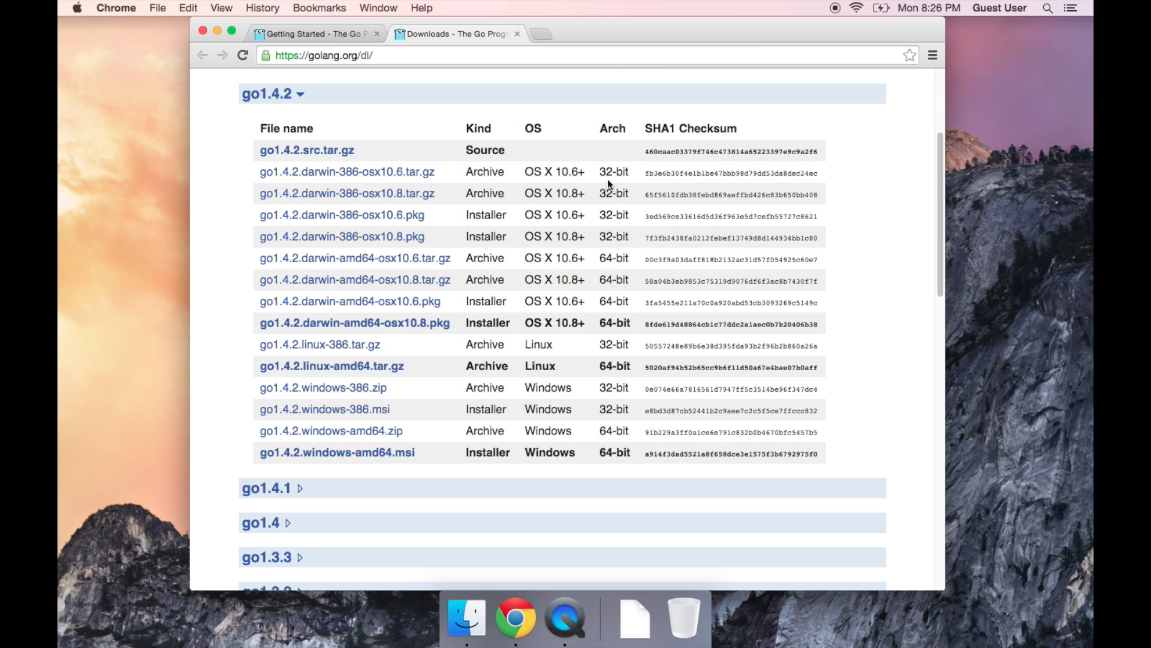
mouse_move(578, 123)
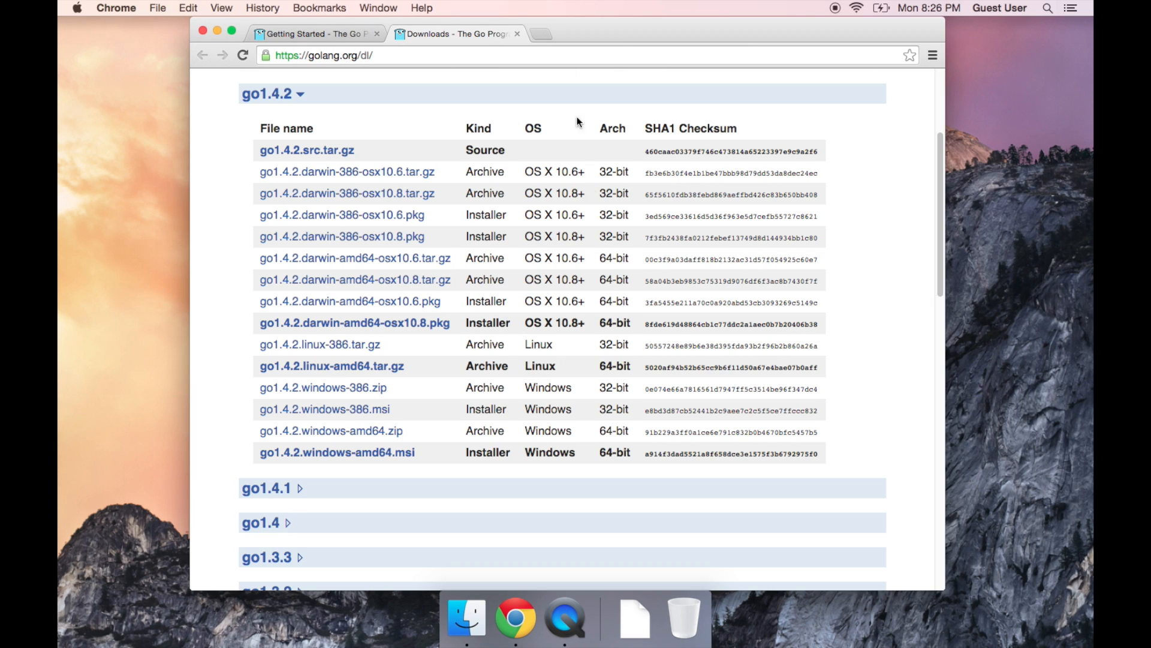
mouse_move(633, 317)
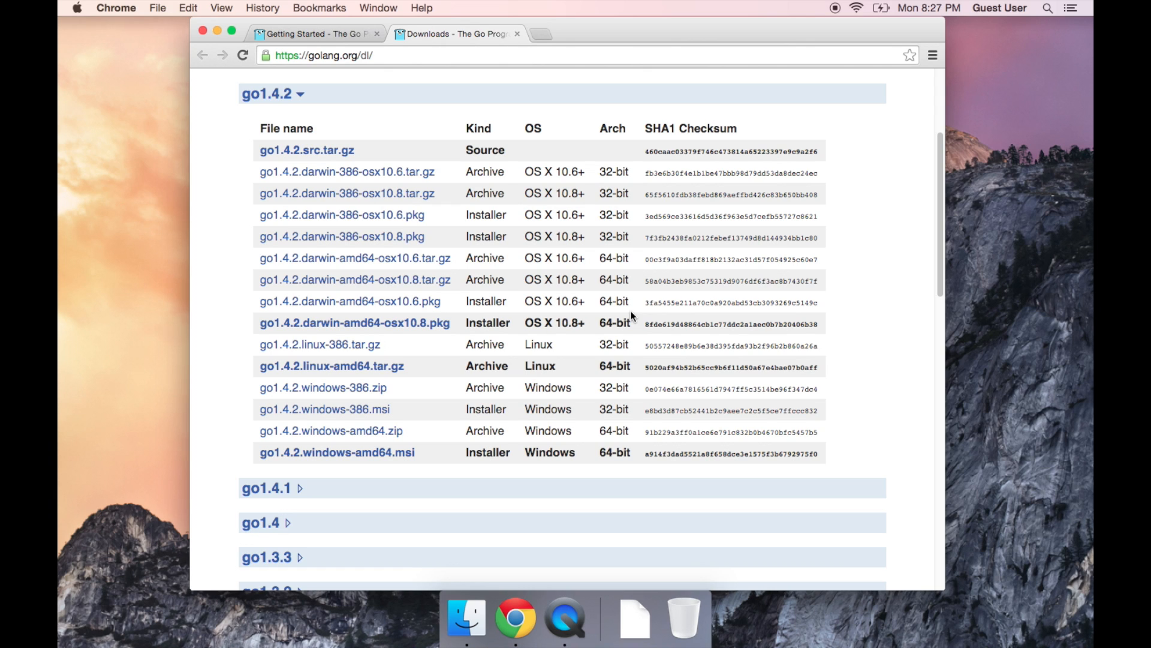
mouse_move(1006, 9)
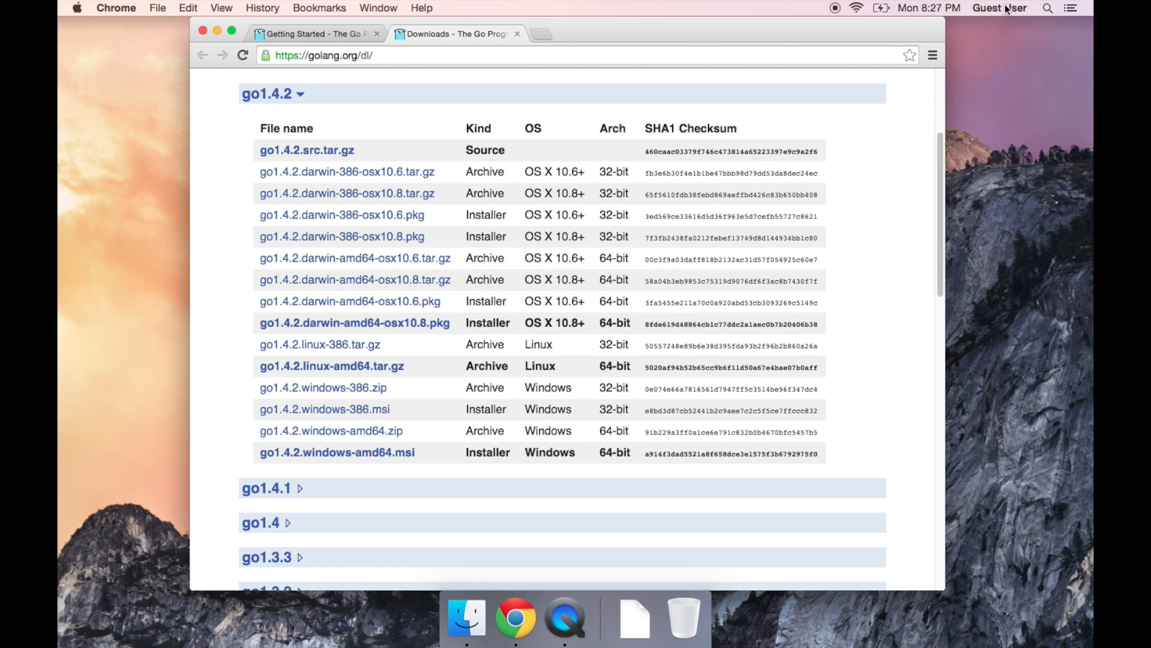
Step: Search Spotlight for 'terminal' and launch a new Terminal window
left_click(1048, 8)
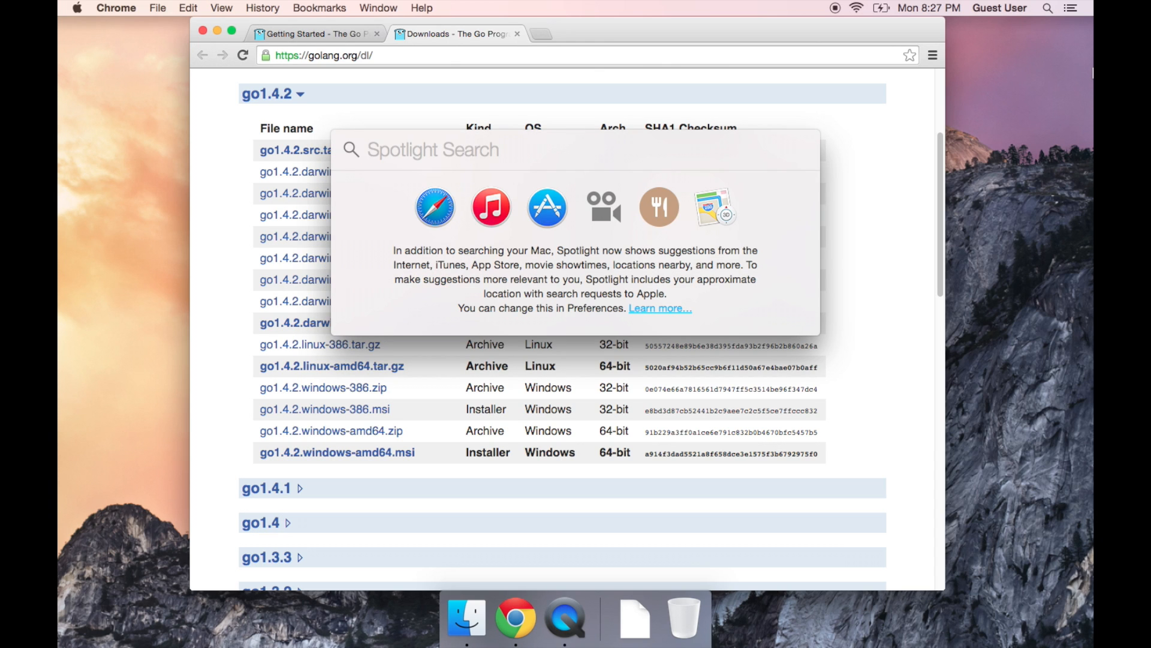
type("terminal")
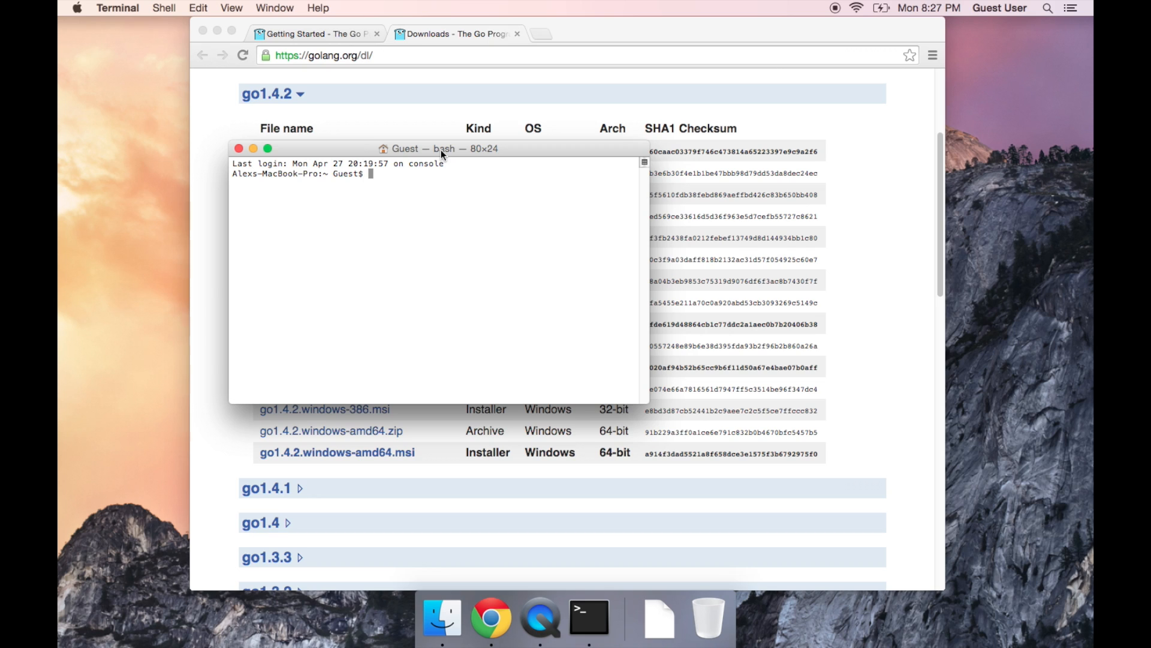
Step: Run 'go version' so the shell reports go1.4.2 darwin/amd64
type("go v")
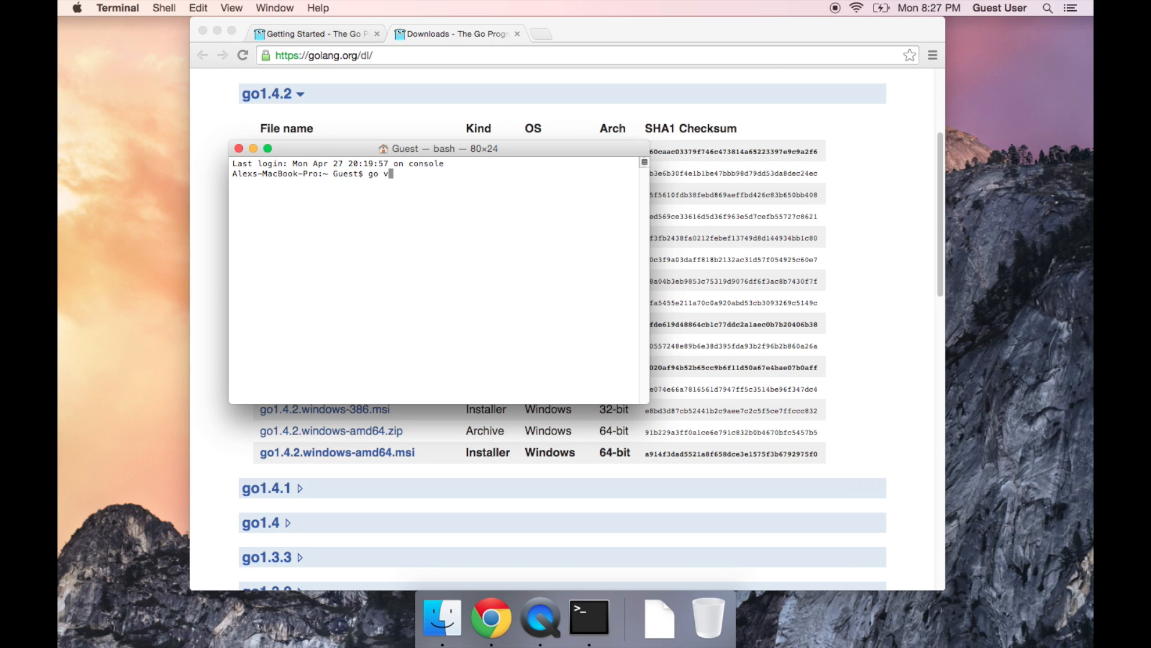
type("ersion")
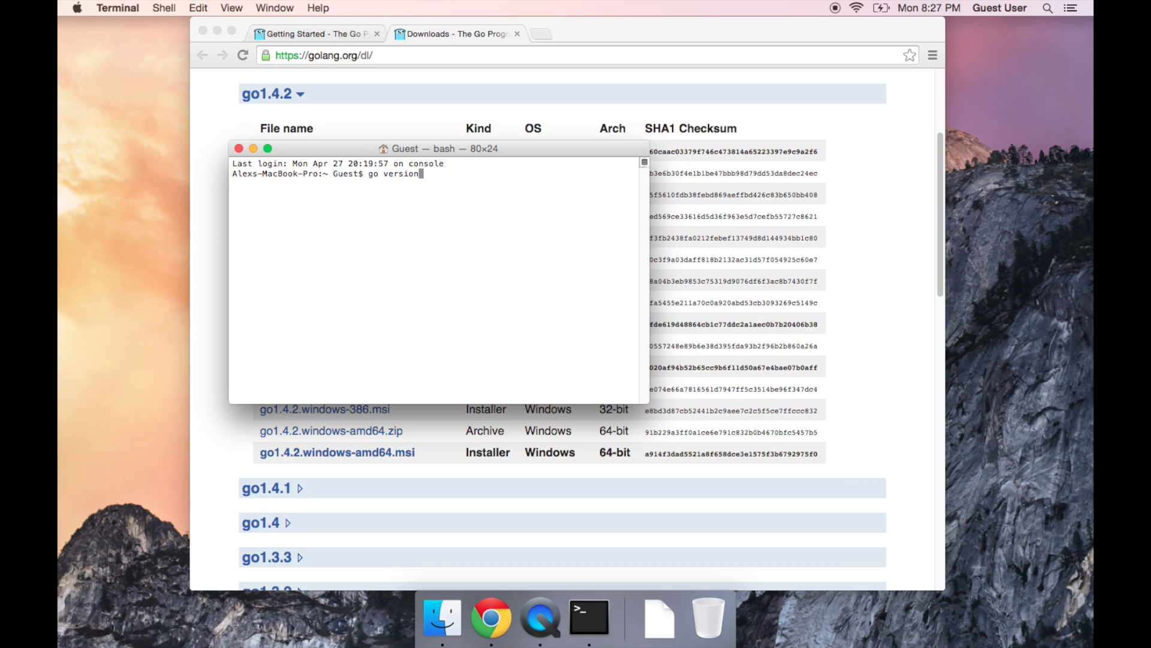
key("Return")
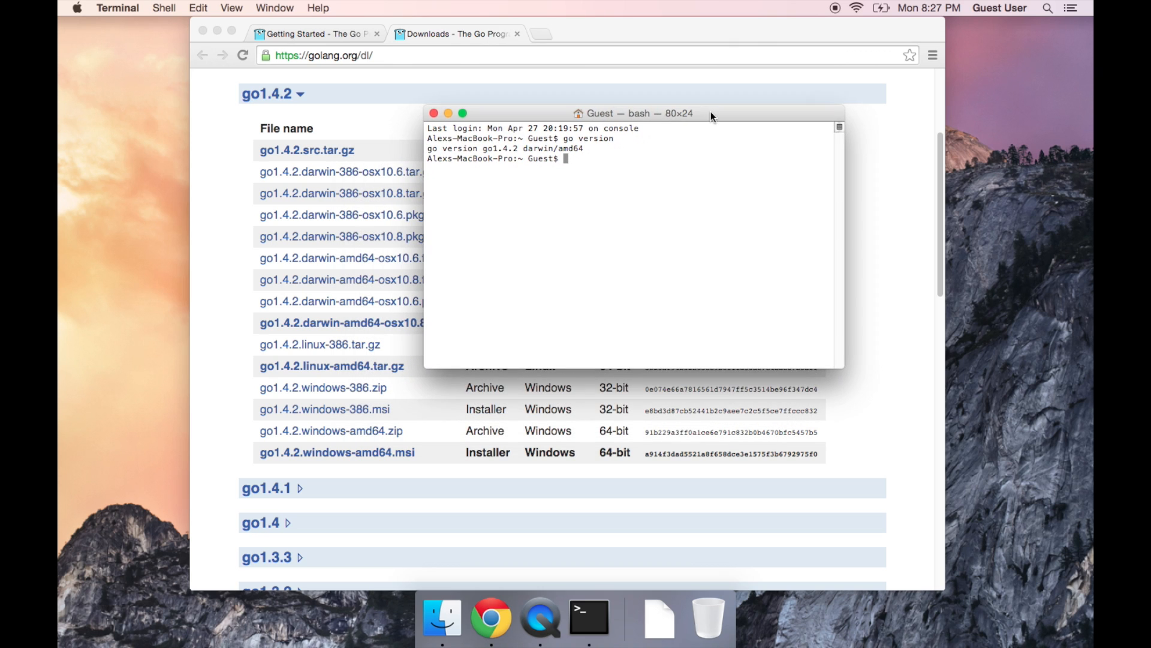
mouse_move(795, 46)
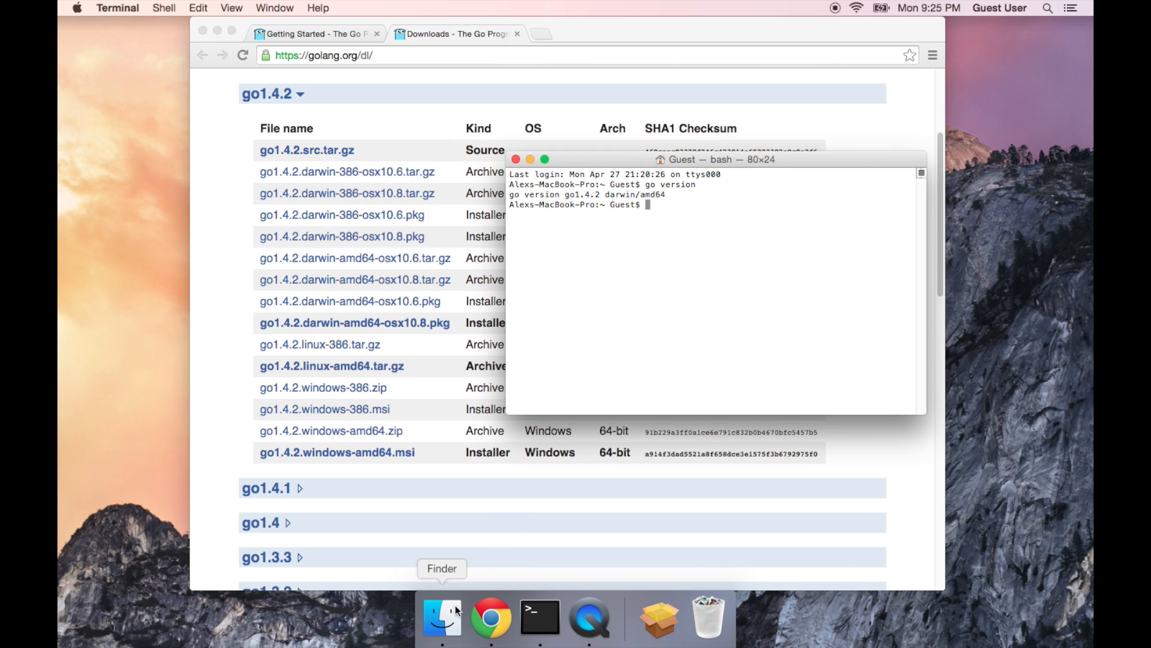
Step: Open Finder on Documents and create a new folder named go there
left_click(442, 617)
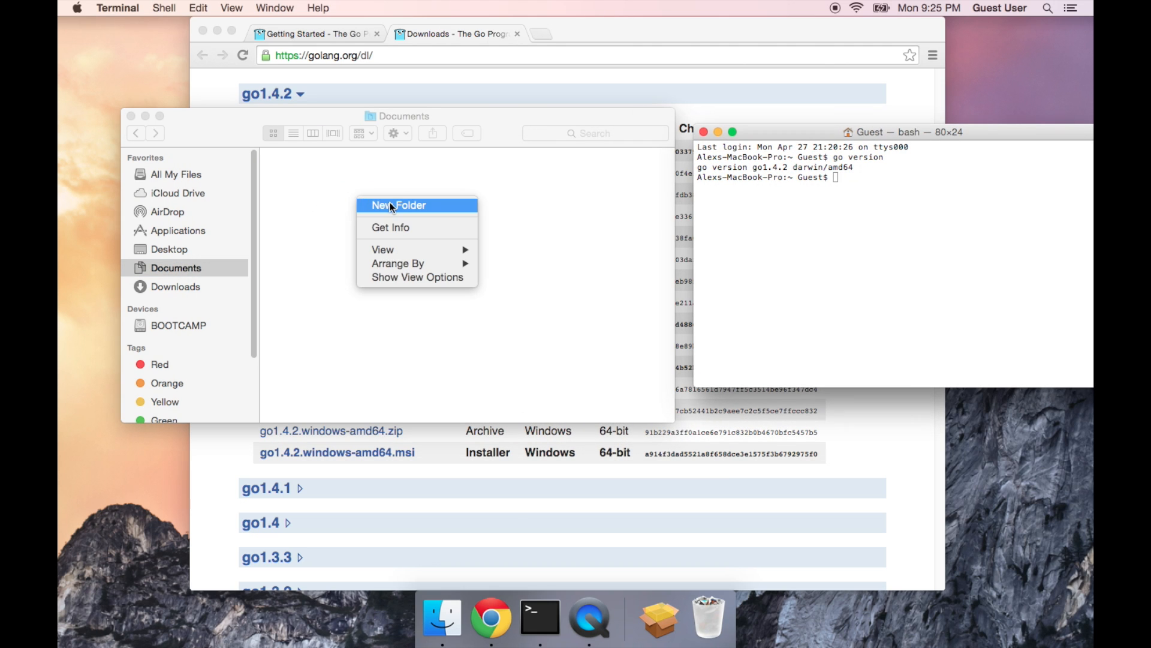
left_click(398, 205)
type("go")
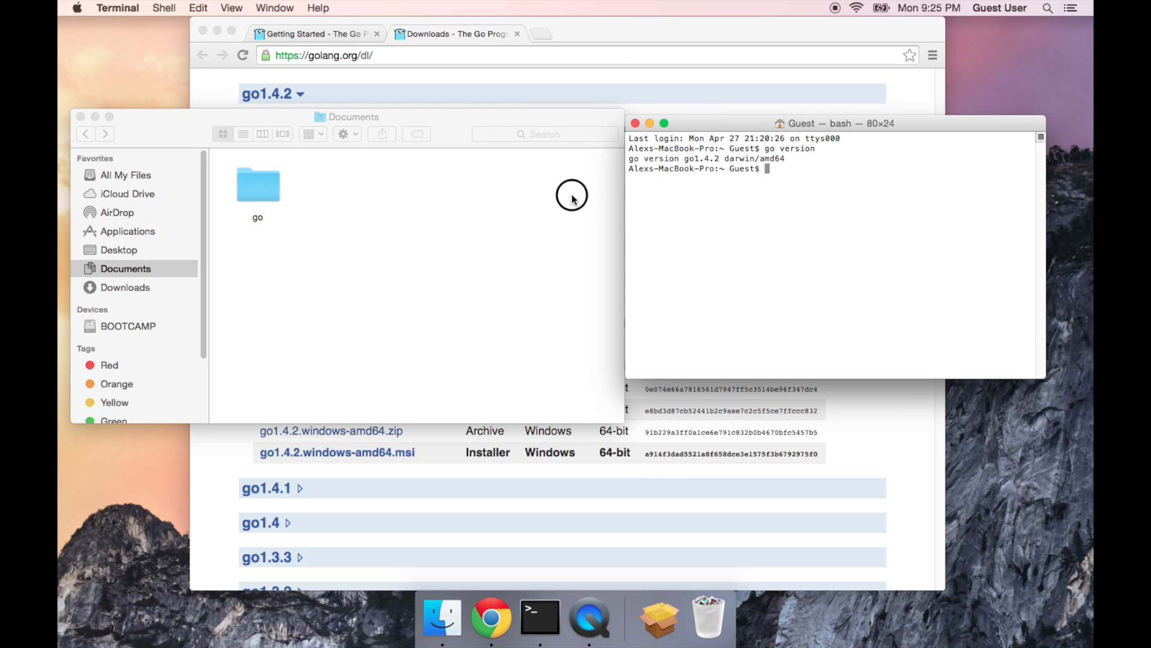
mouse_move(296, 118)
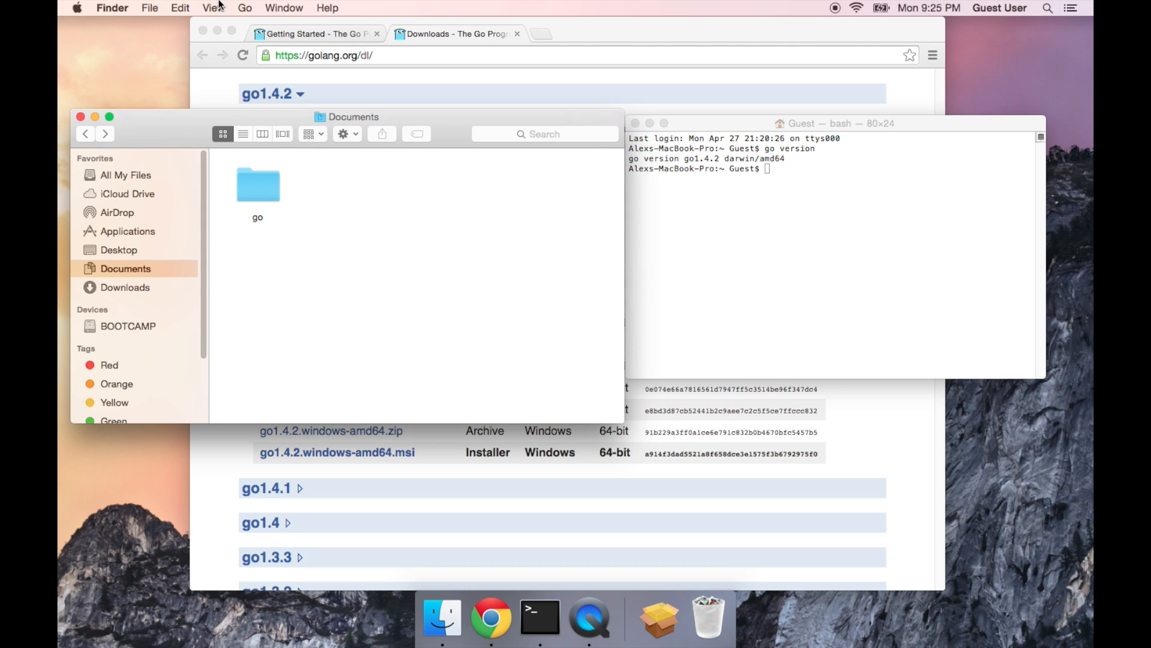
Step: Enable Show Path Bar so Finder displays Mac OS › Users › Guest › Documents
left_click(214, 8)
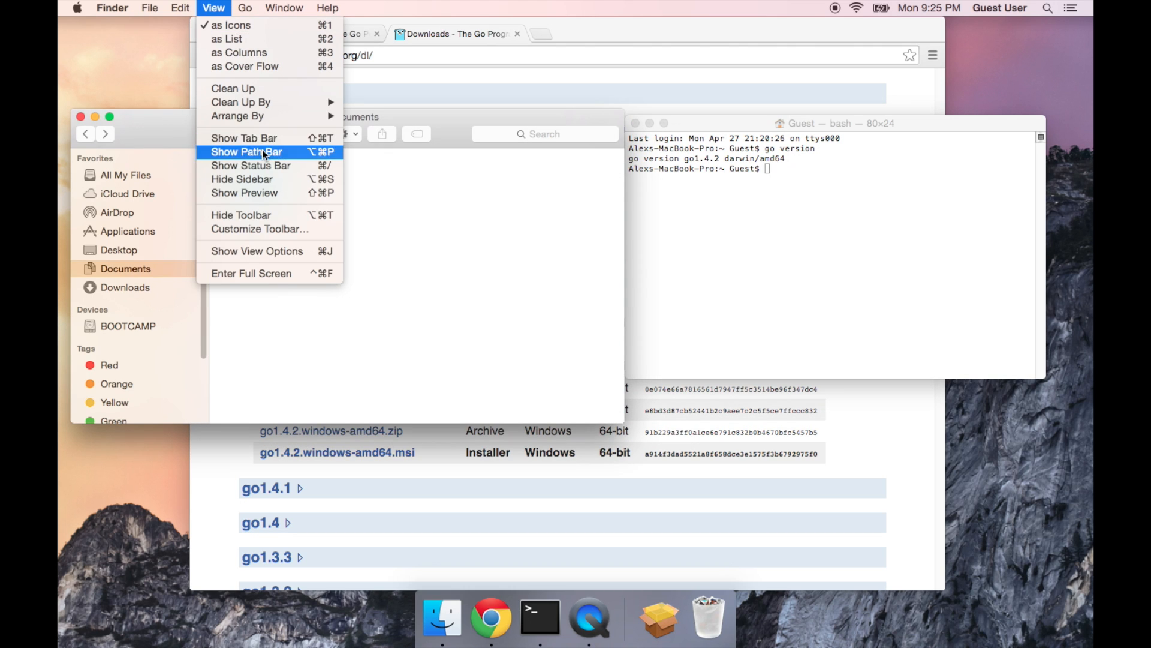
left_click(246, 153)
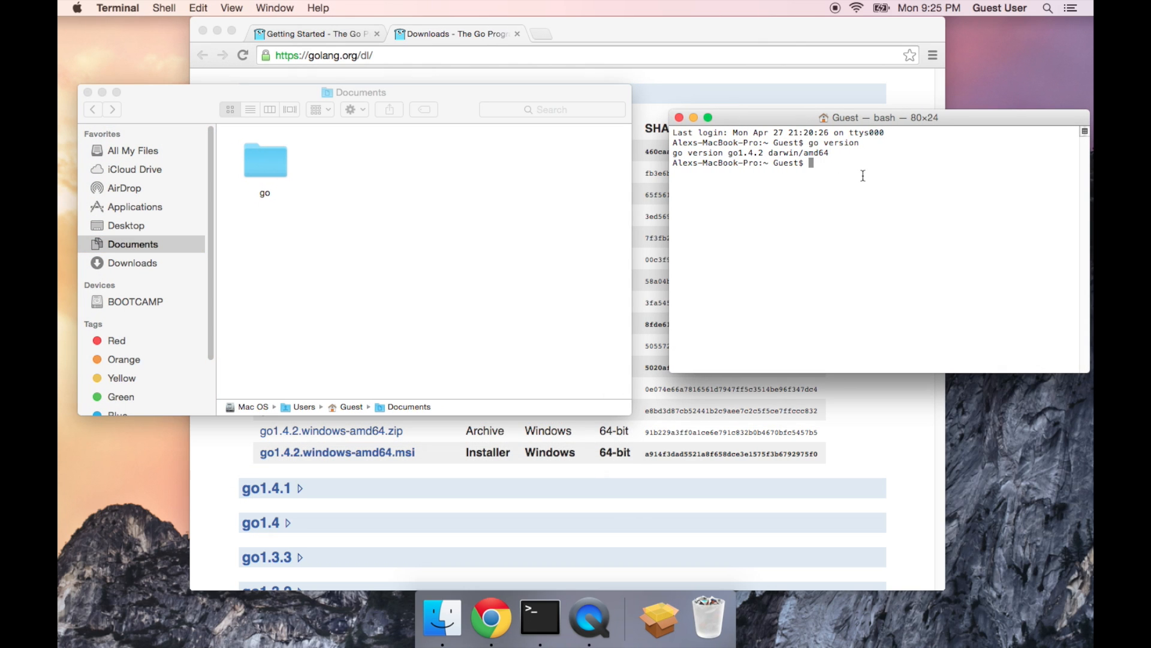
mouse_move(574, 101)
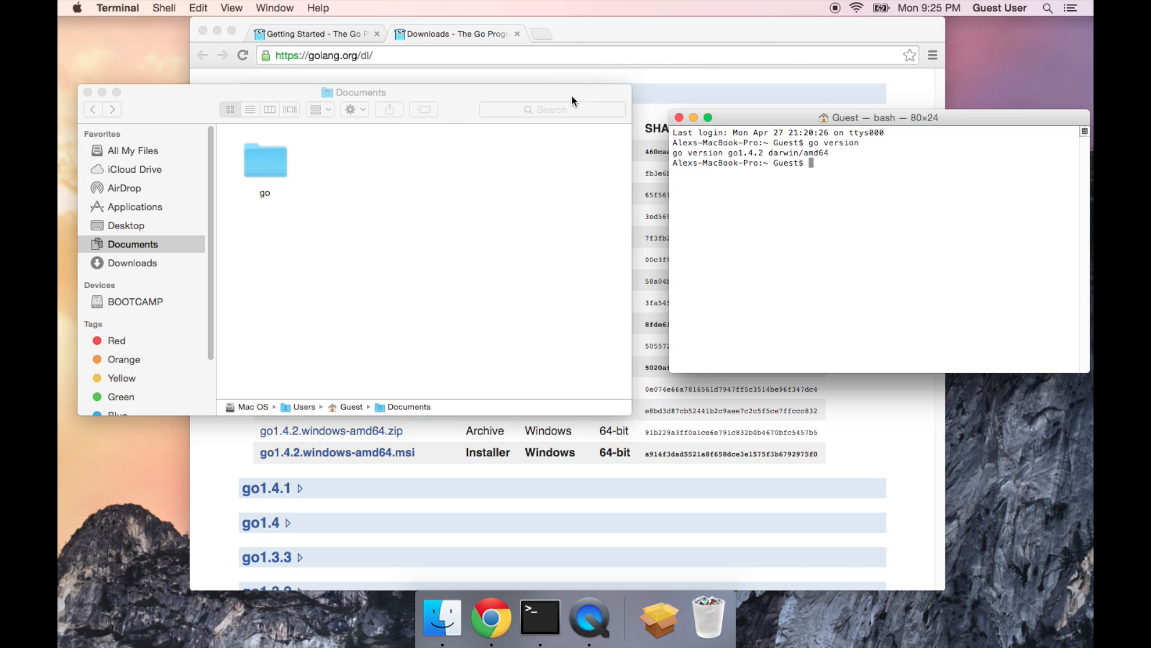
left_click_drag(573, 93, 568, 90)
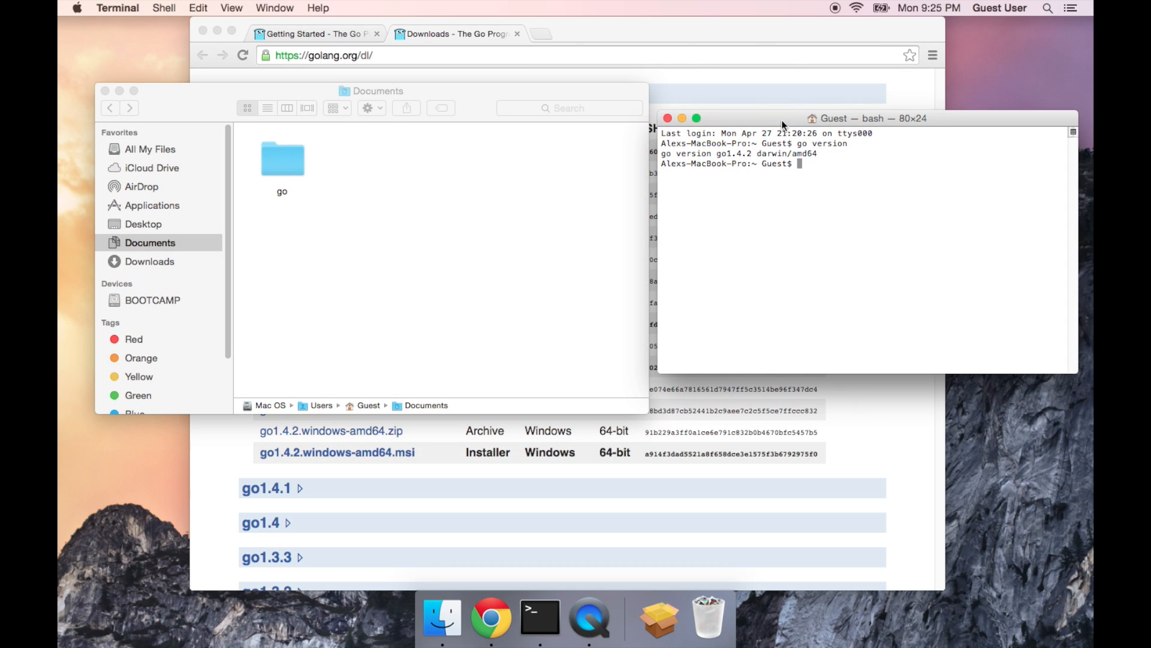
mouse_move(785, 193)
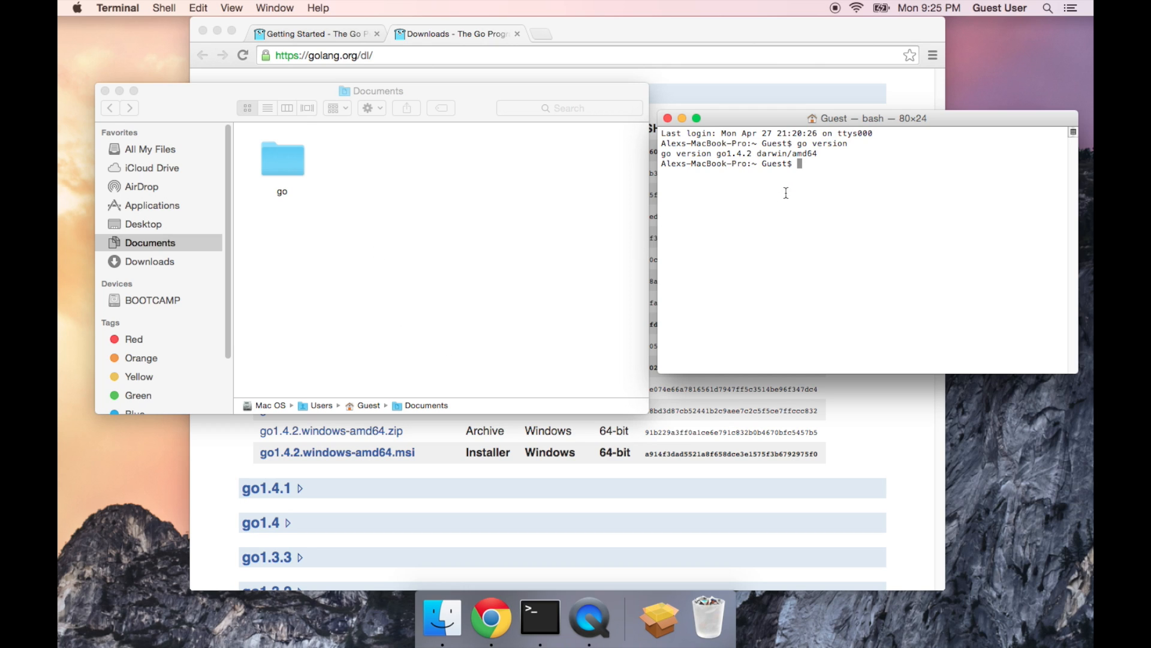
Step: Run 'cd ~' to move the shell into the home directory
type("cd")
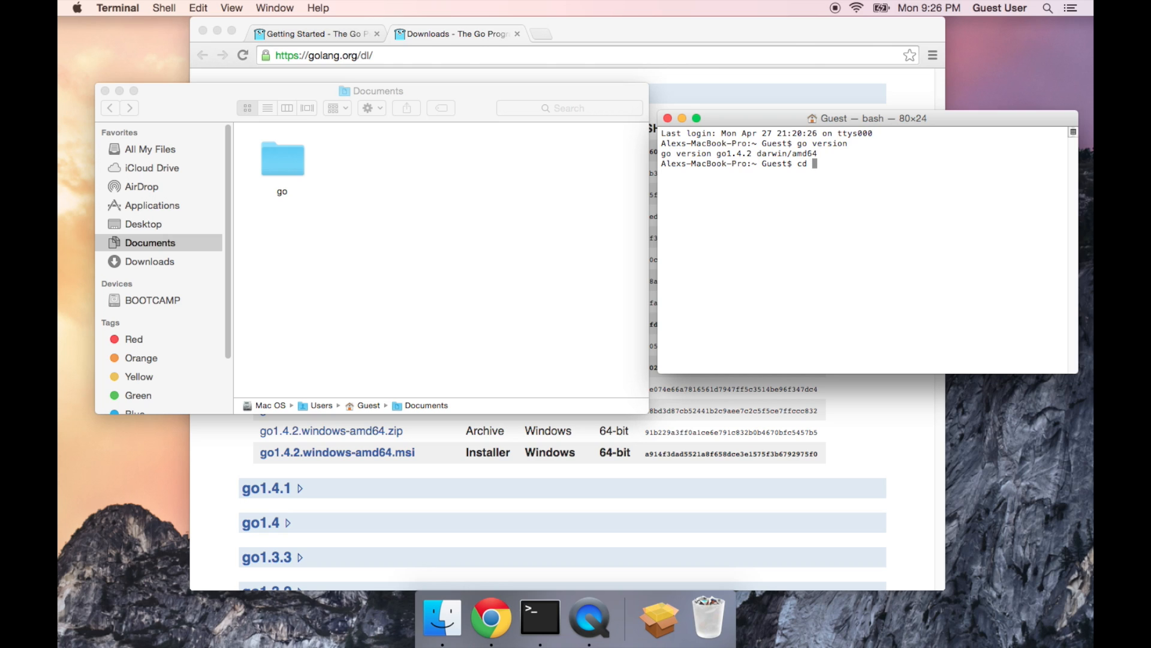
type("~")
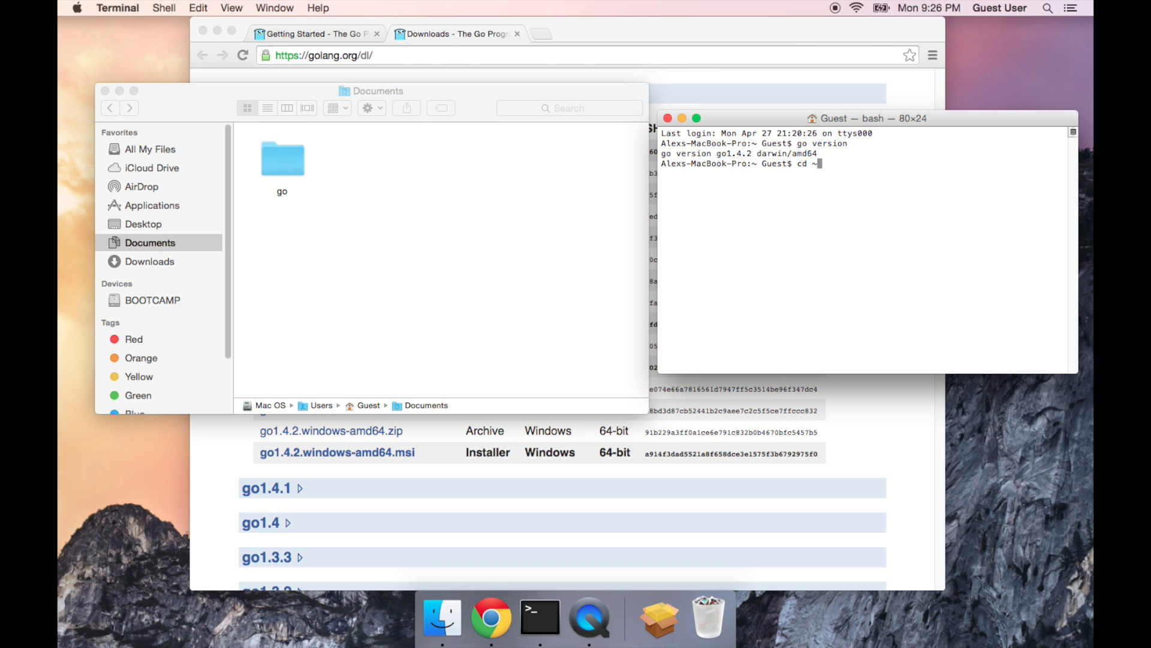
key("Return")
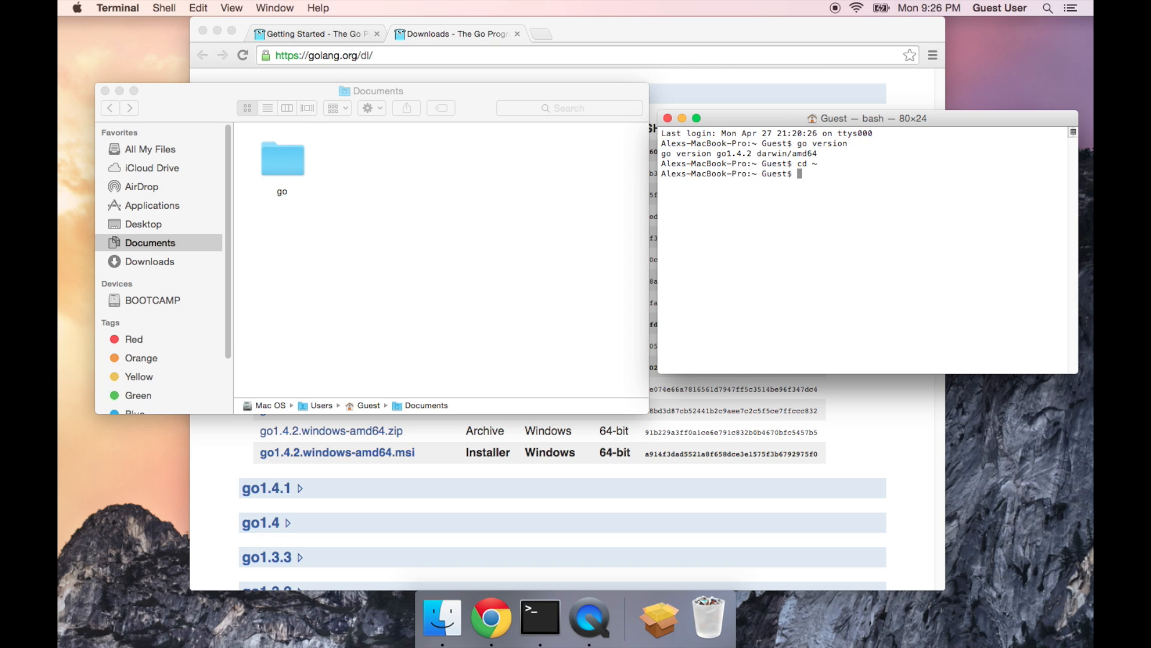
Step: Type echo "export GOPATH=/Users/Guest/Documents/go" >> .bash_profile at the prompt
type("ec")
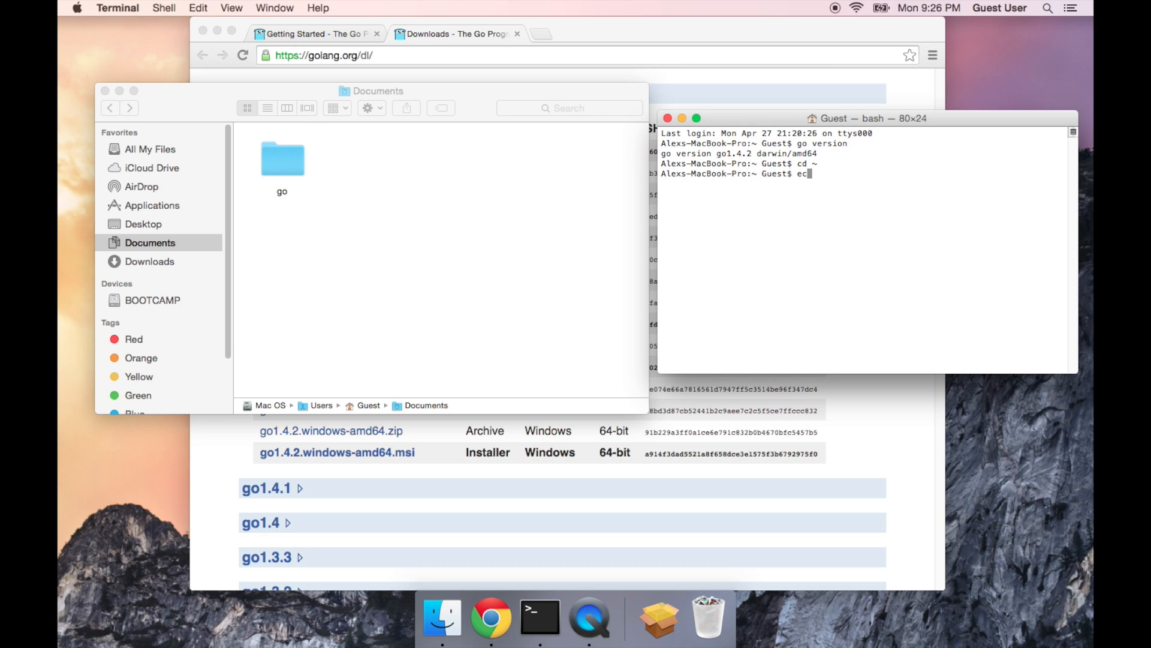
type("ho")
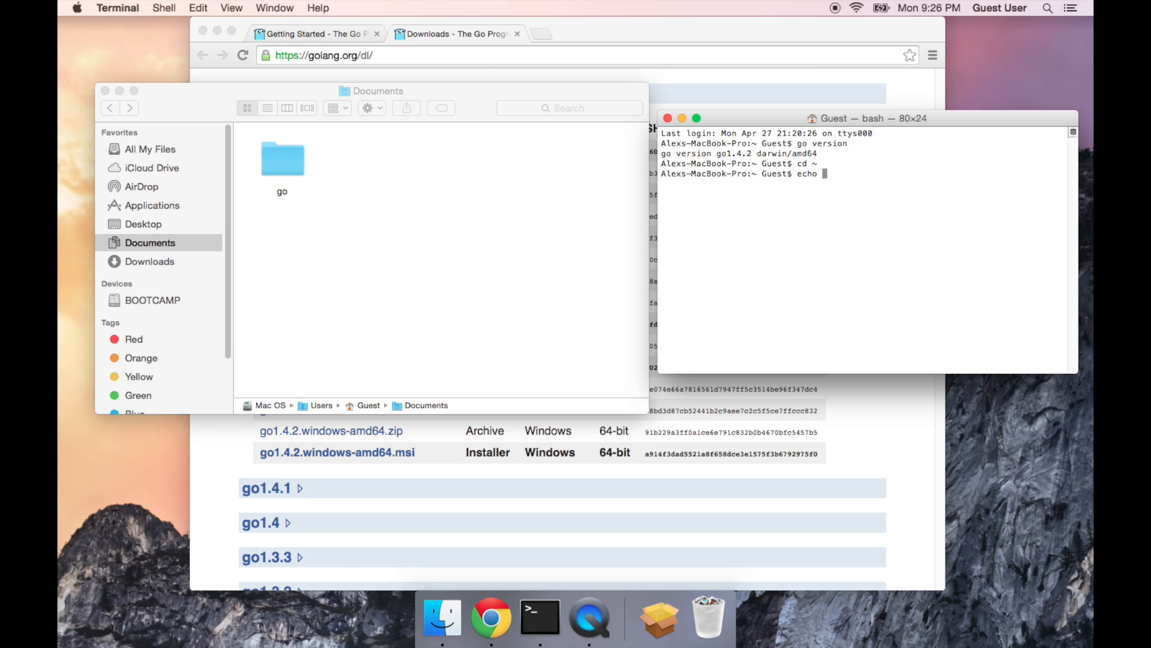
type("\"")
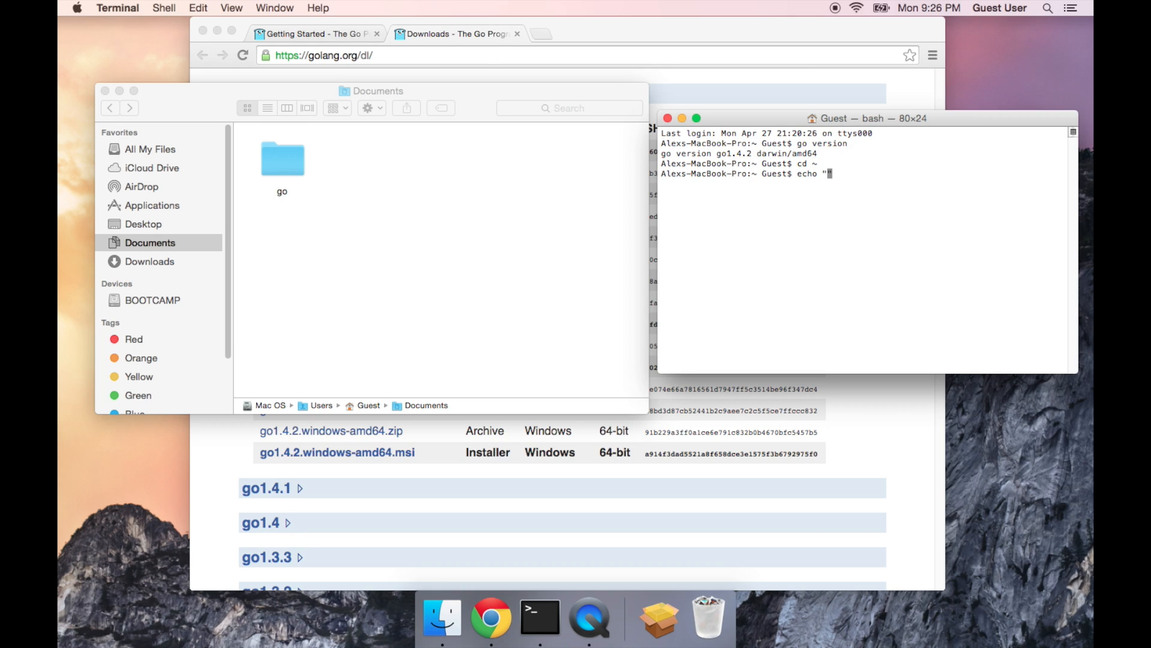
type("export GO")
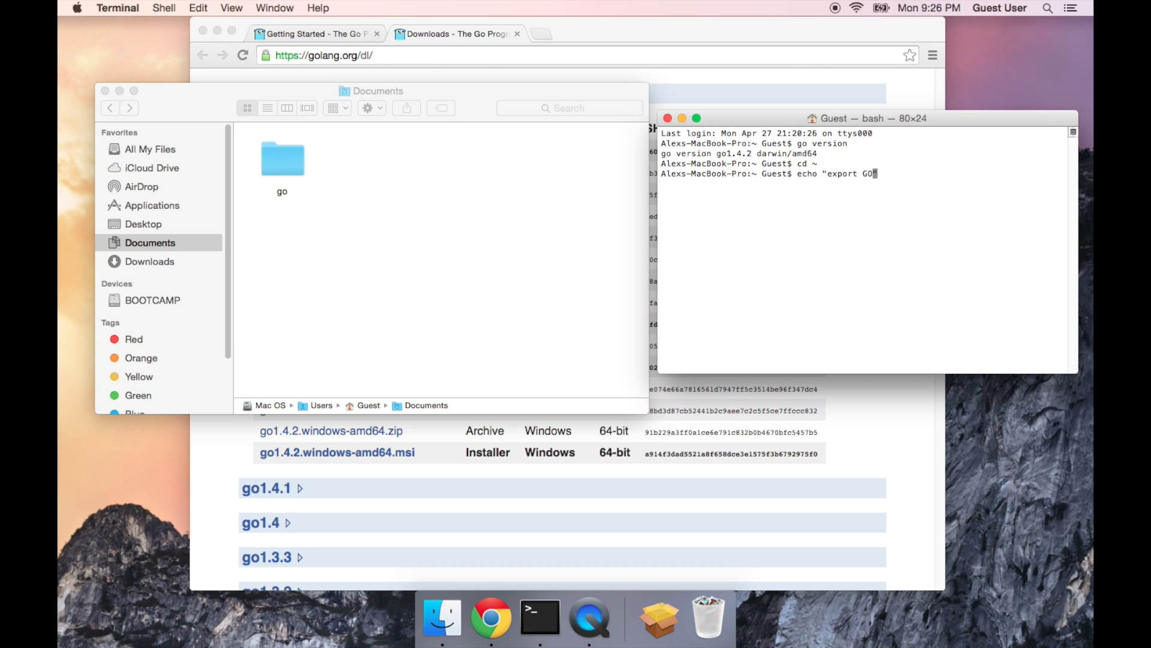
type("PATH=")
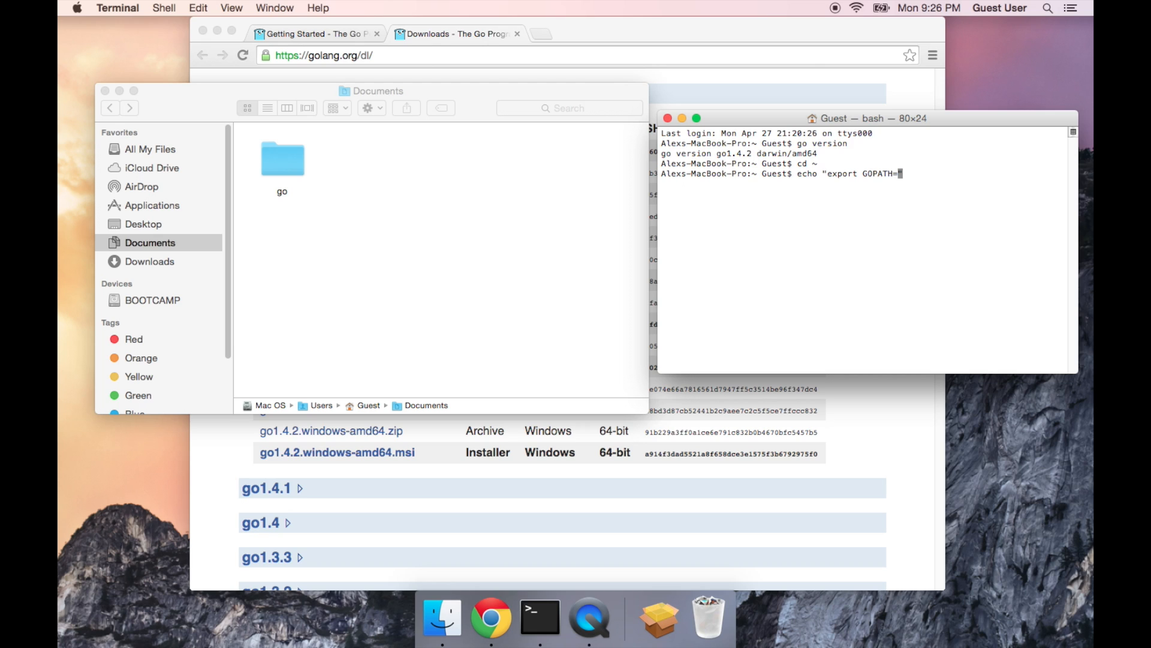
mouse_move(539, 293)
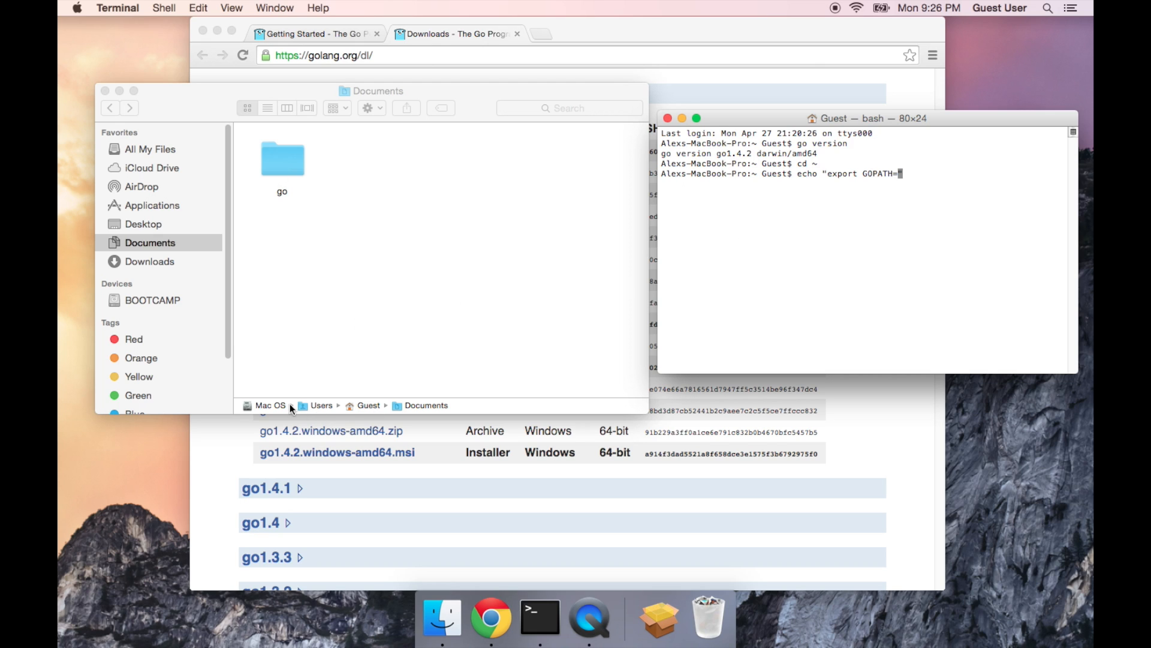
mouse_move(461, 411)
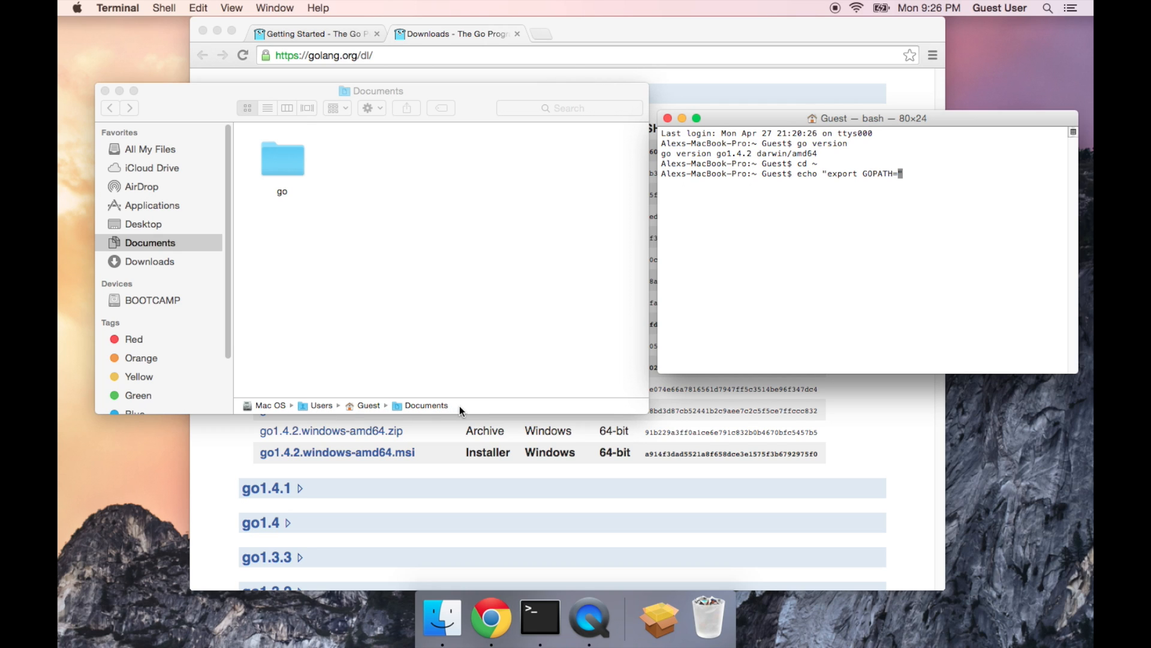
mouse_move(310, 411)
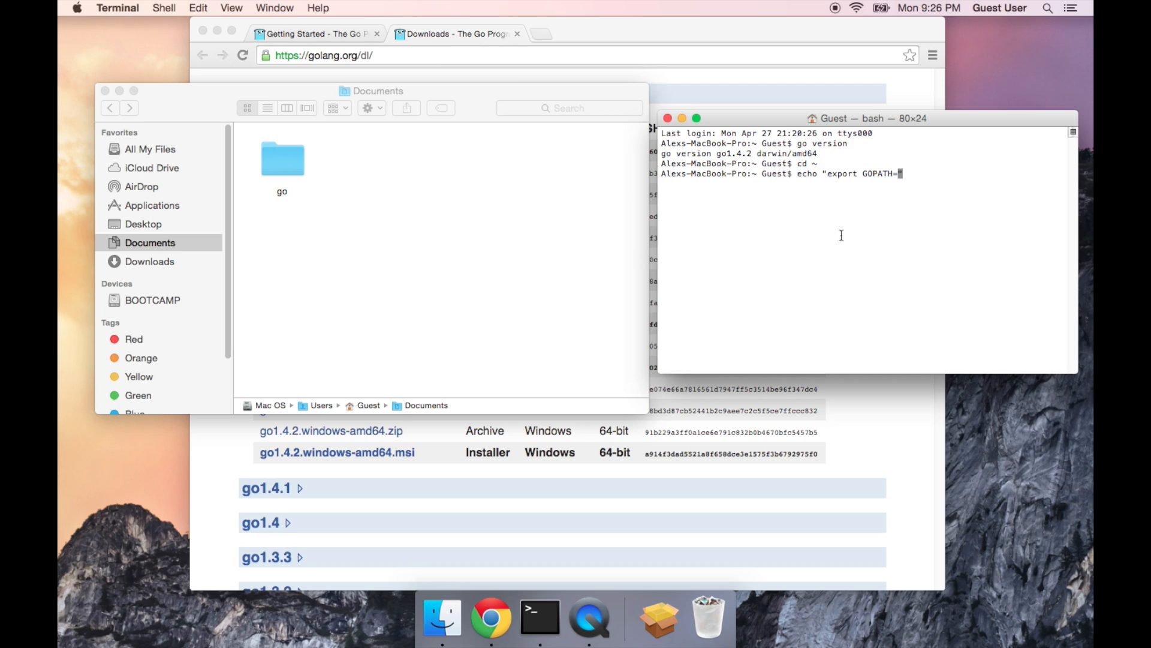
type("/")
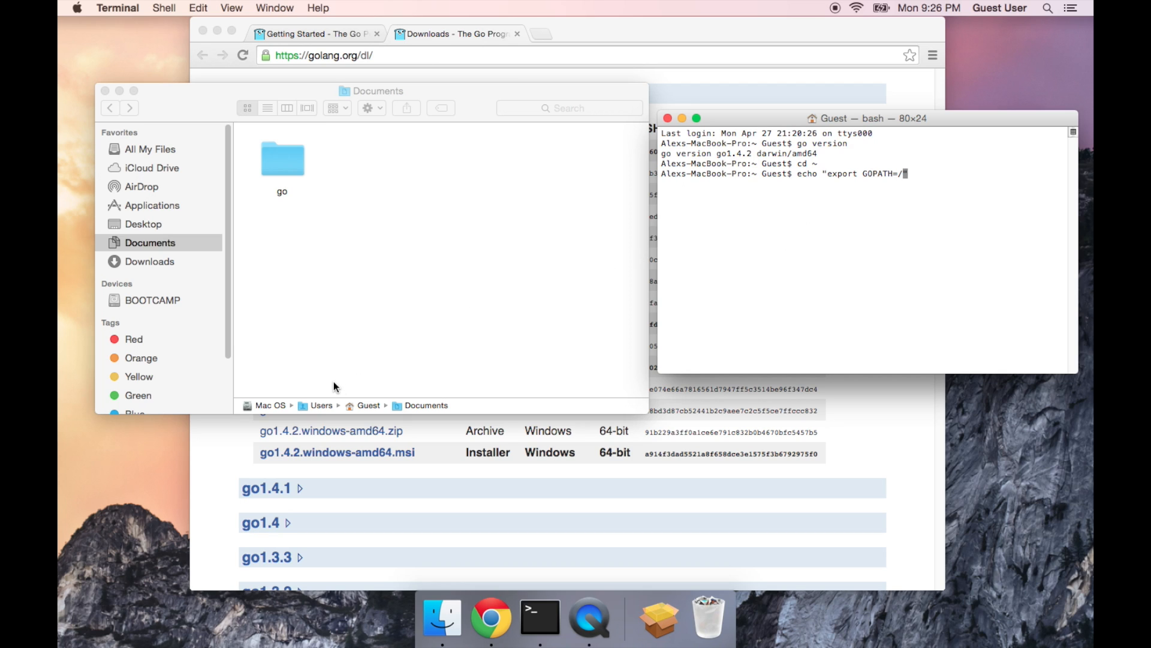
type("User")
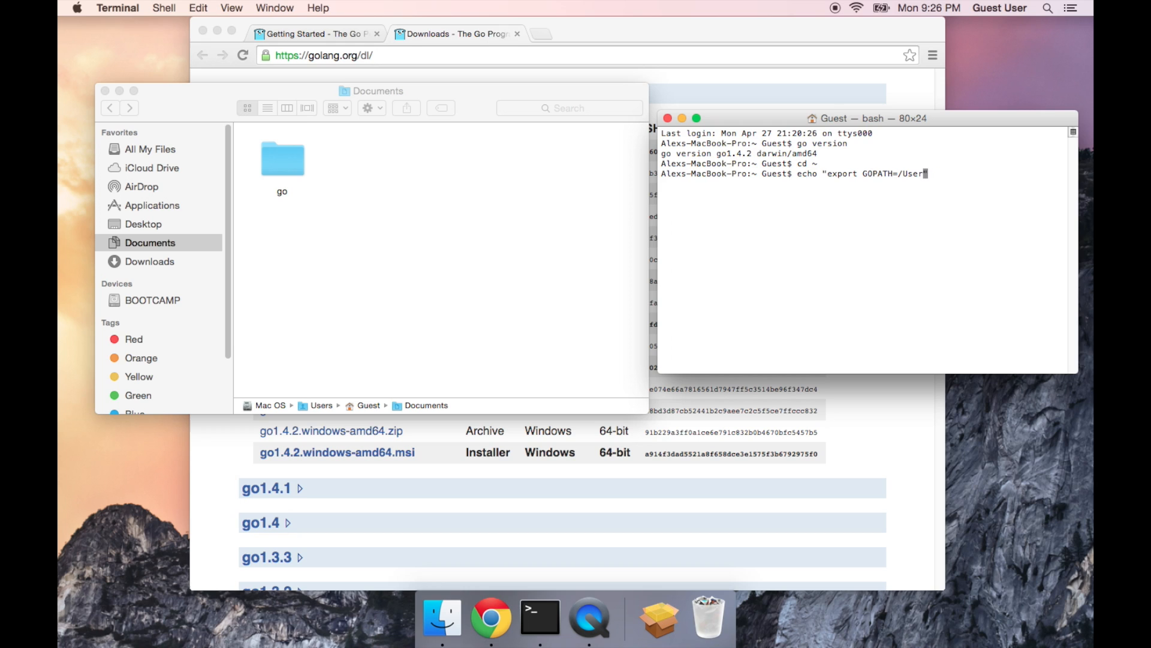
type("s")
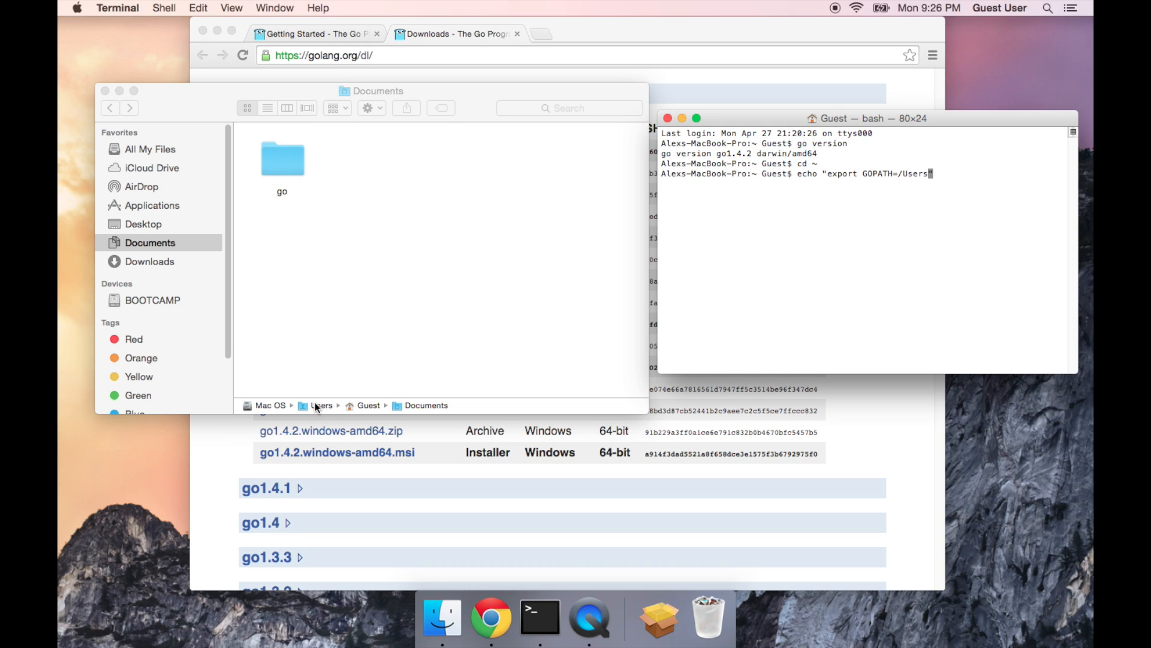
type("/Guest/")
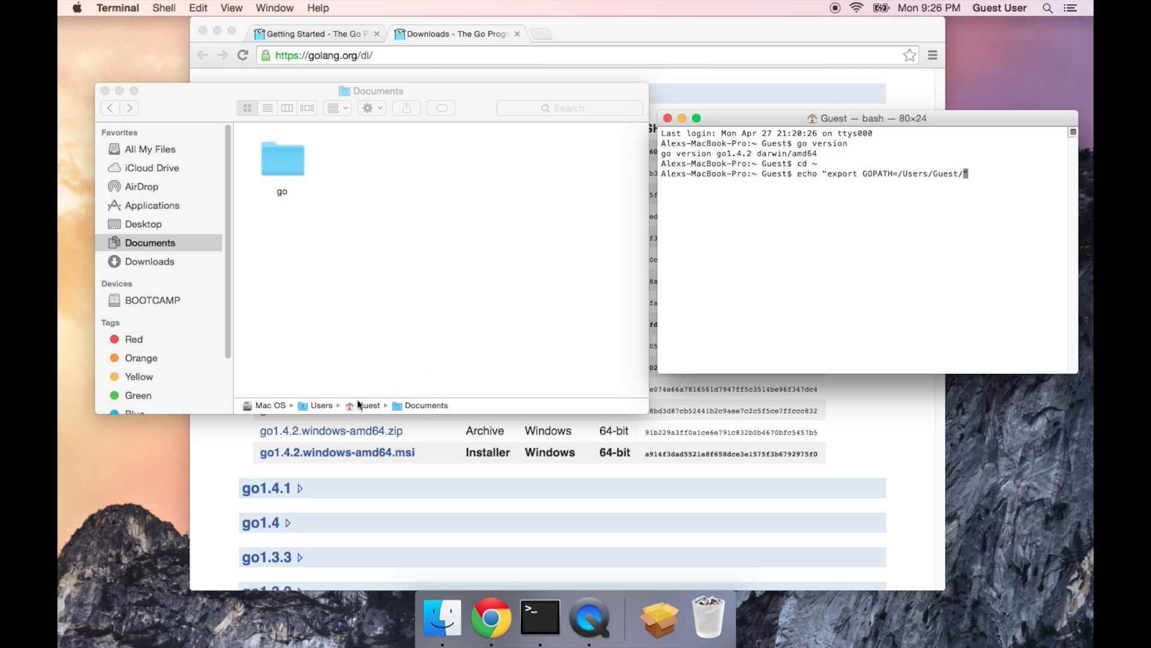
mouse_move(453, 407)
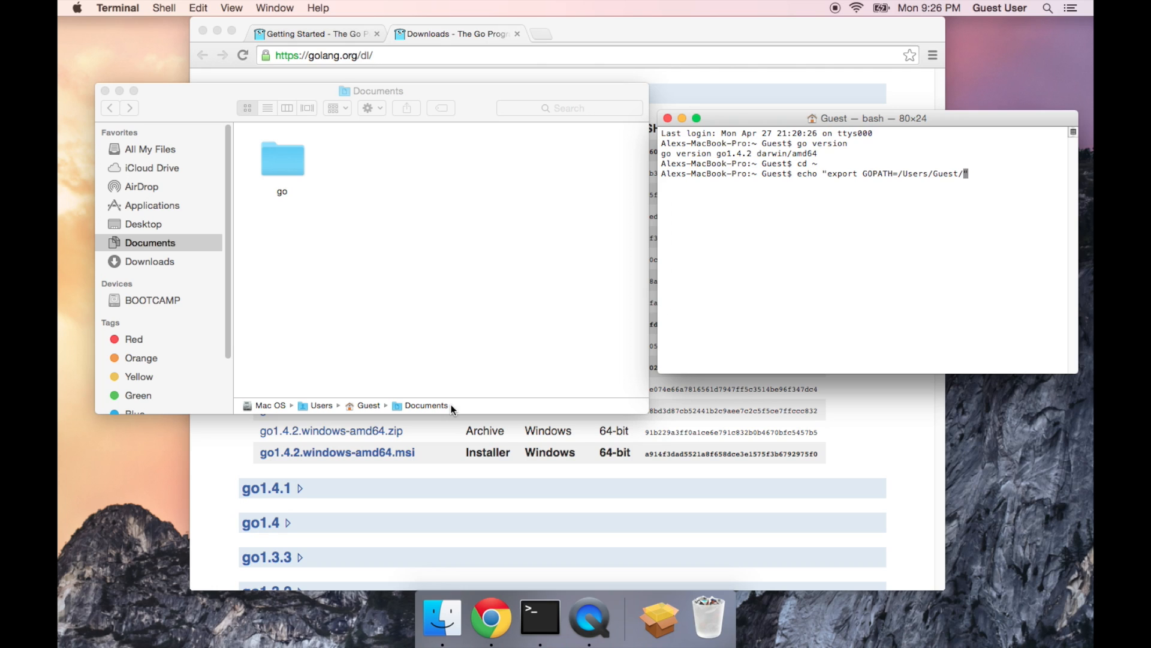
type("Documents")
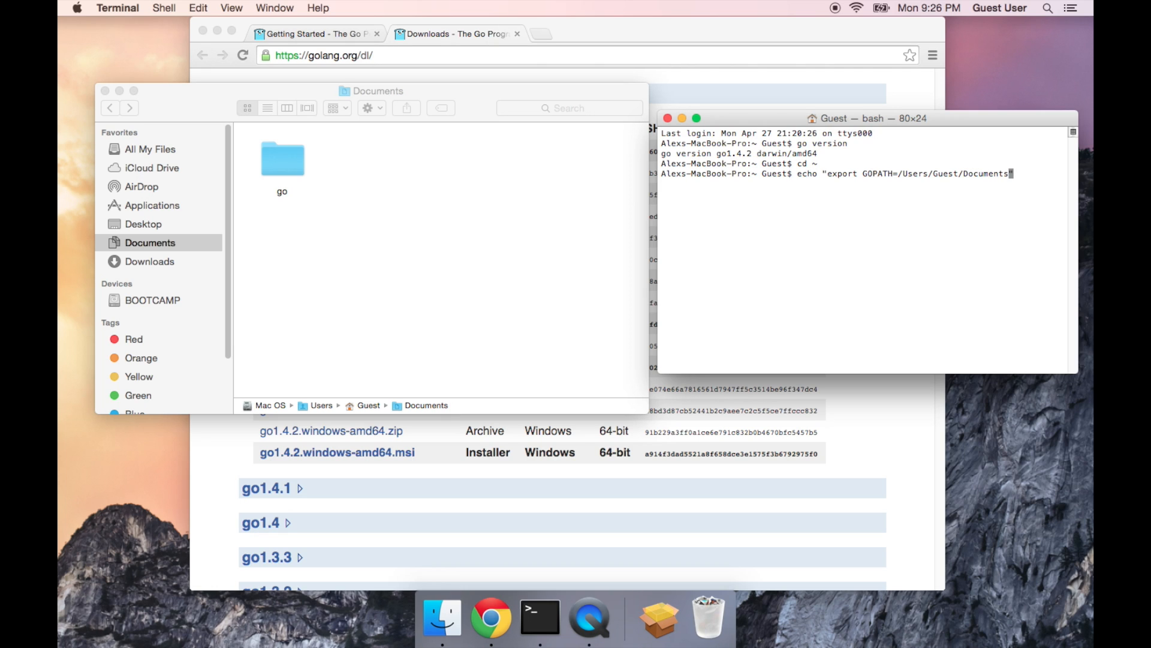
type("go\"")
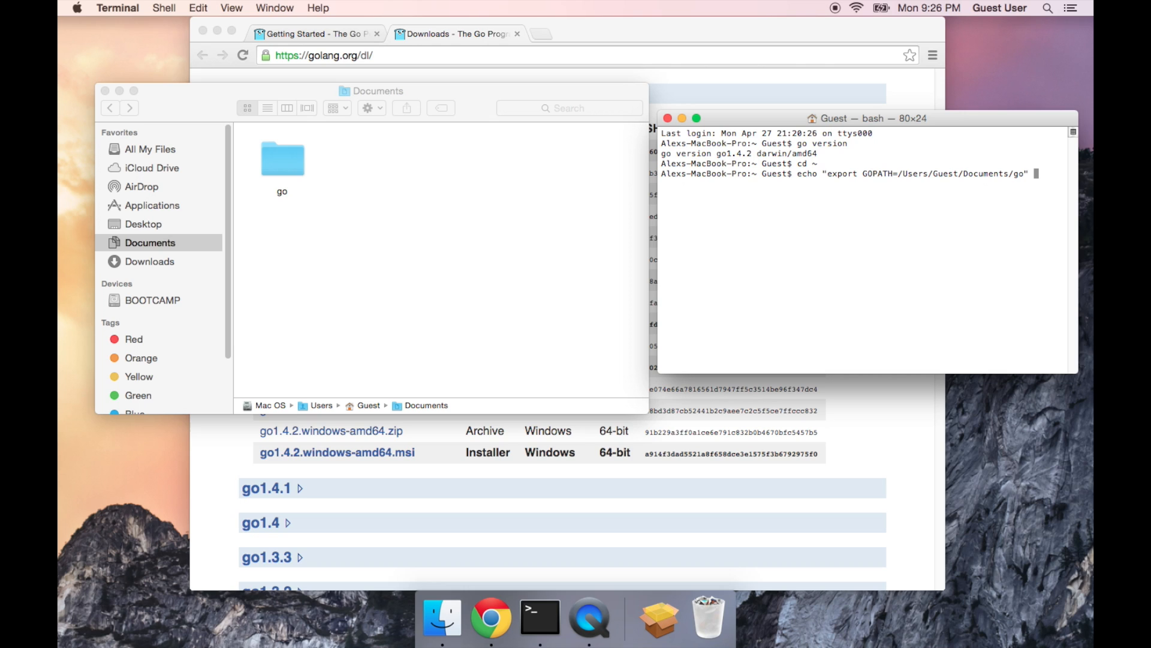
type(">> .bash_pr")
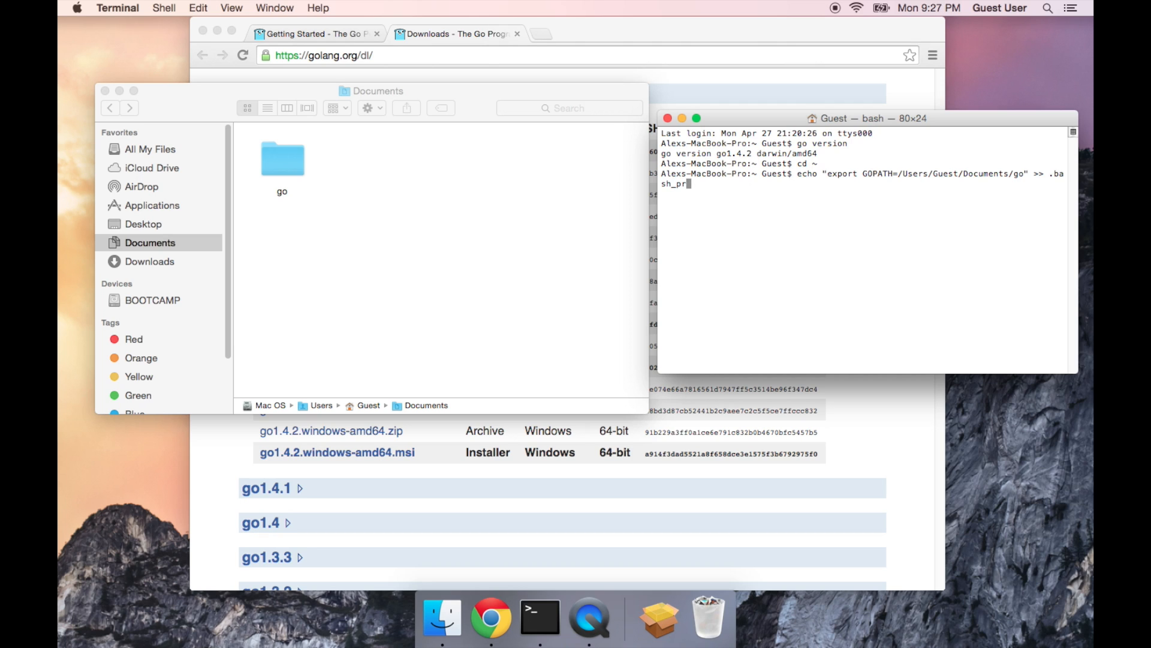
type("ofile")
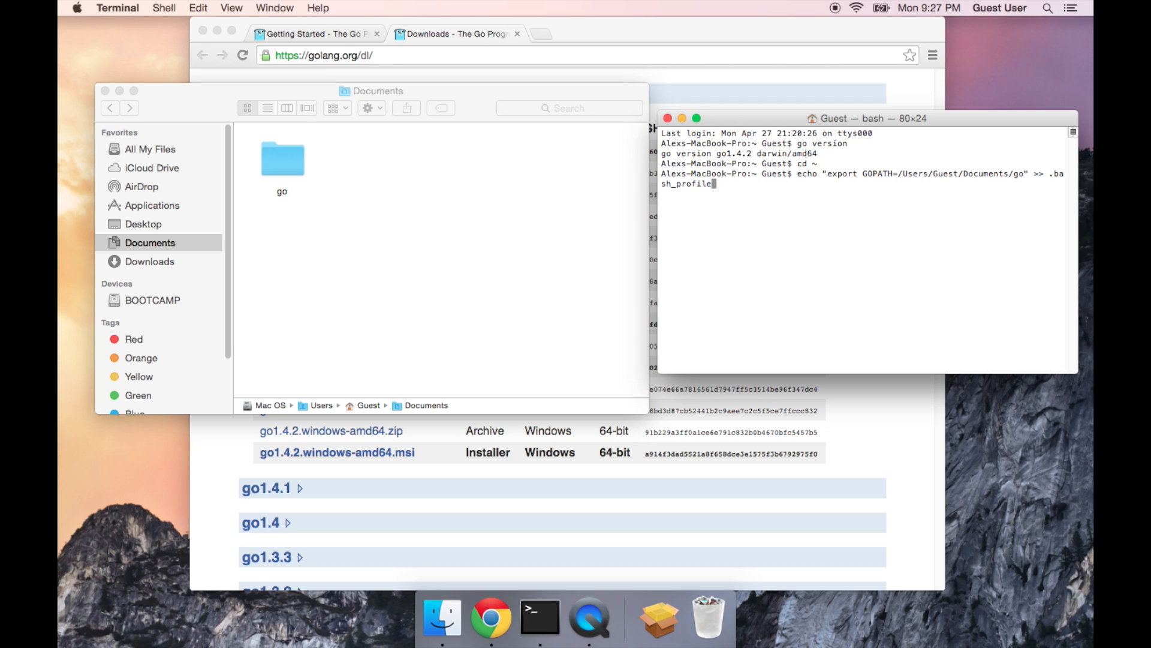
mouse_move(828, 174)
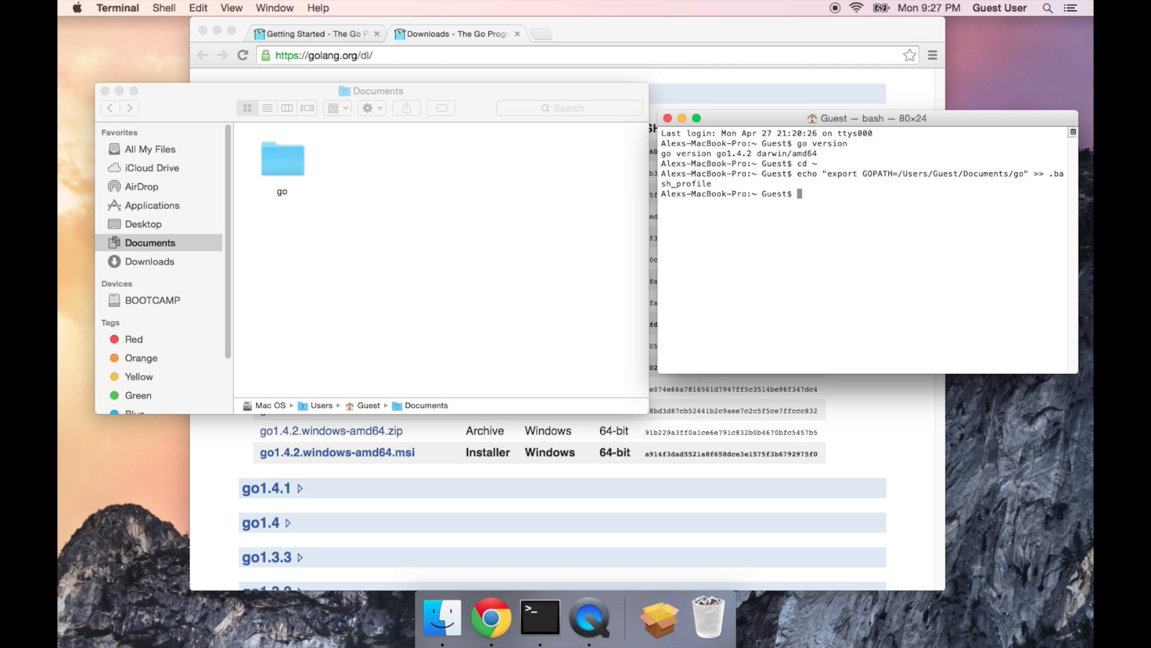
Step: Run 'cat .bash_profile' and highlight the file name, confirming the GOPATH export line is present
type("cat")
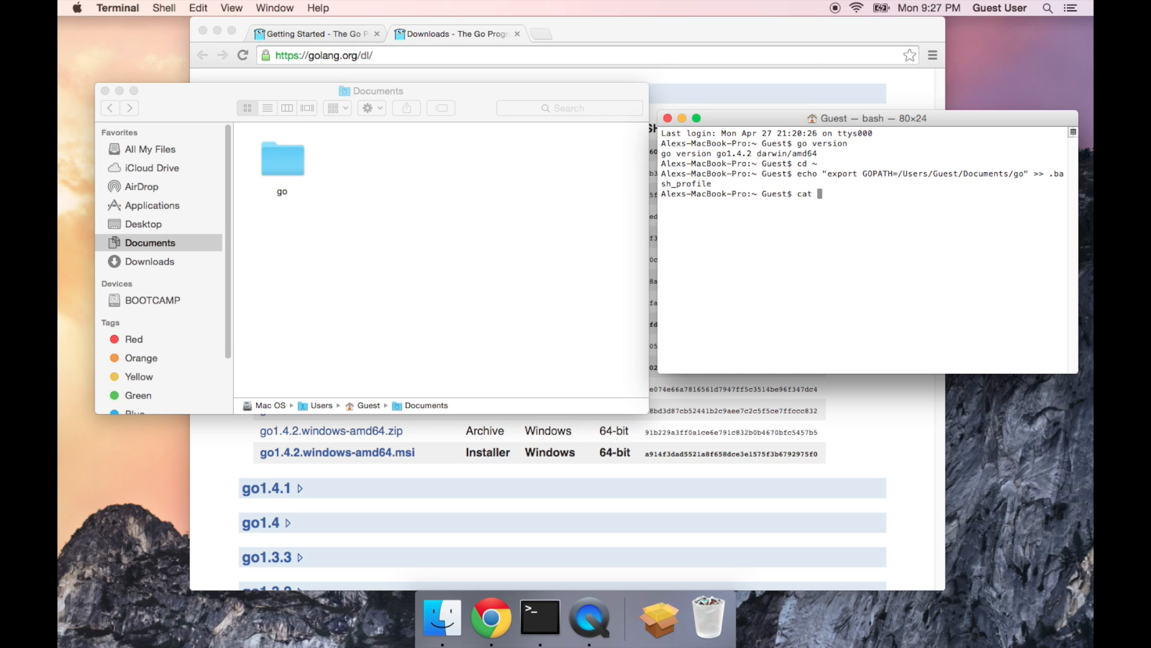
type(".bash_")
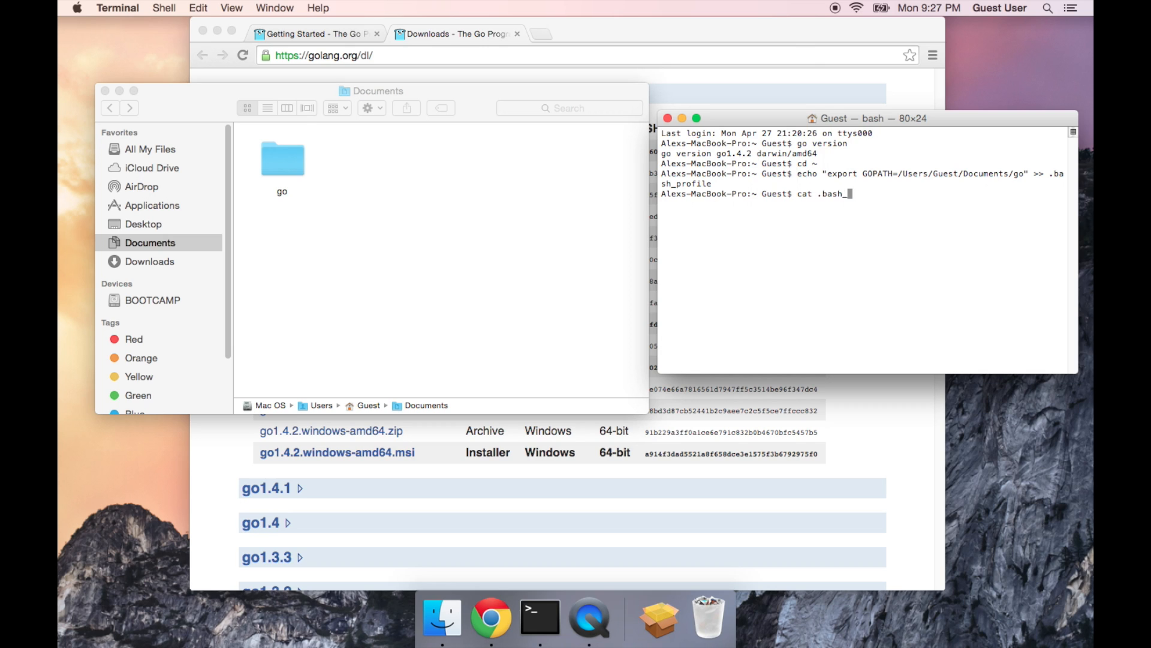
type("profile")
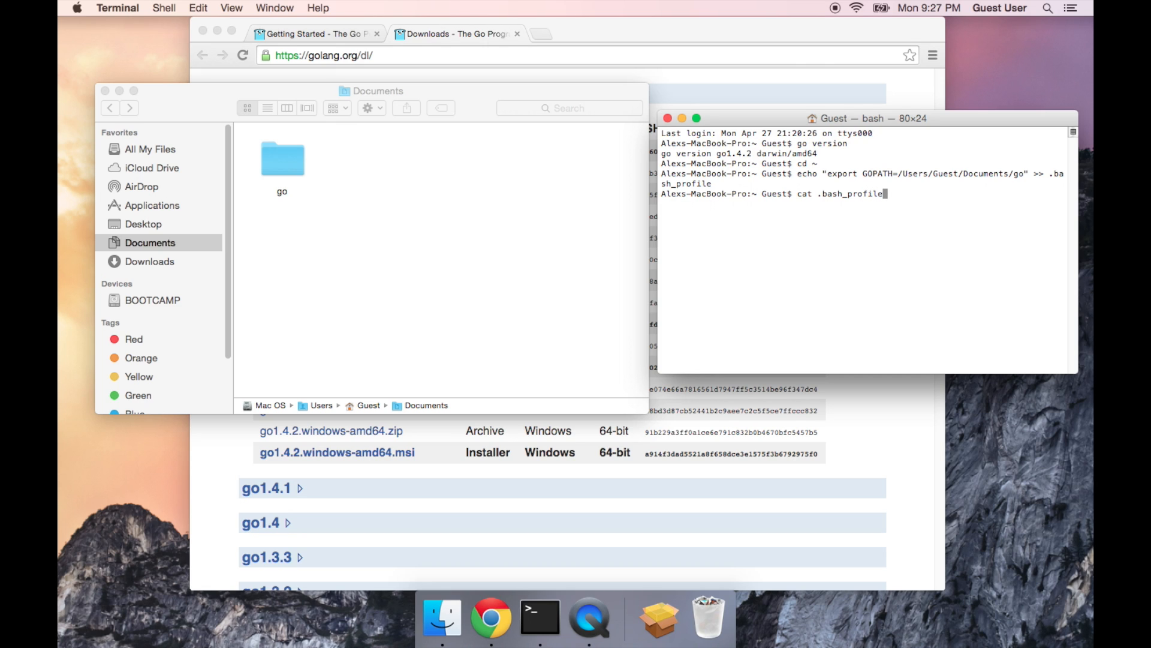
key("Return")
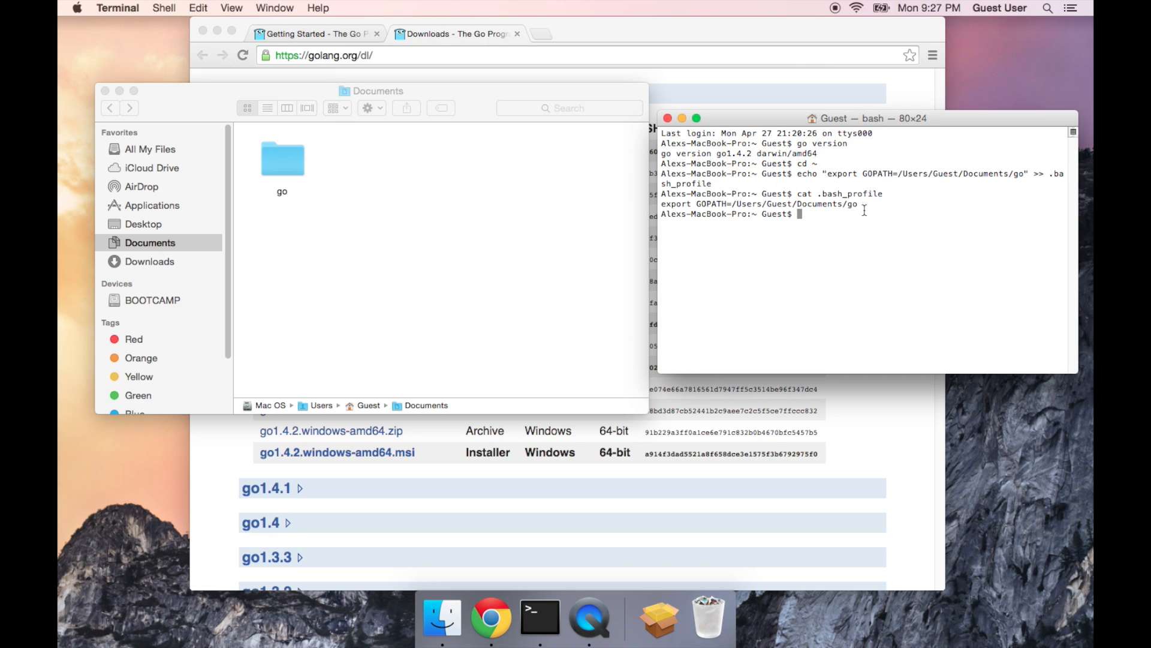
double_click(850, 193)
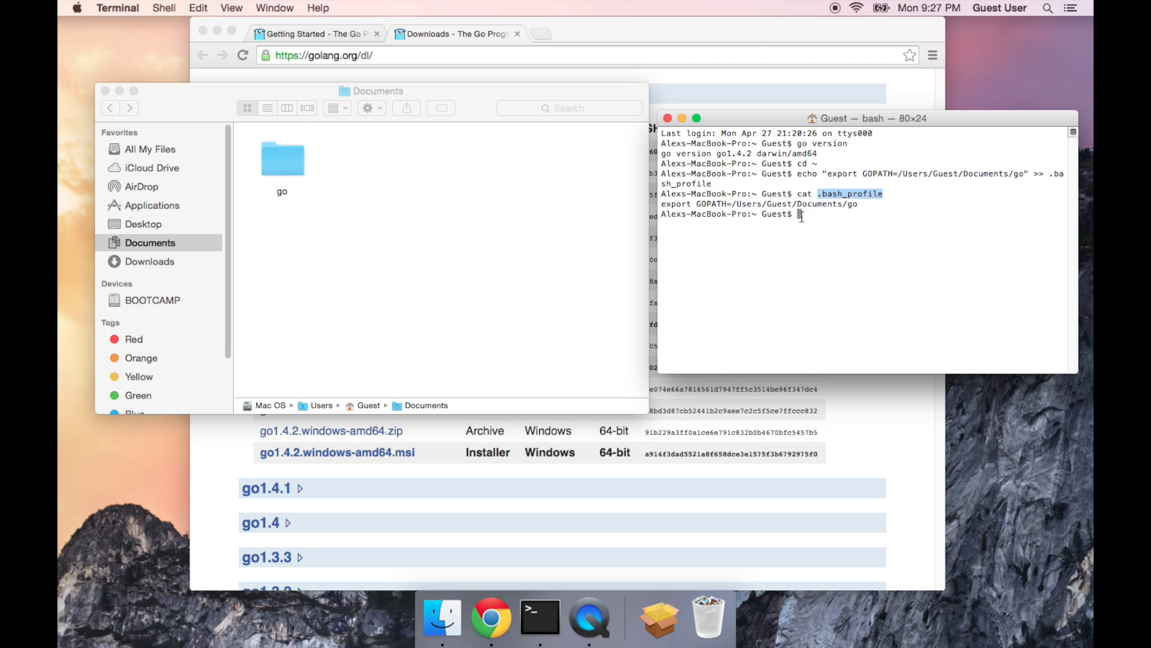
mouse_move(668, 211)
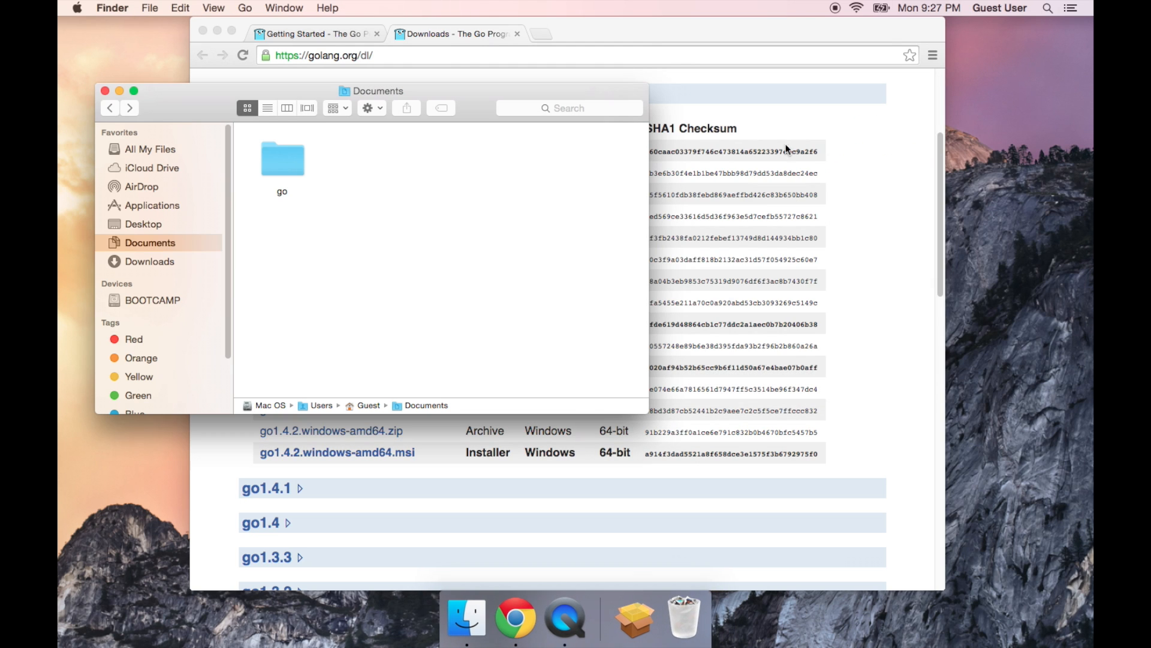
Step: Relaunch Terminal and run echo $GOPATH, which prints /Users/Guest/Documents/go
type("textEdit")
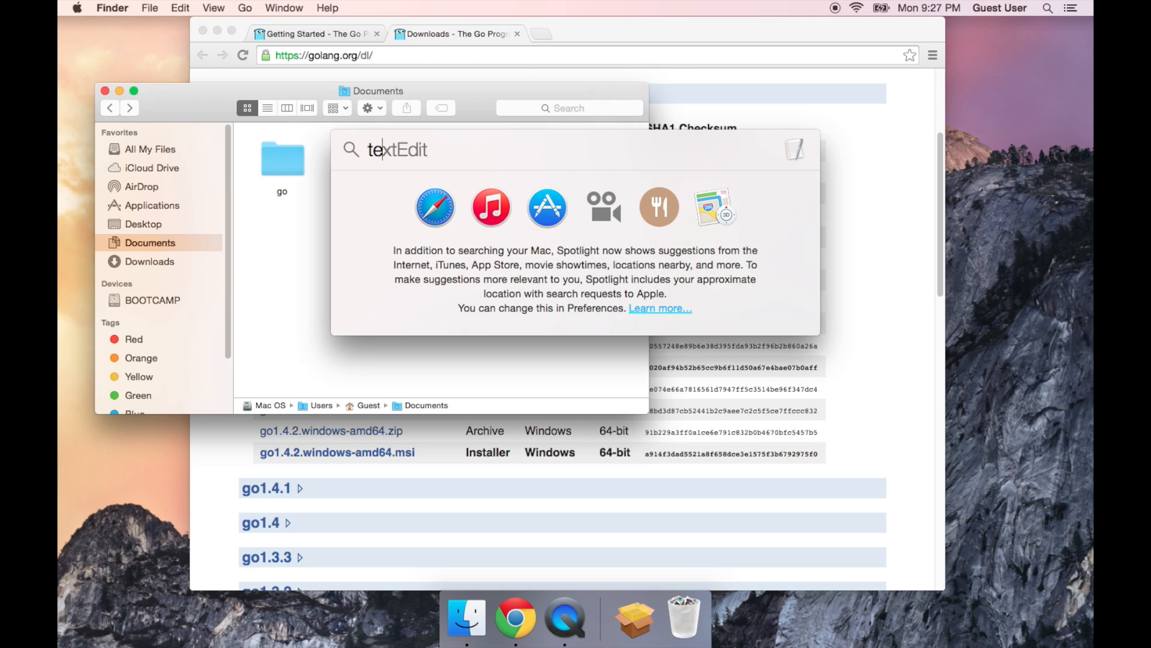
left_click(588, 616)
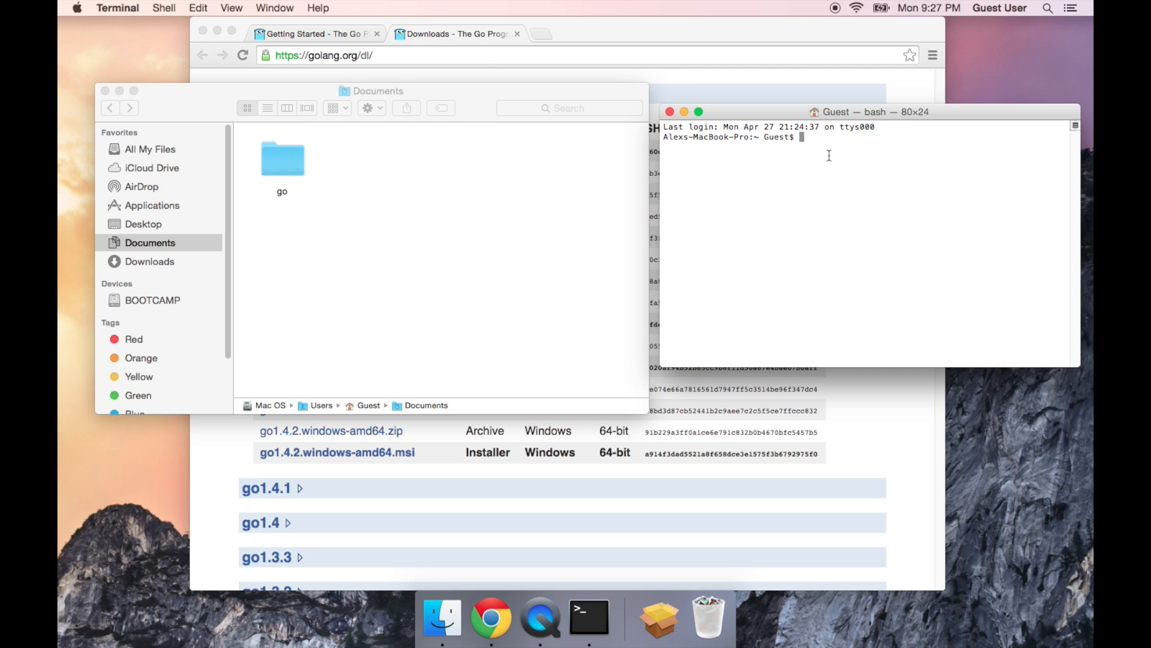
type("echo")
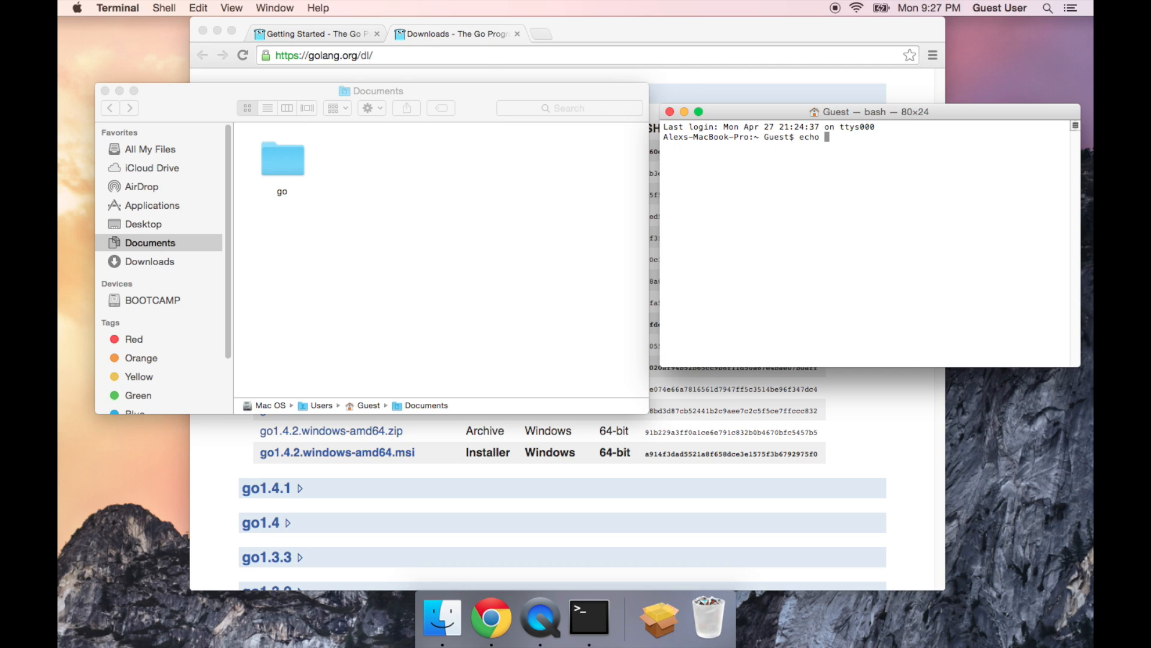
type("$")
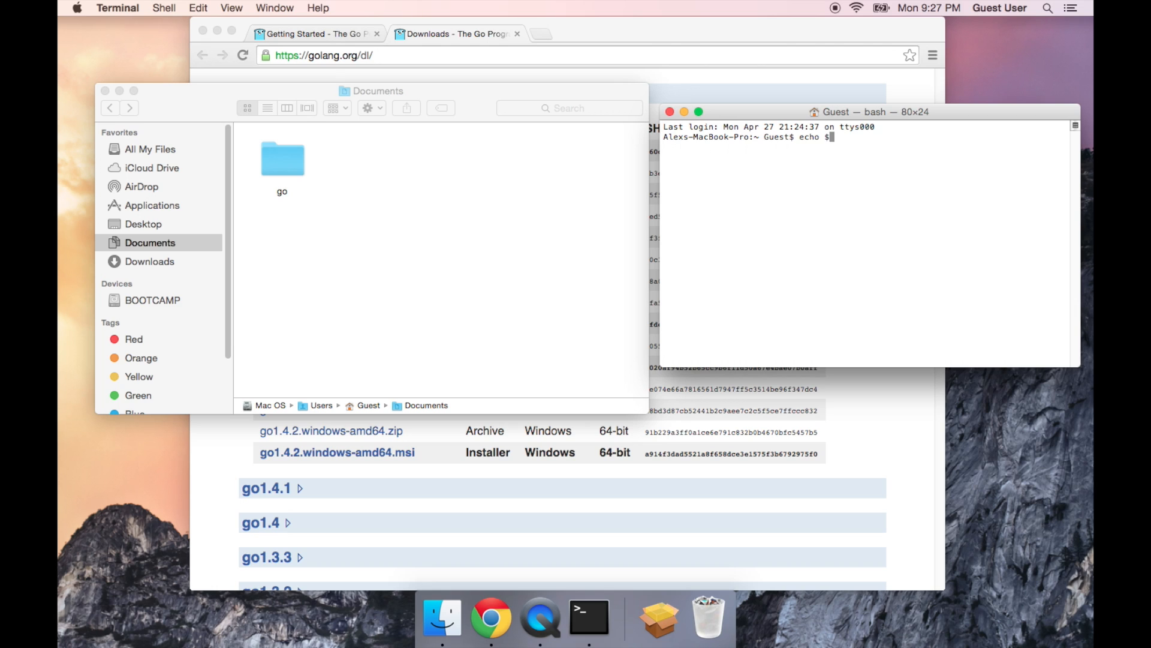
type("GOPATH")
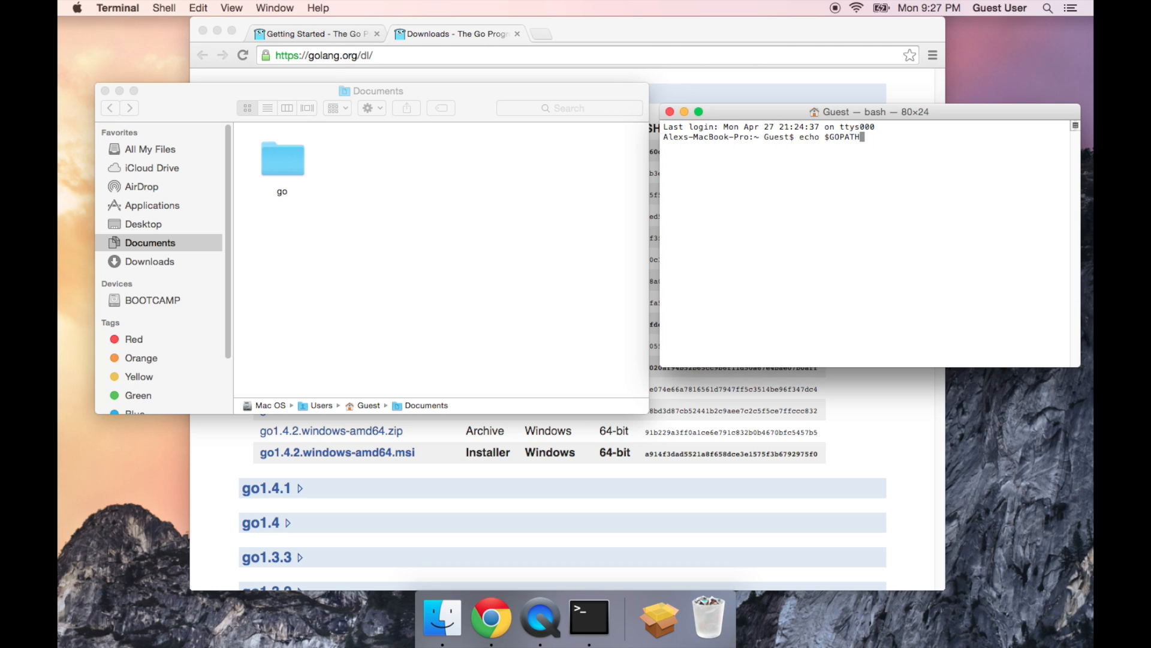
key("Return")
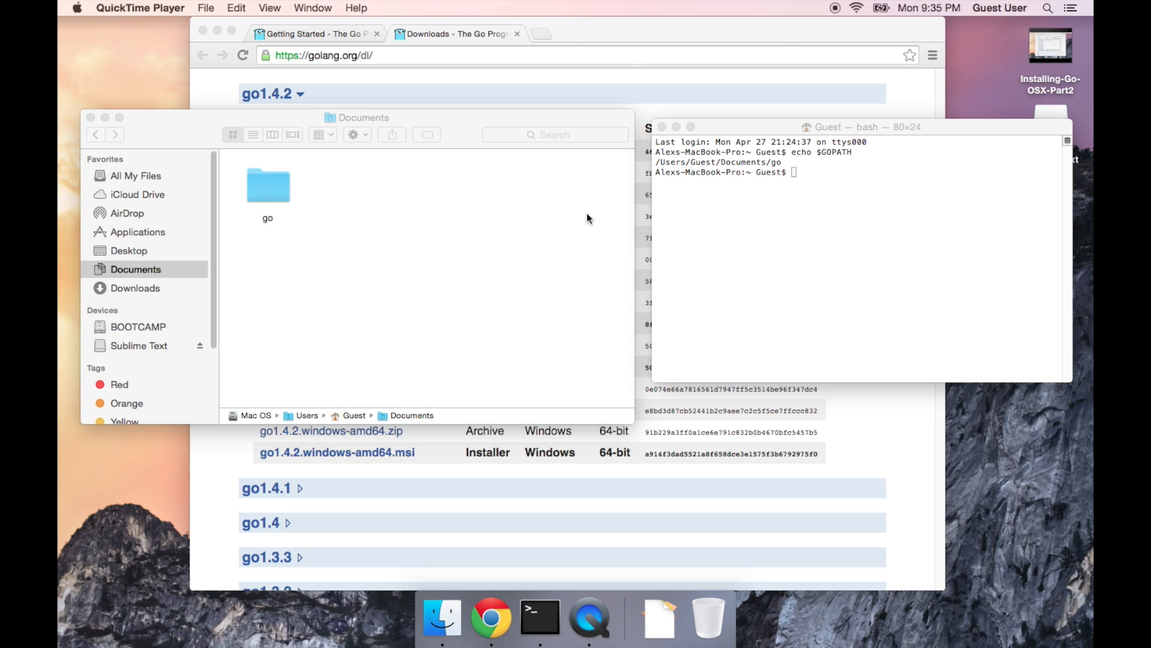
mouse_move(830, 205)
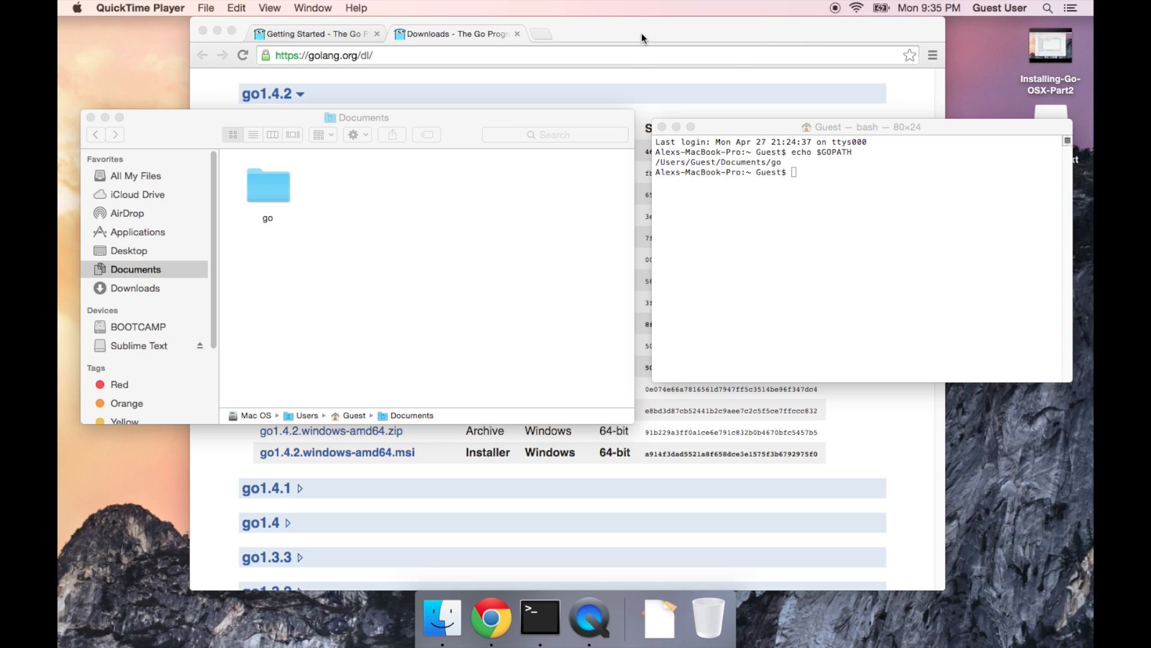
mouse_move(579, 46)
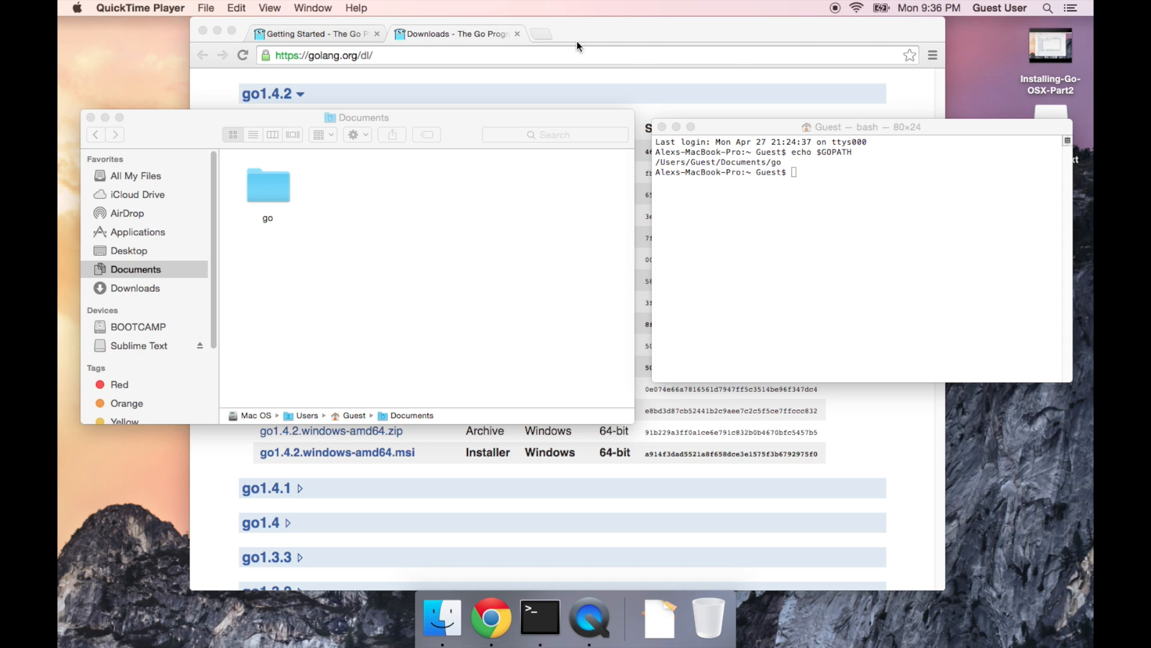
mouse_move(601, 32)
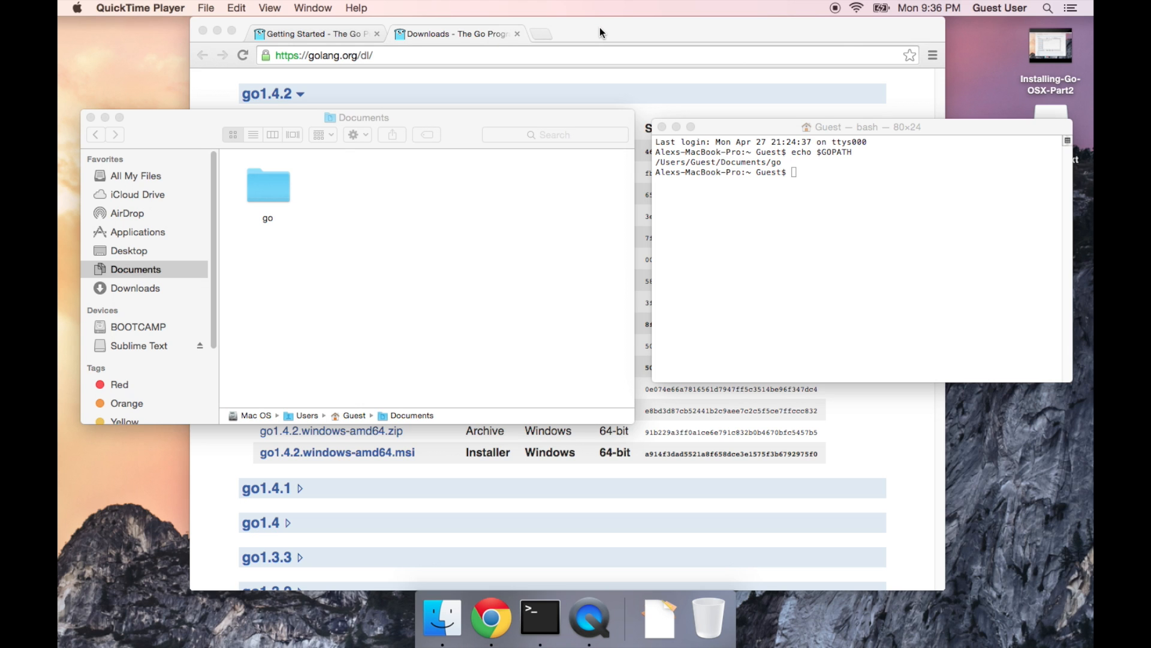
Step: Search for sublime text in a new Chrome tab and reach the Sublime Text 3 download page
left_click(539, 34)
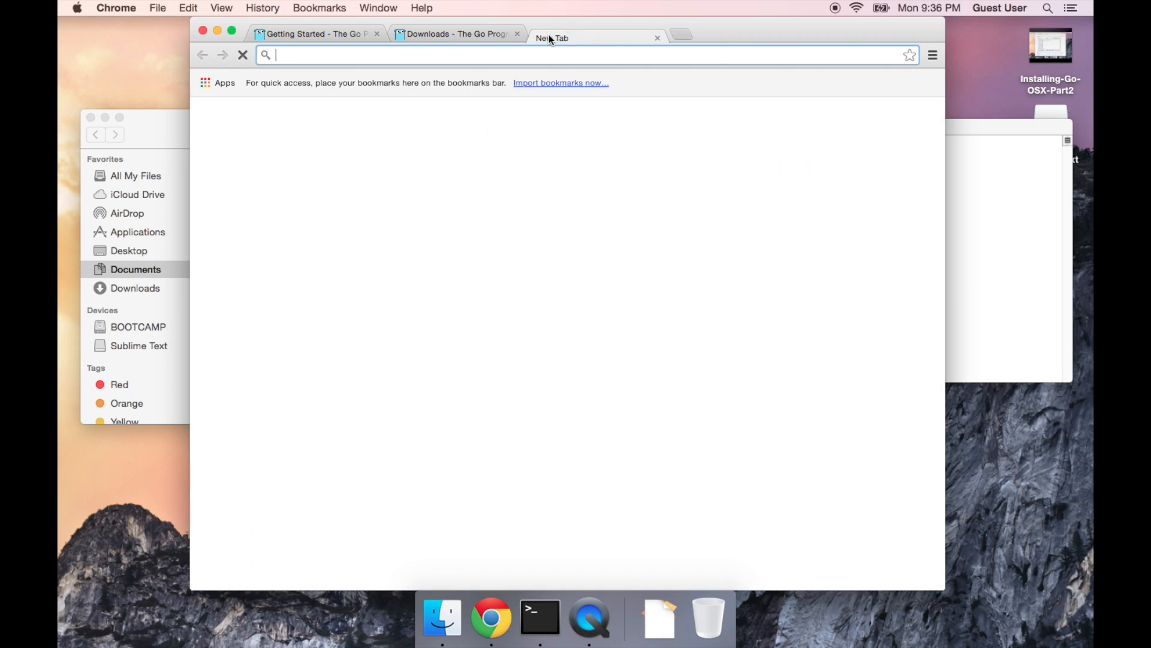
type("sublime text")
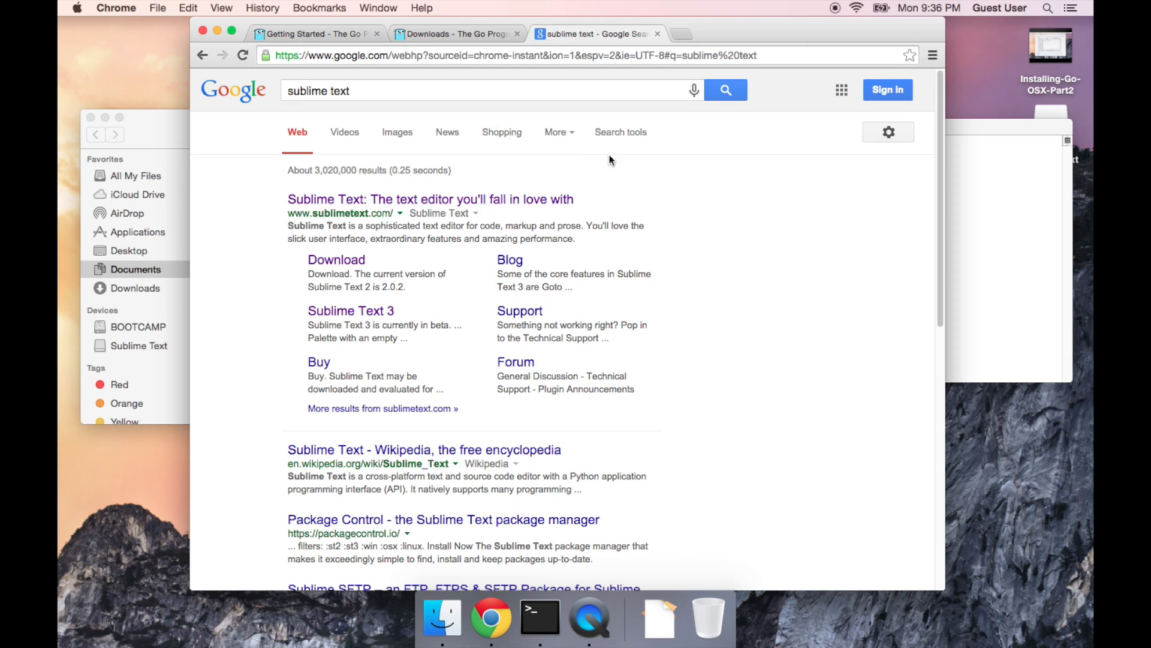
mouse_move(350, 310)
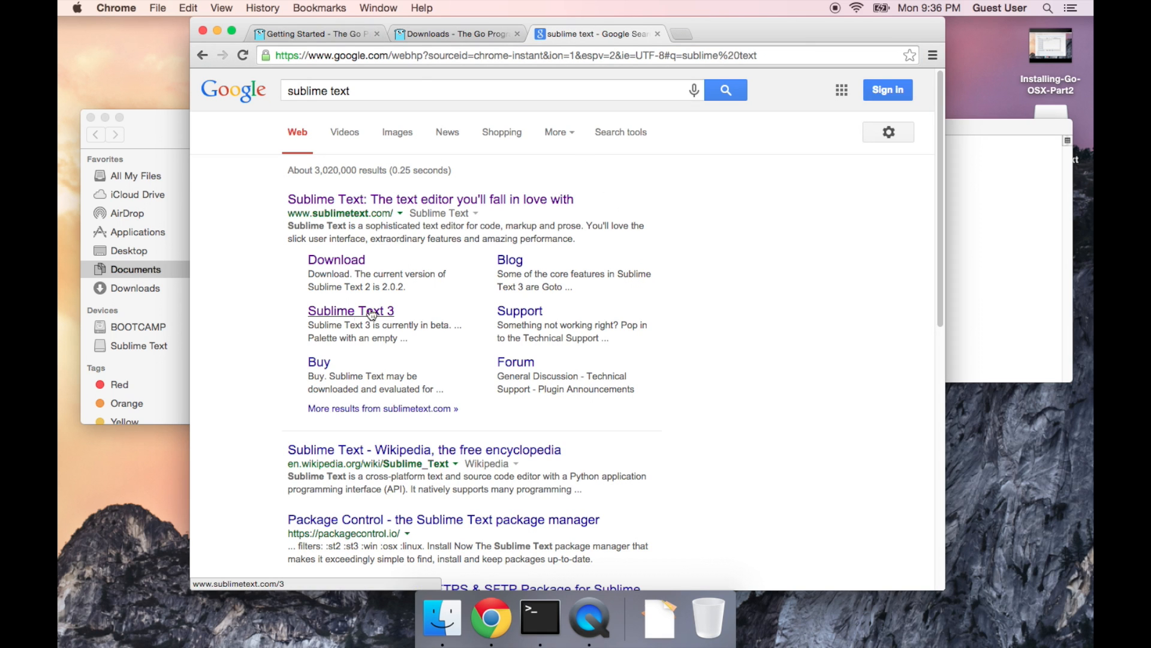
left_click(350, 311)
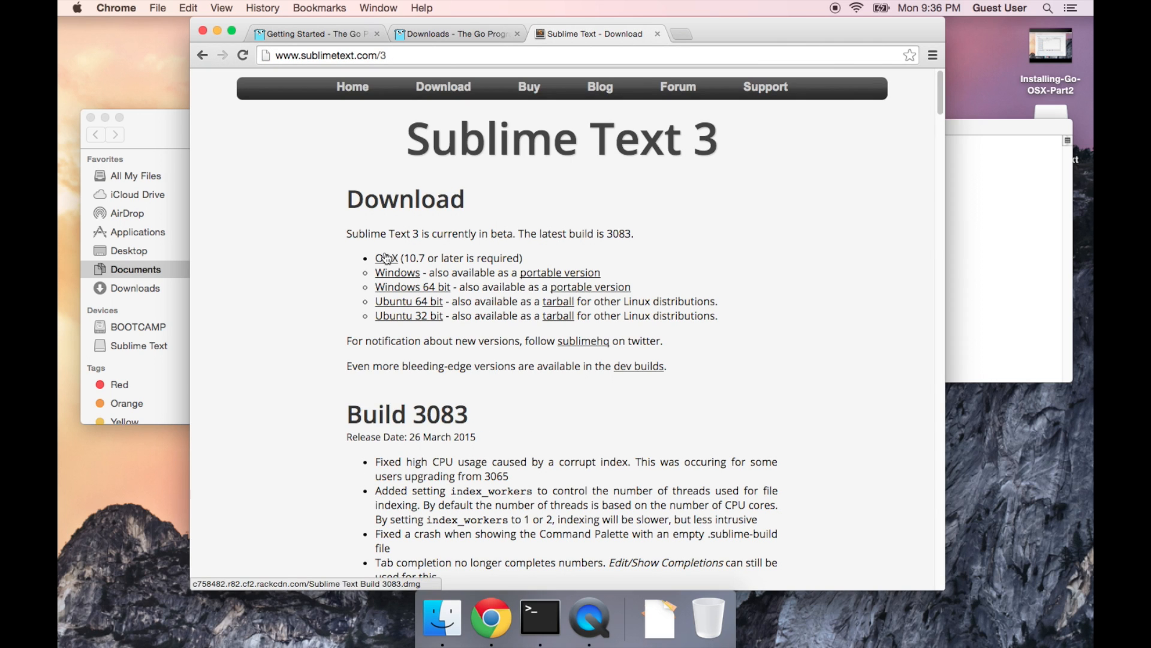
Step: Download the OS X Sublime Text Build 3083 disk image and mount the downloaded .dmg
left_click(385, 258)
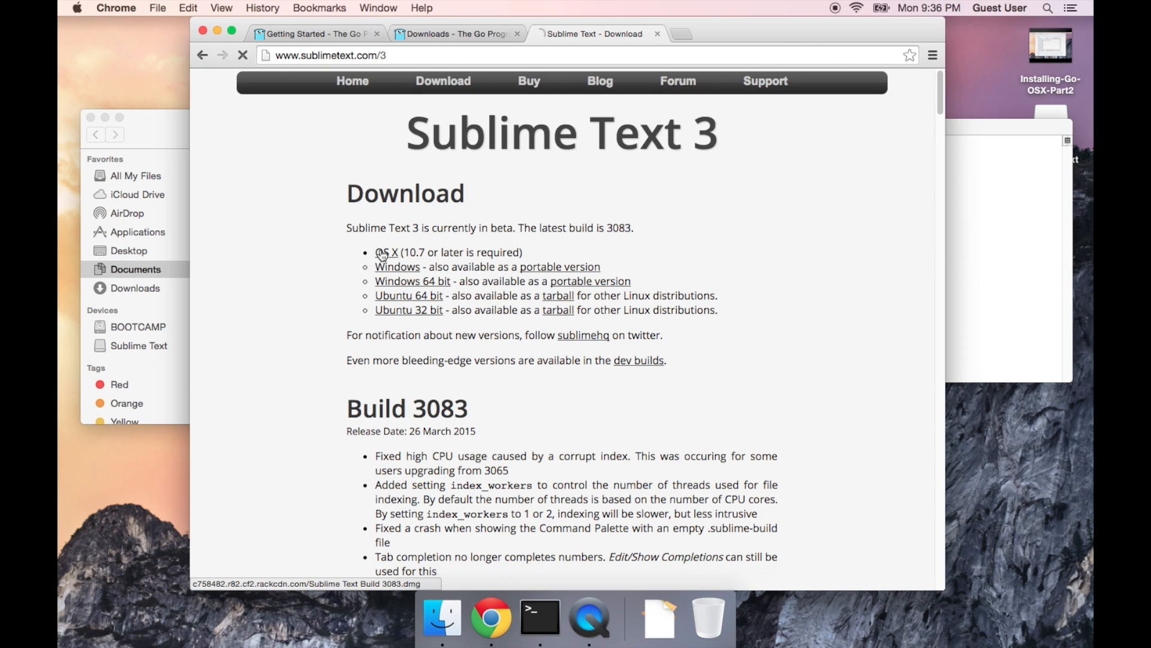
left_click(385, 252)
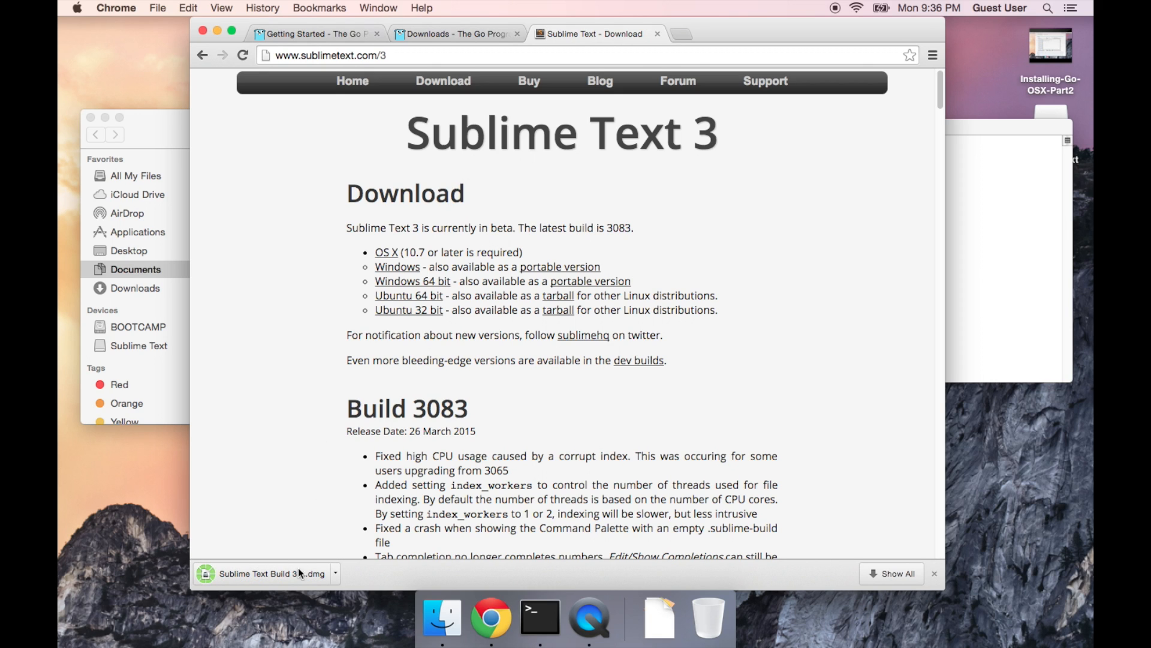
left_click(253, 573)
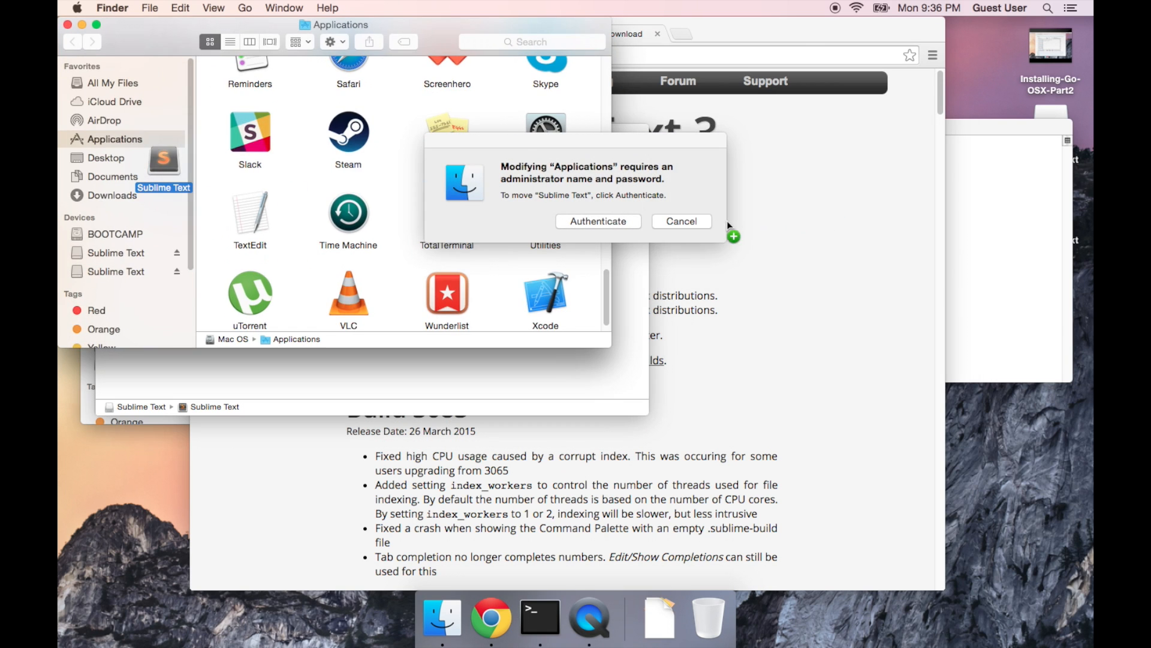
Step: Authenticate as administrator to copy Sublime Text into Applications
left_click(598, 221)
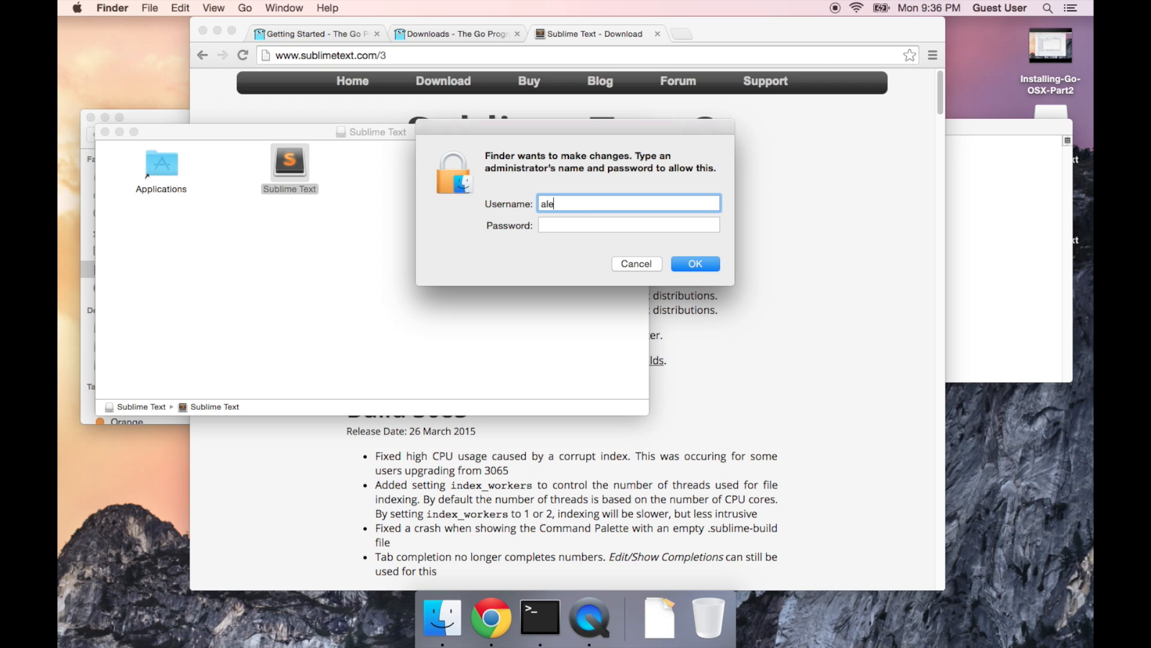
left_click(695, 264)
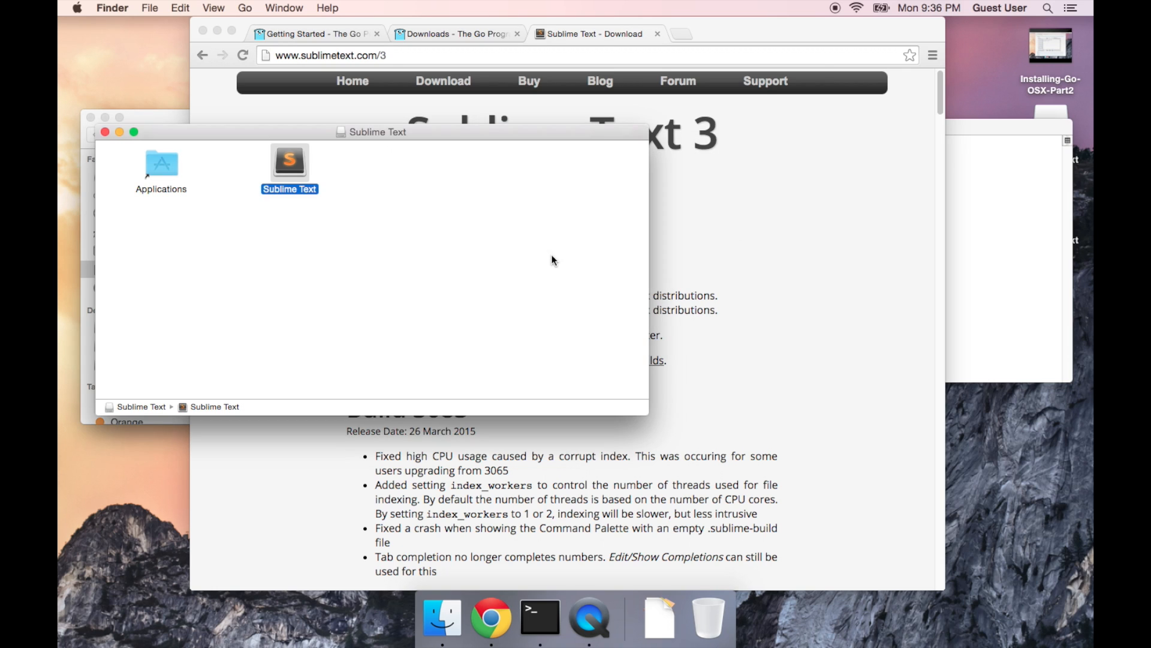
Step: Close the disk image and launch Sublime Text from Finder's Applications folder
left_click(136, 269)
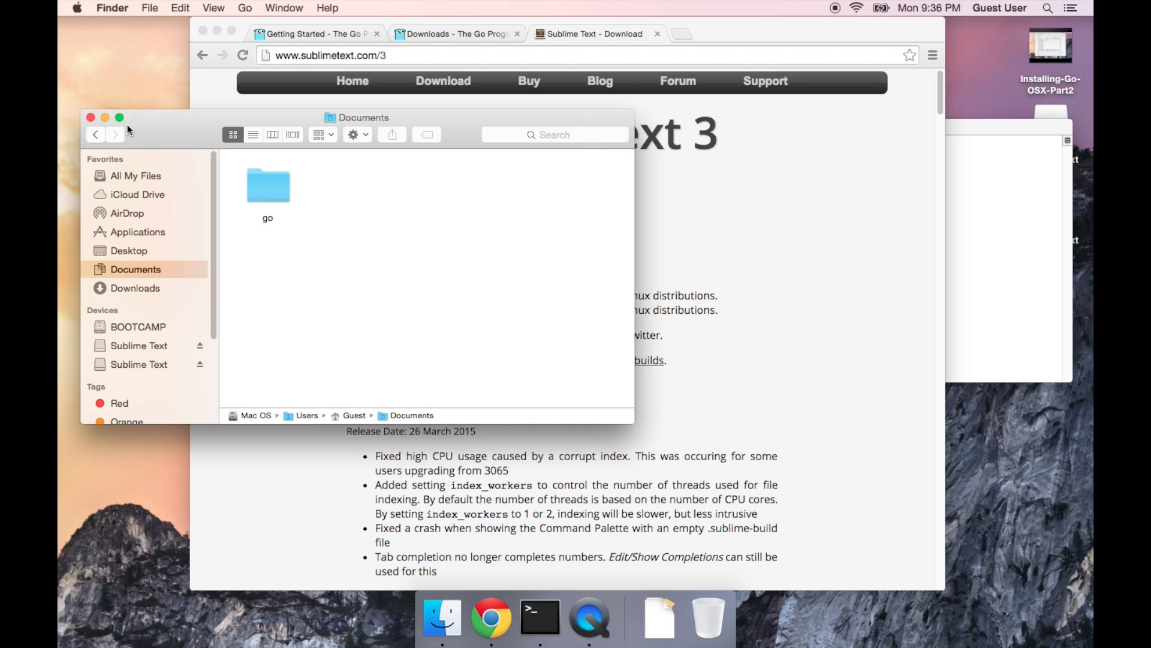
left_click(137, 232)
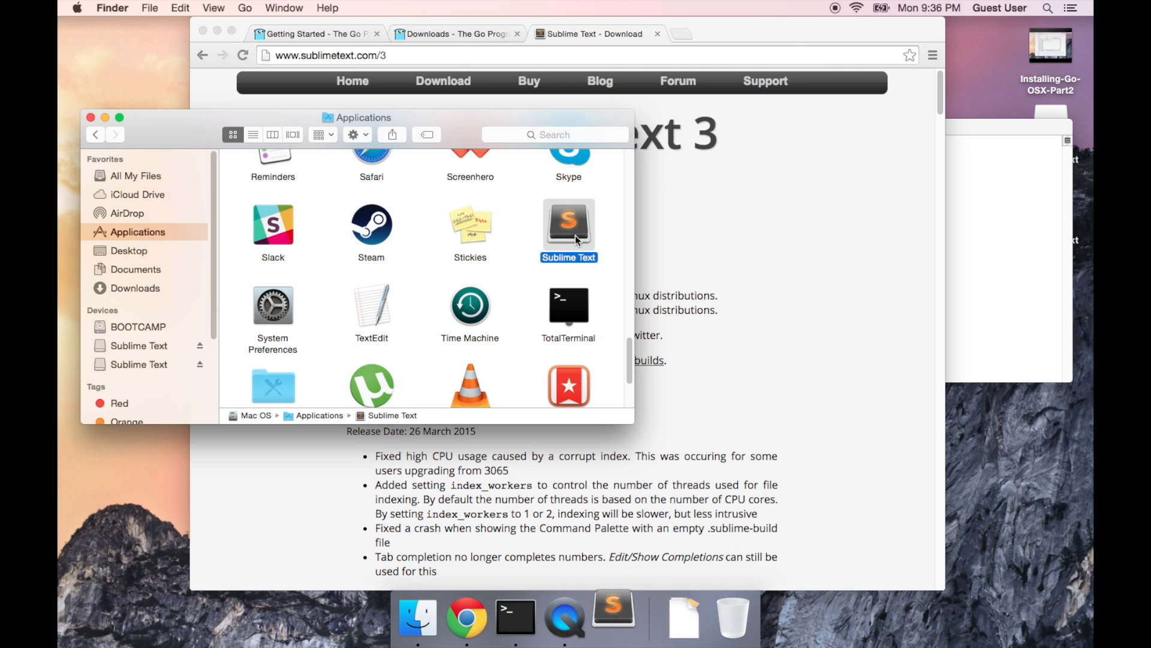
double_click(569, 225)
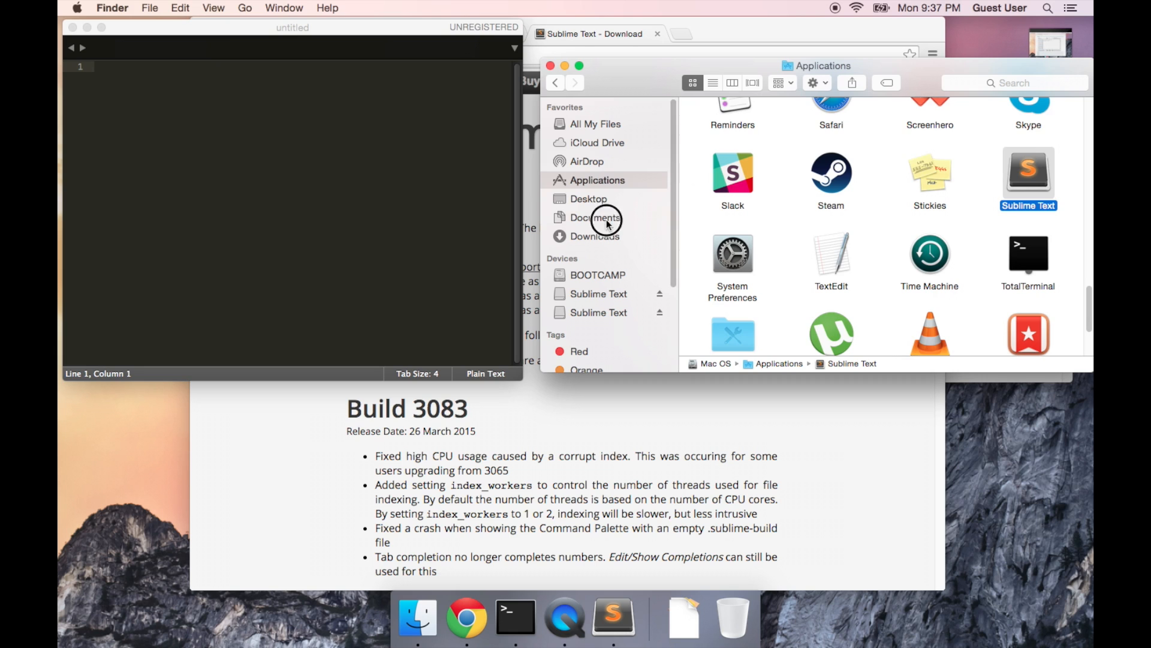
Step: Inside Documents/go create a src folder, then a hello folder within it
left_click(596, 217)
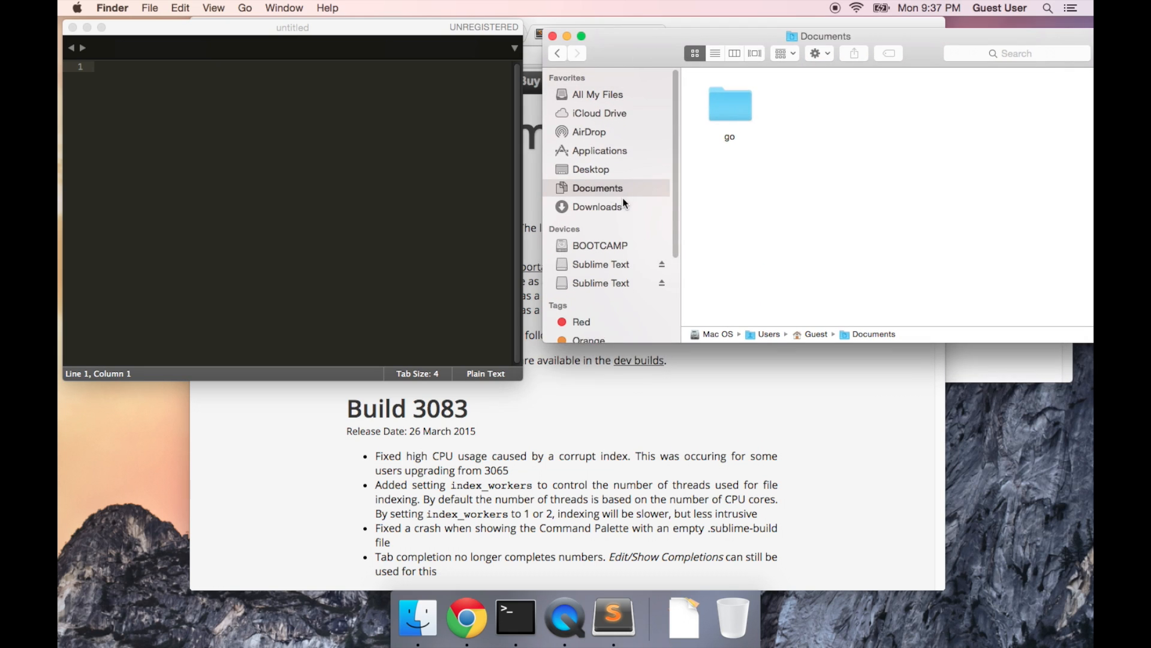
mouse_move(692, 132)
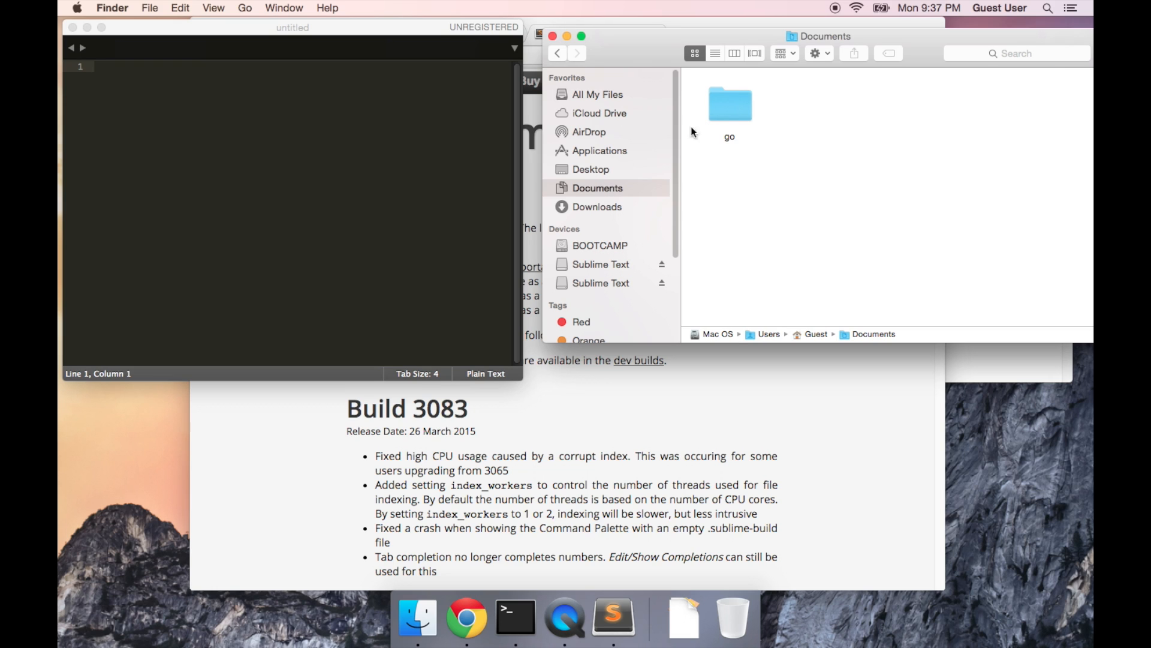
double_click(729, 104)
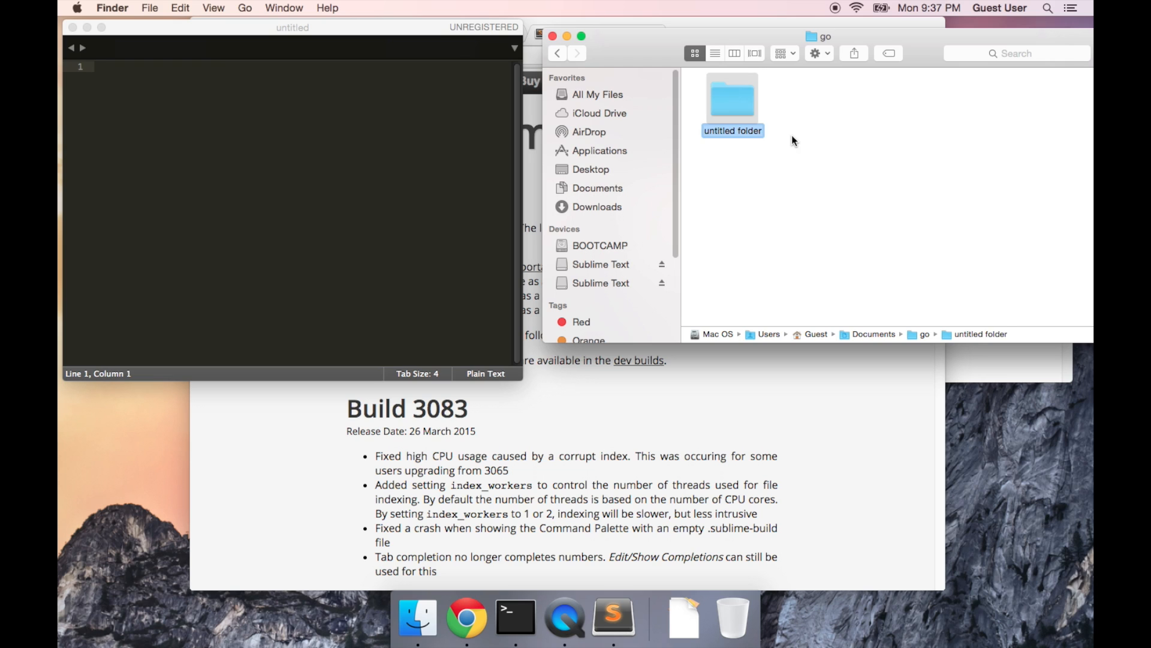
type("src")
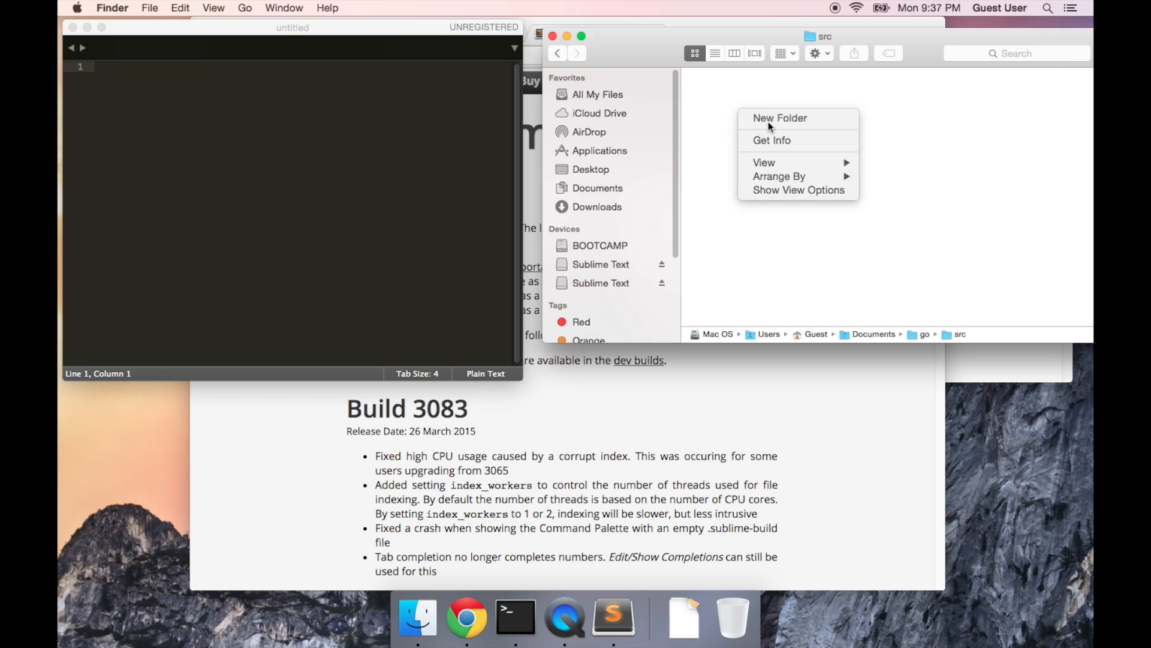
left_click(780, 118)
type("hello")
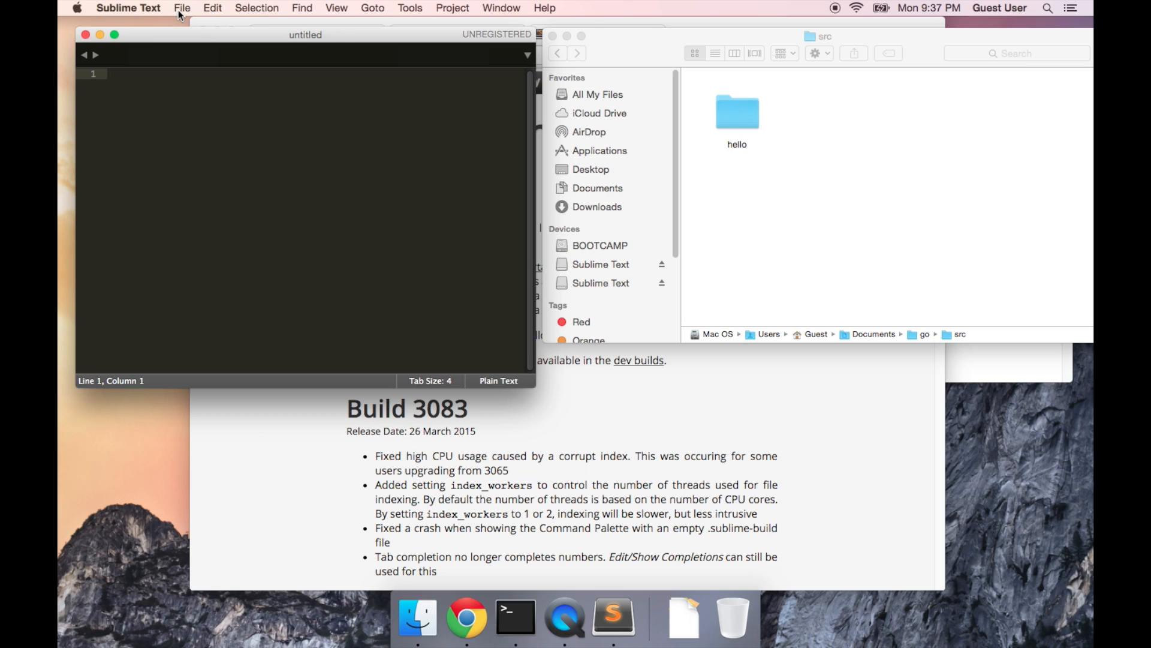
Step: Use File > Open to add Documents/go/src/hello to Sublime Text's folder sidebar
left_click(182, 8)
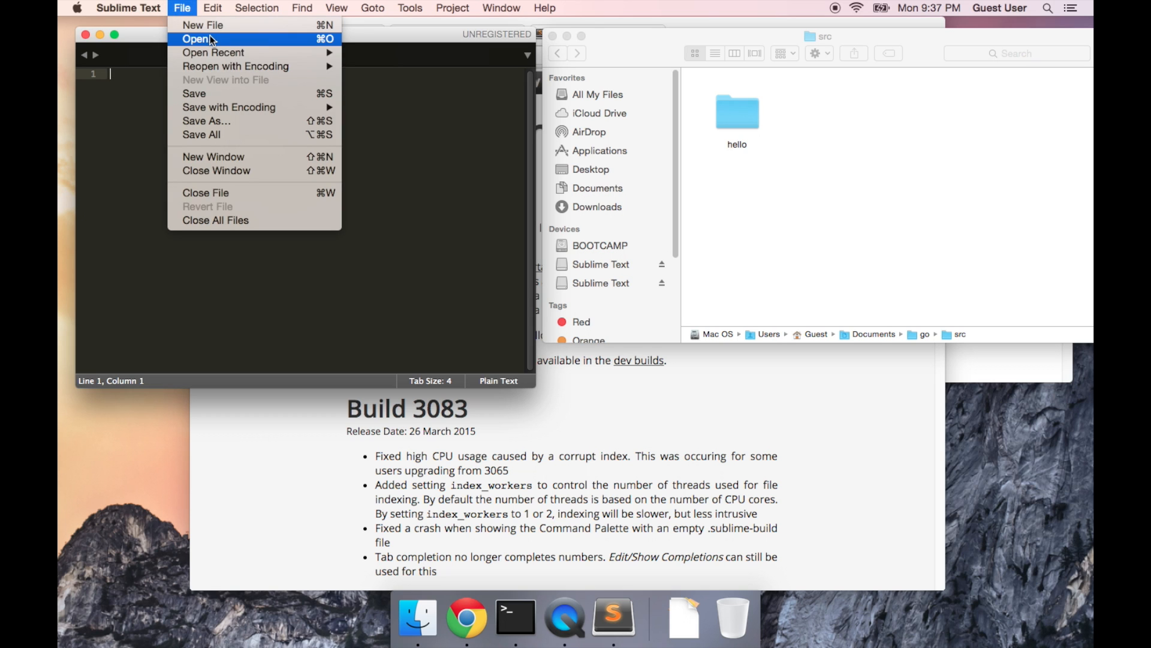
left_click(198, 38)
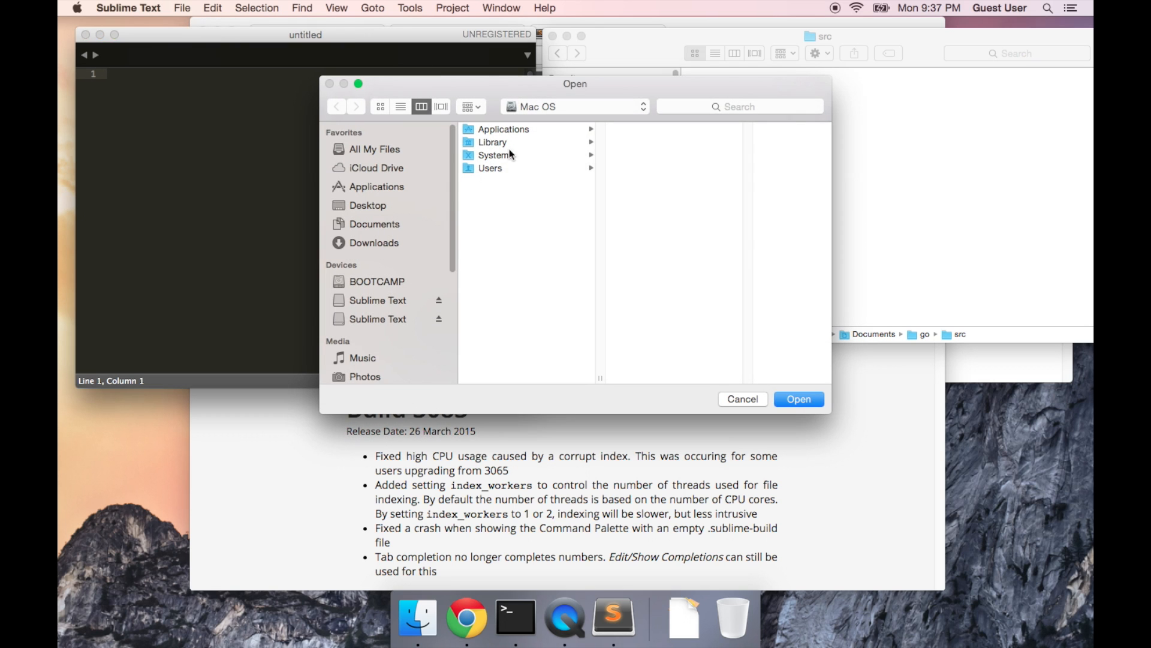
left_click(374, 224)
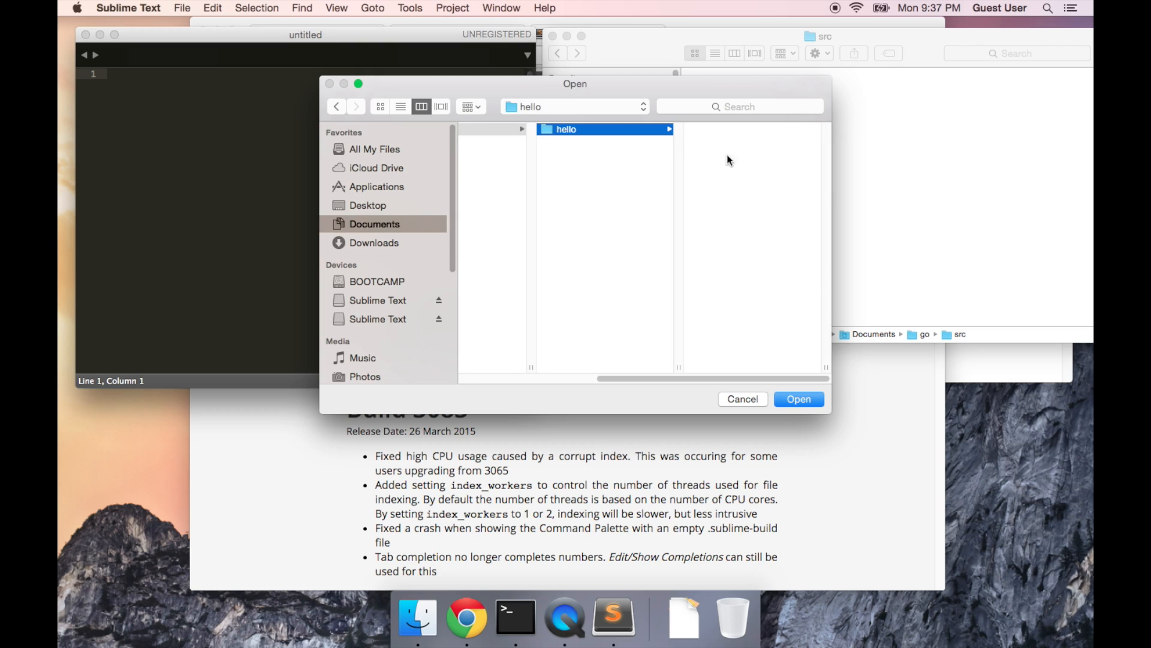
mouse_move(762, 322)
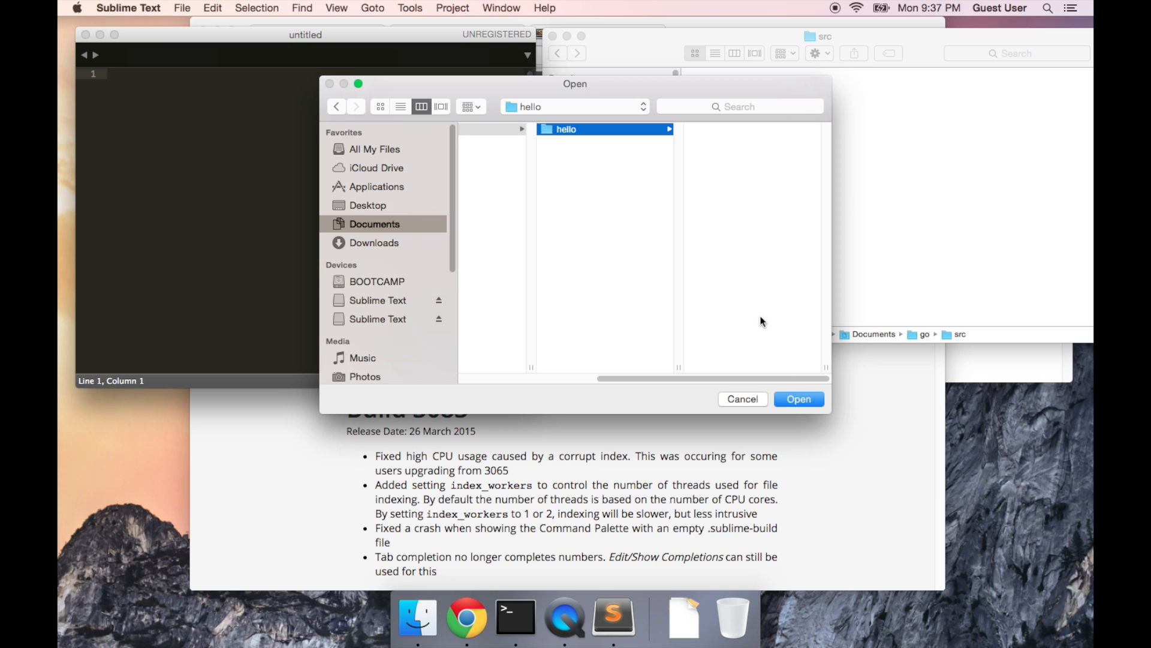
left_click(799, 398)
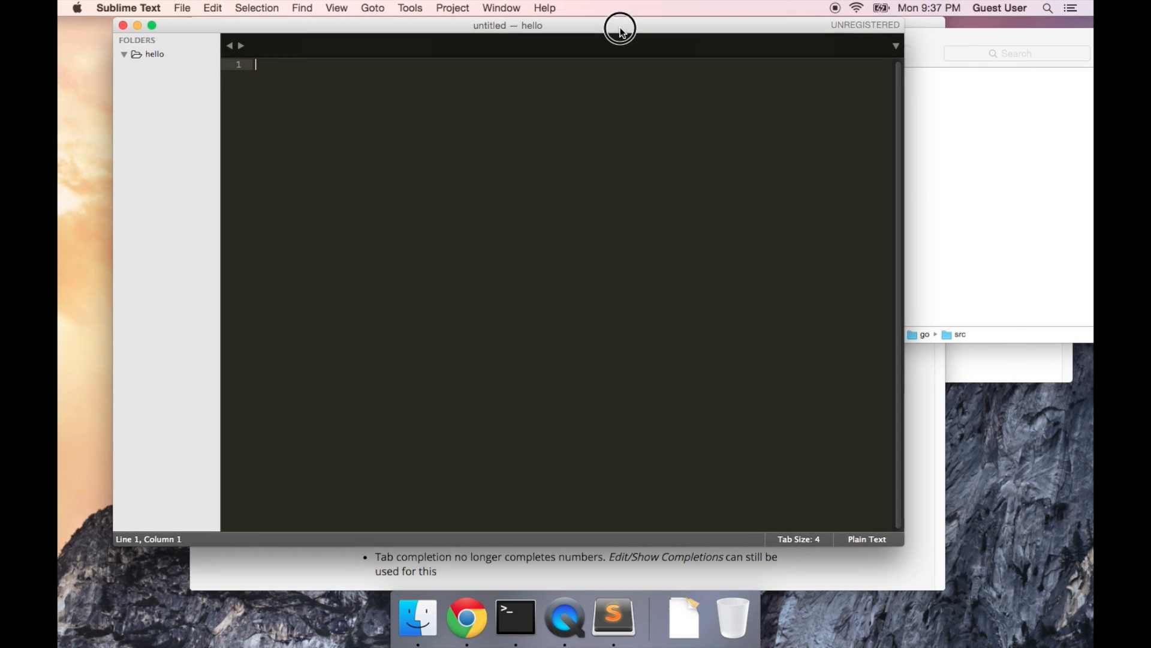
Step: Create a new file in the hello folder and save it as hello.go
right_click(154, 54)
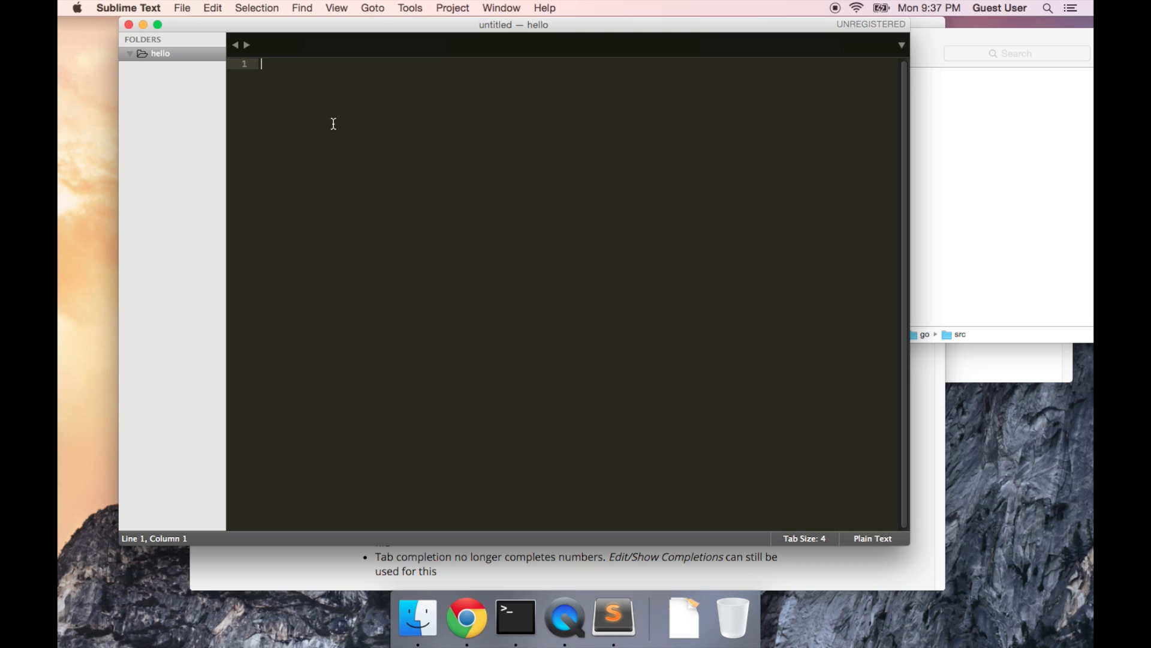
right_click(160, 53)
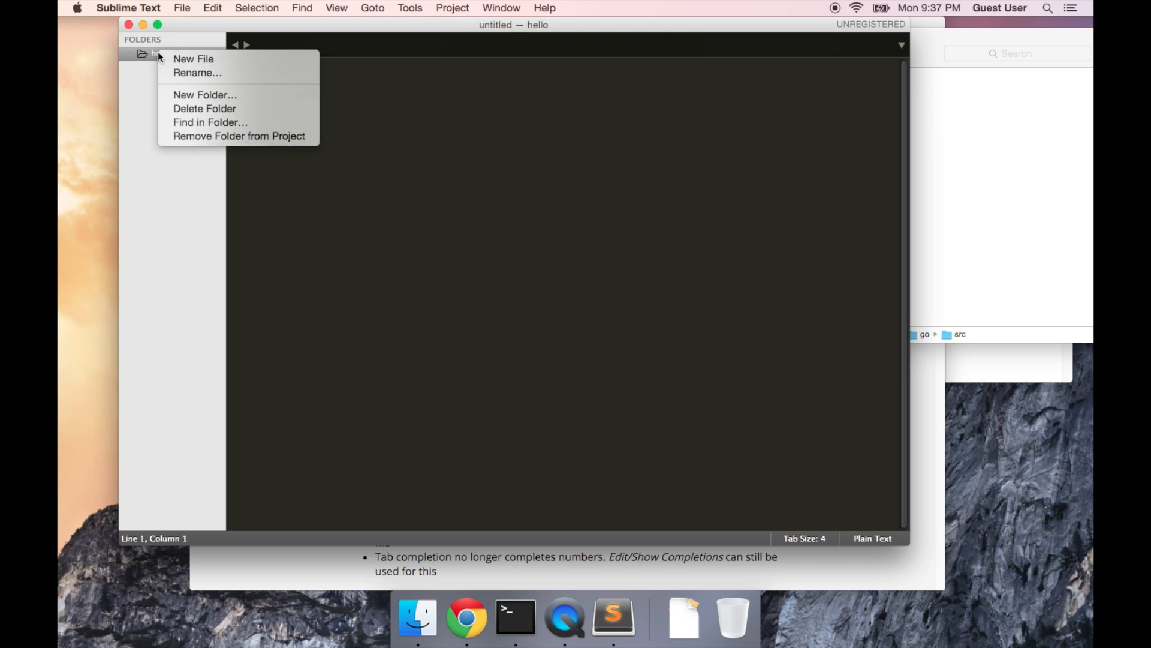
left_click(195, 59)
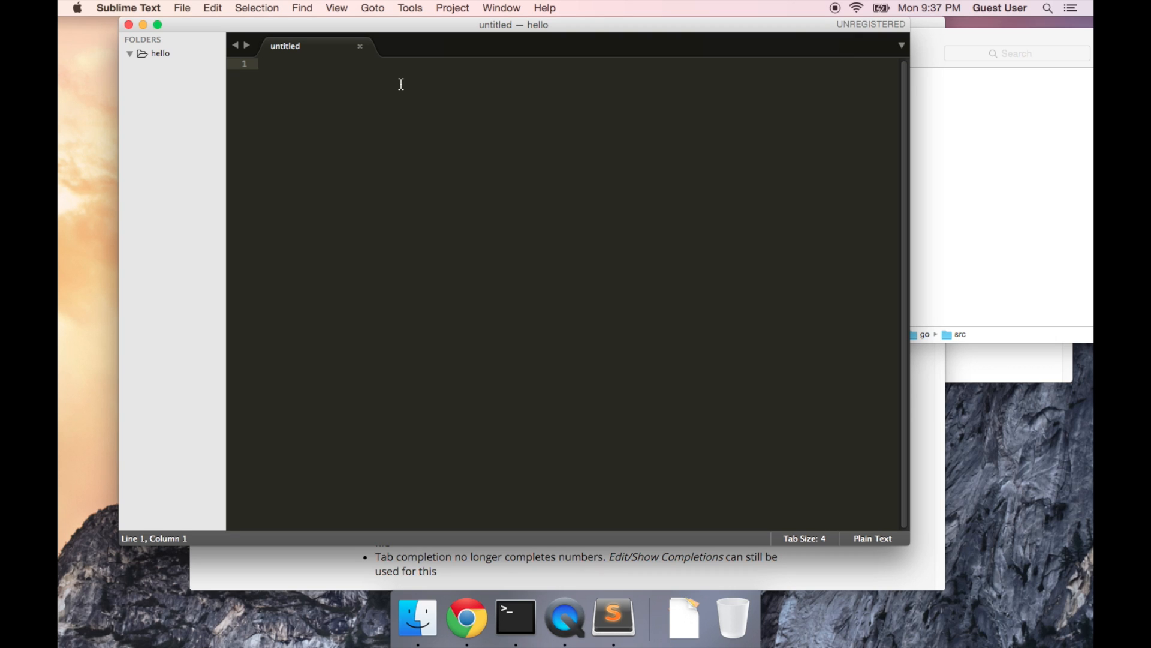
key("cmd+s")
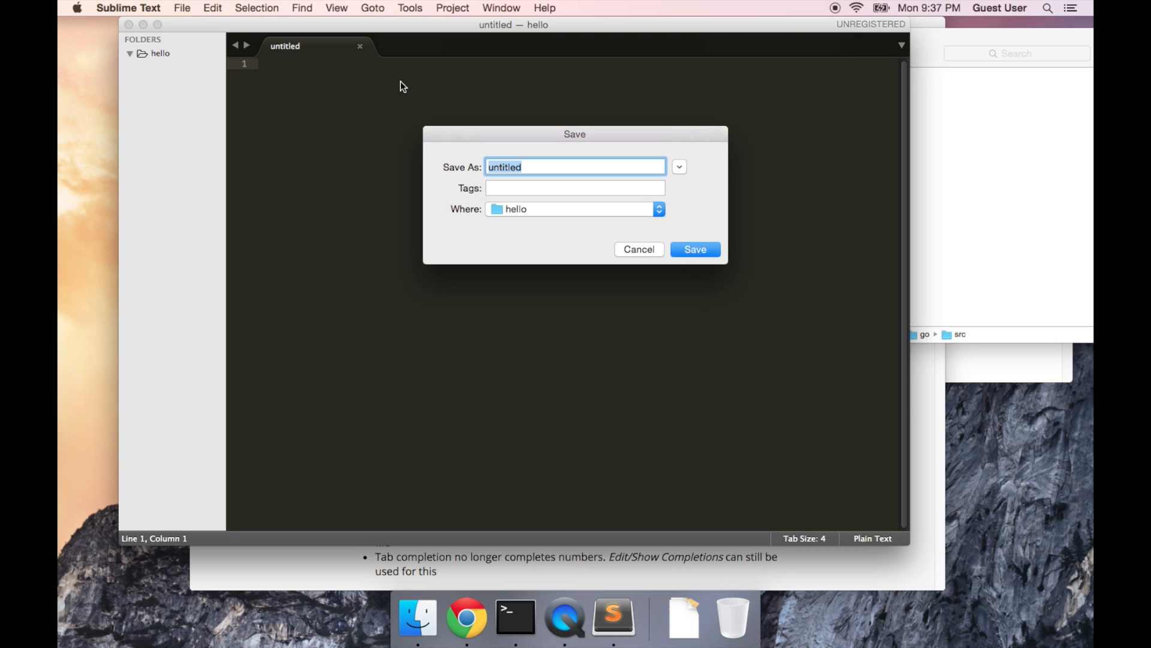
type("hello.g")
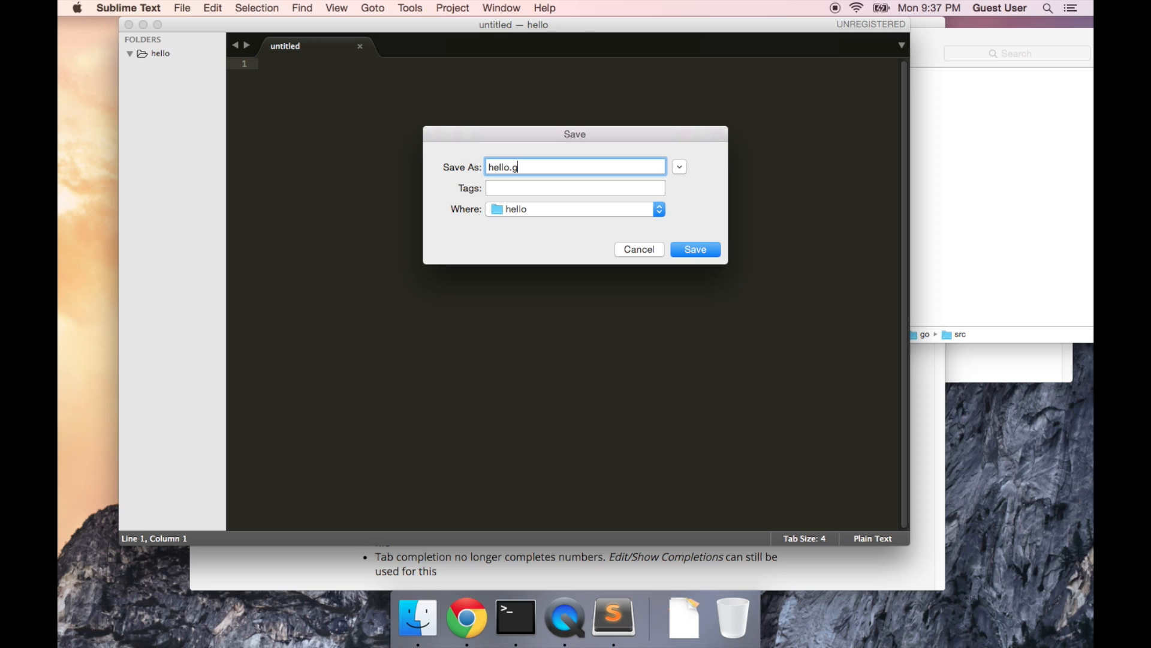
left_click(695, 250)
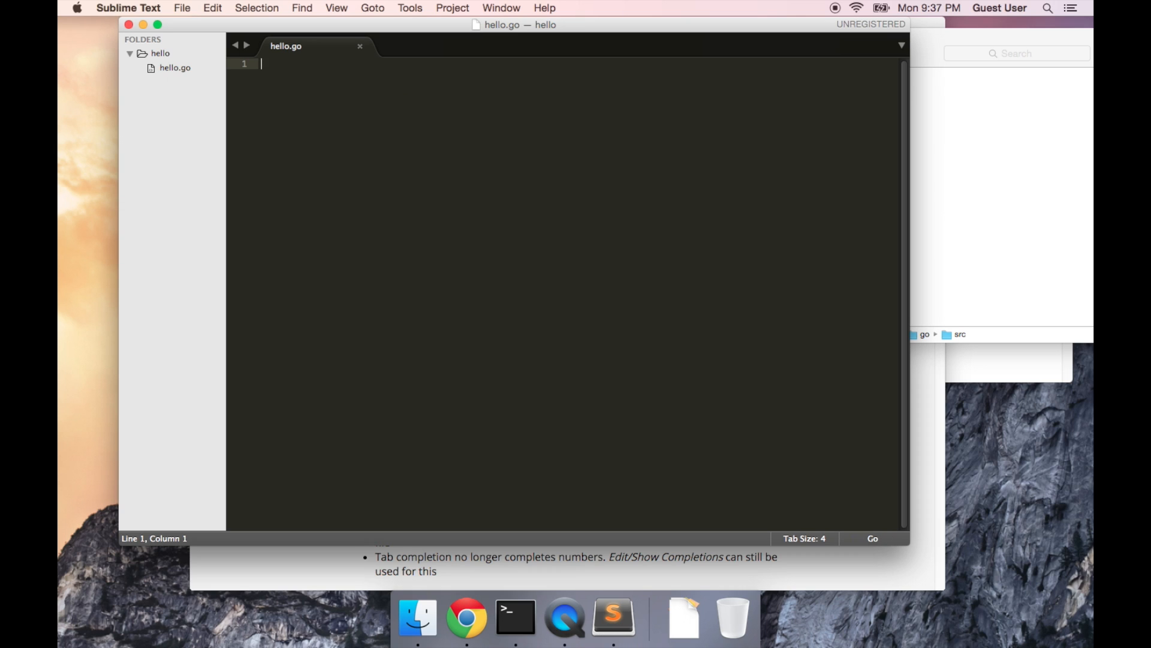
Step: Write package main and import "fmt" at the top of hello.go
type("p")
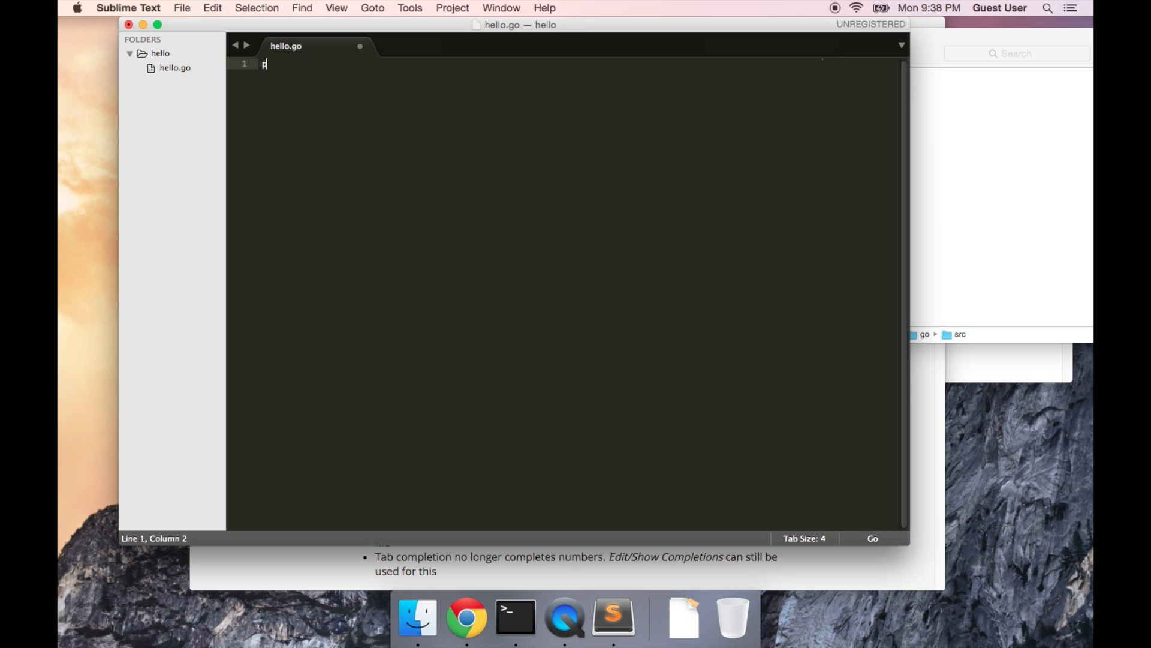
type("ackage")
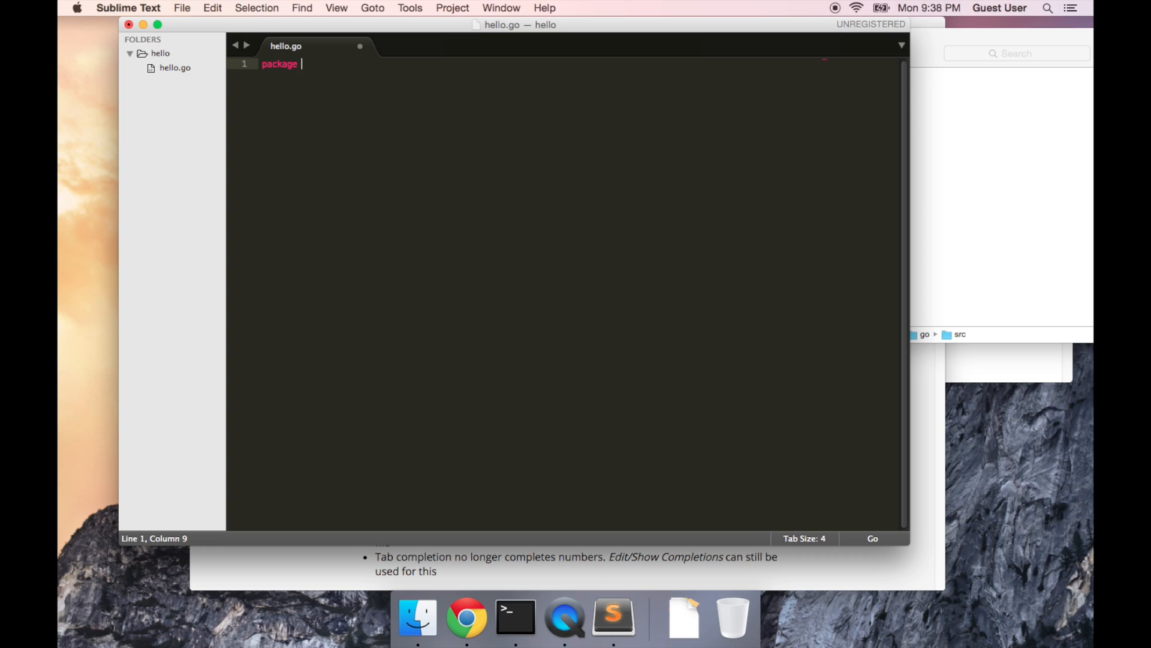
type("main")
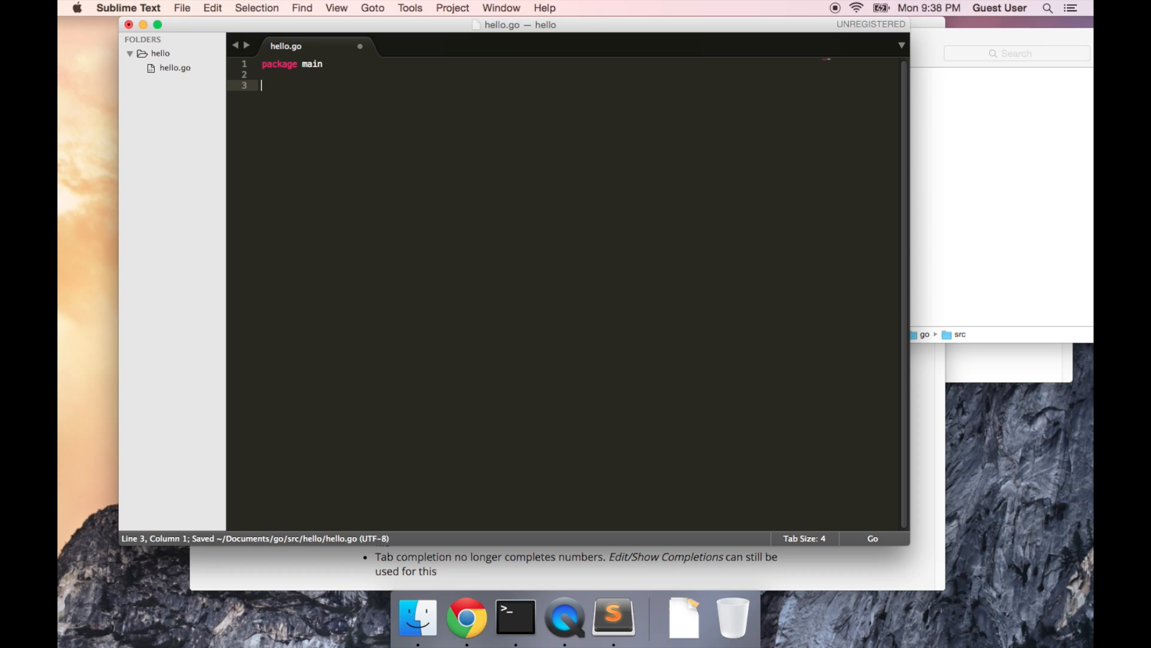
type("import \"\"")
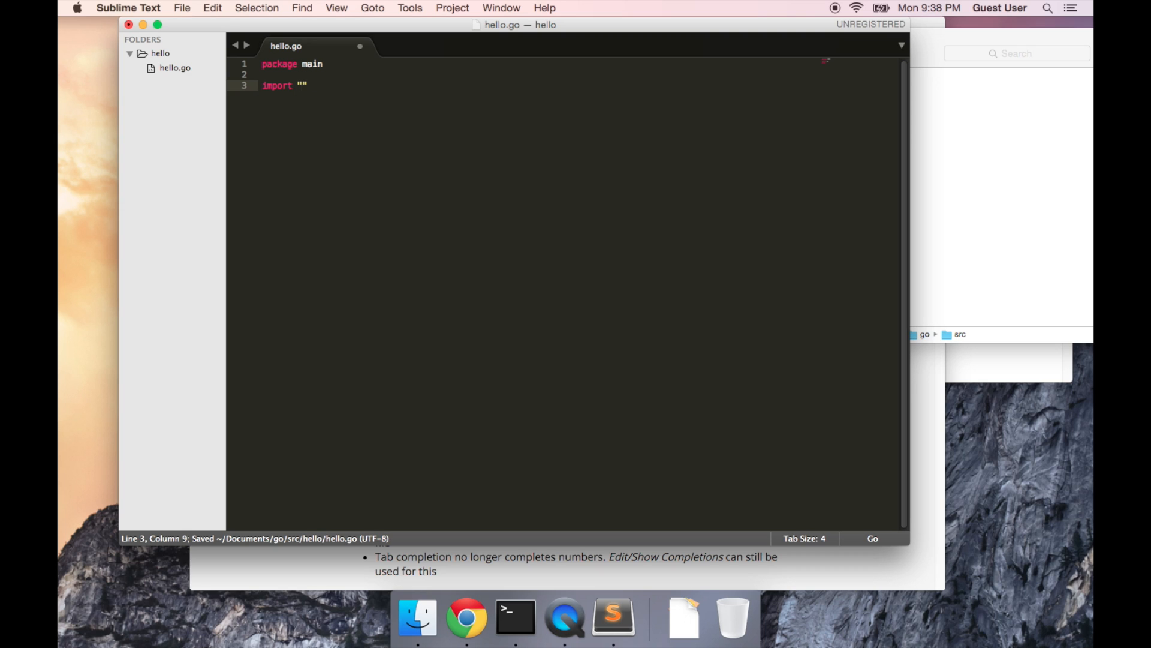
type("fmt")
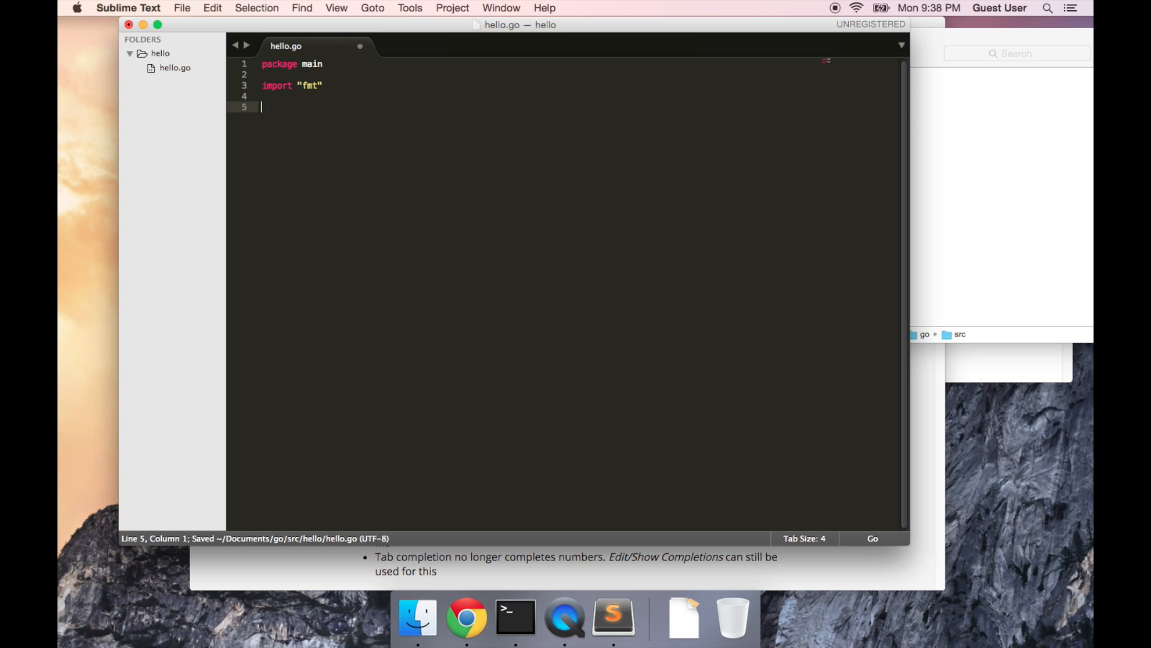
Step: Add func main() calling fmt.Println("Hello, world!")
type("func main() {")
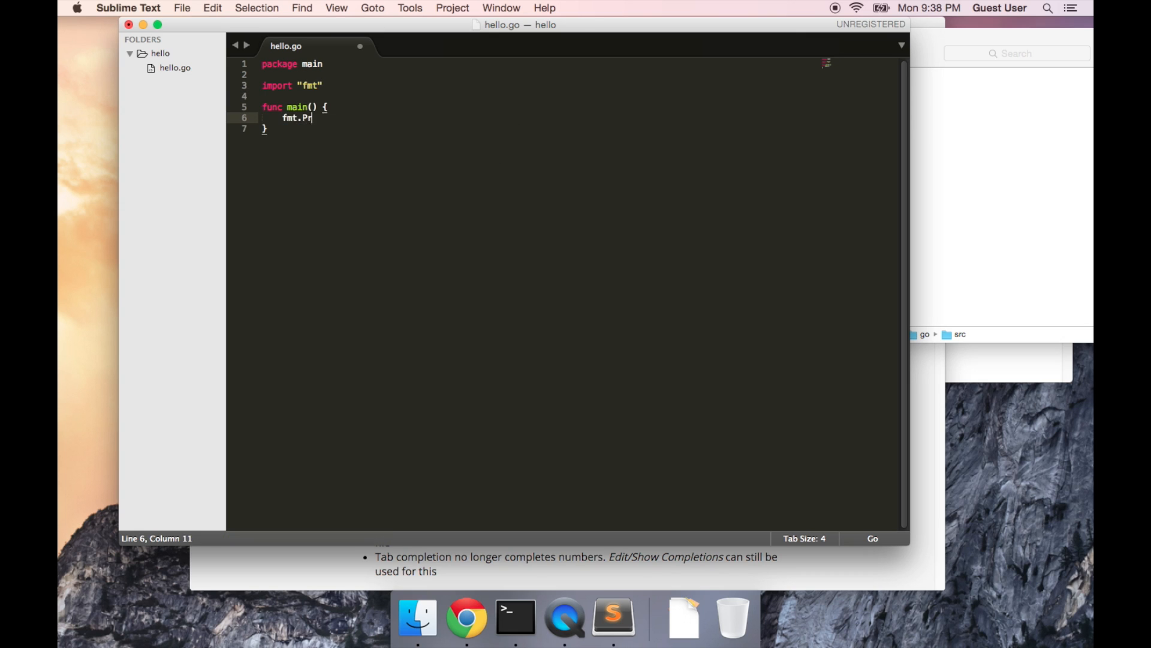
type("intln(\"\")")
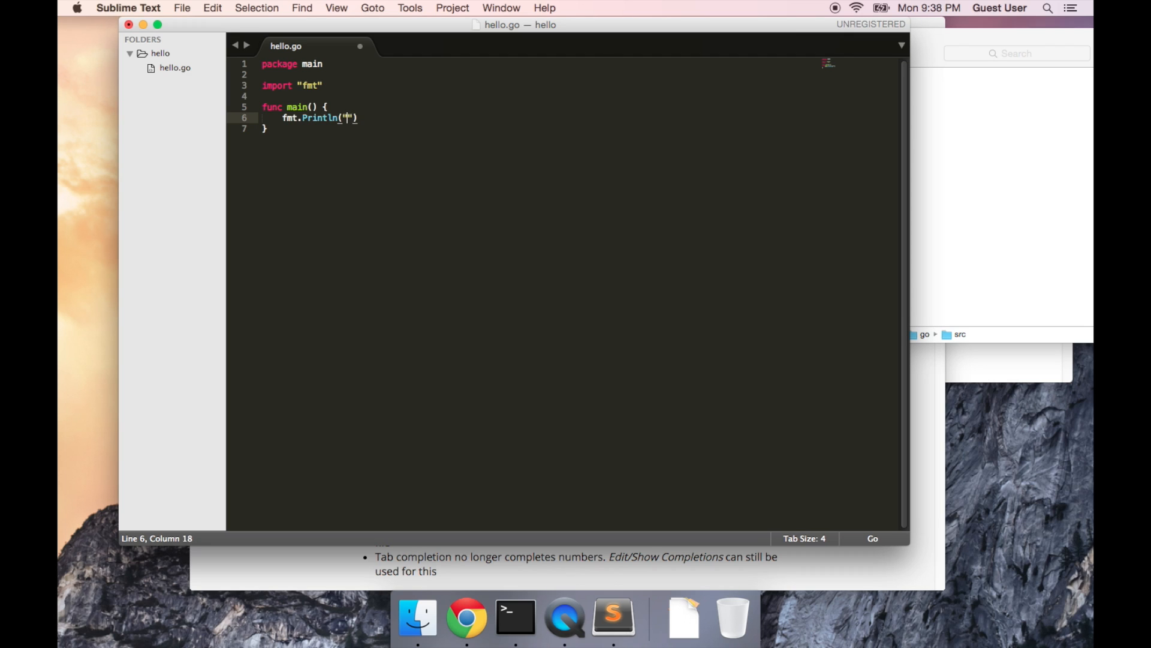
type("Hello world")
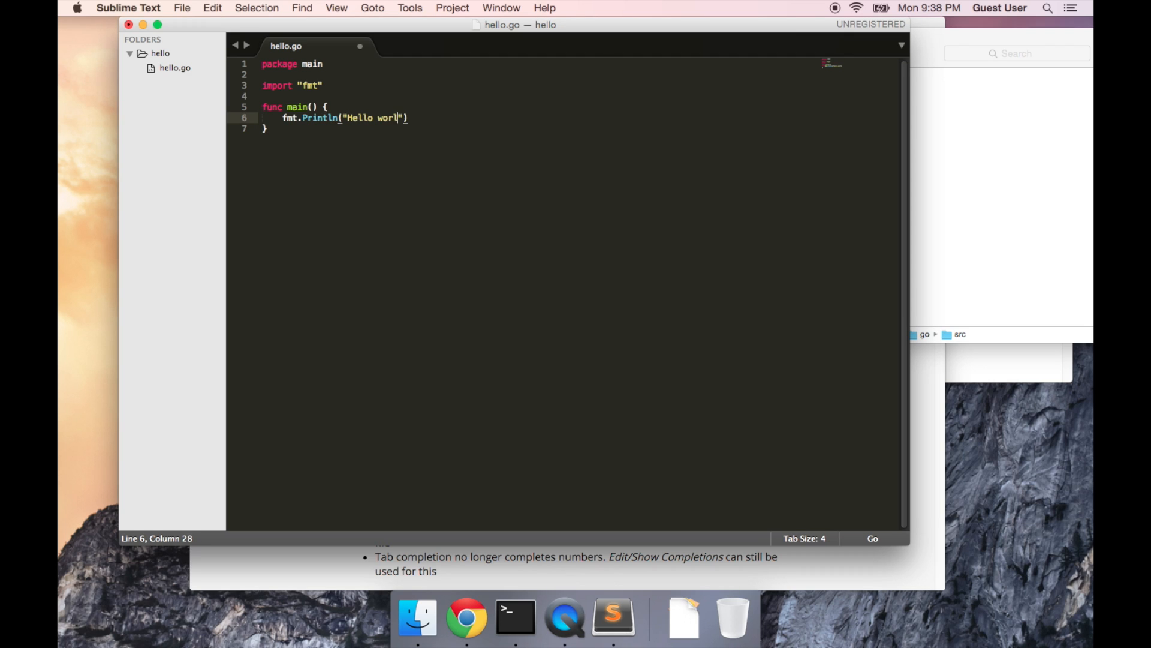
type(", world!")
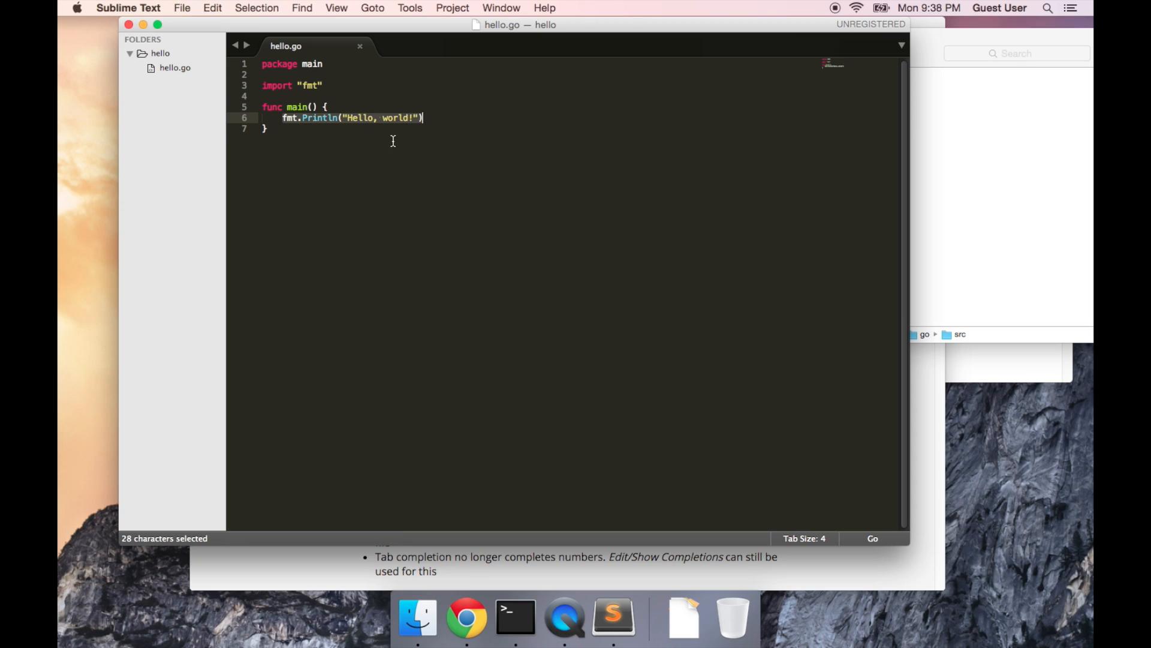
mouse_move(421, 119)
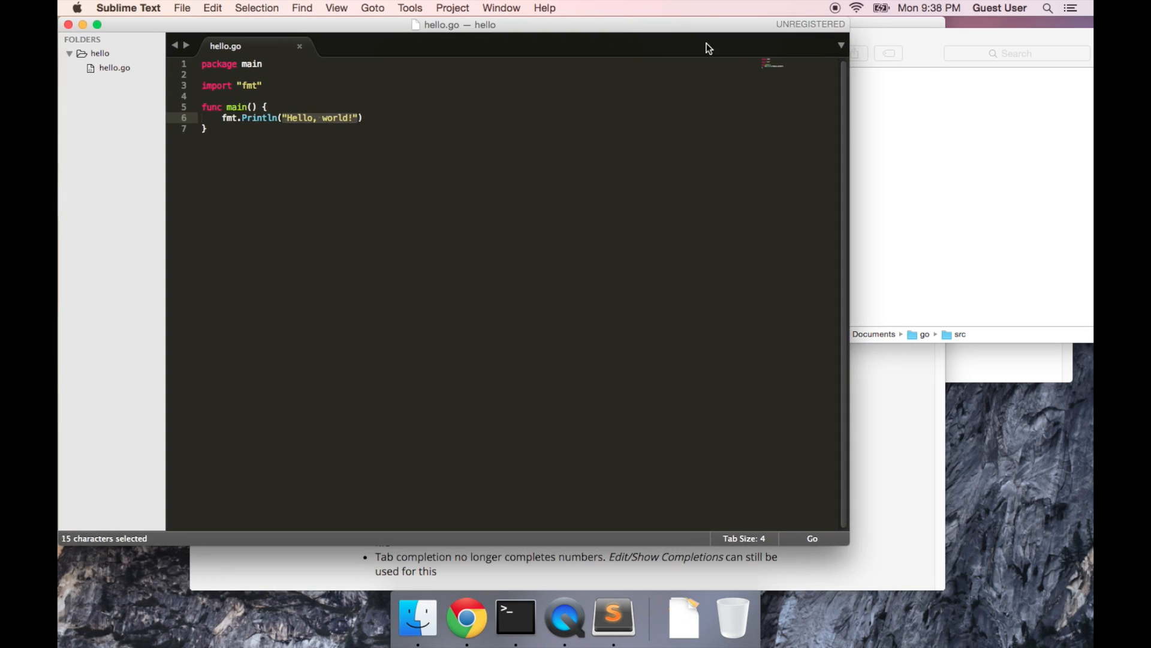
Step: In Terminal list the home folder and cd into Documents/go/src/hello
left_click(514, 617)
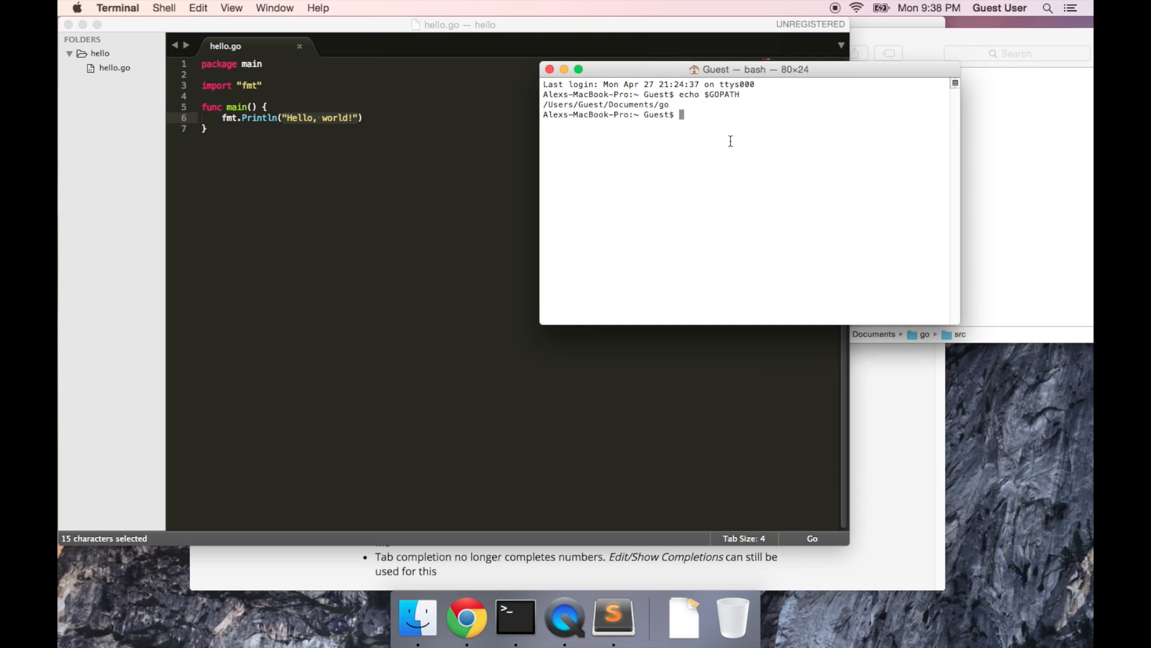
mouse_move(632, 128)
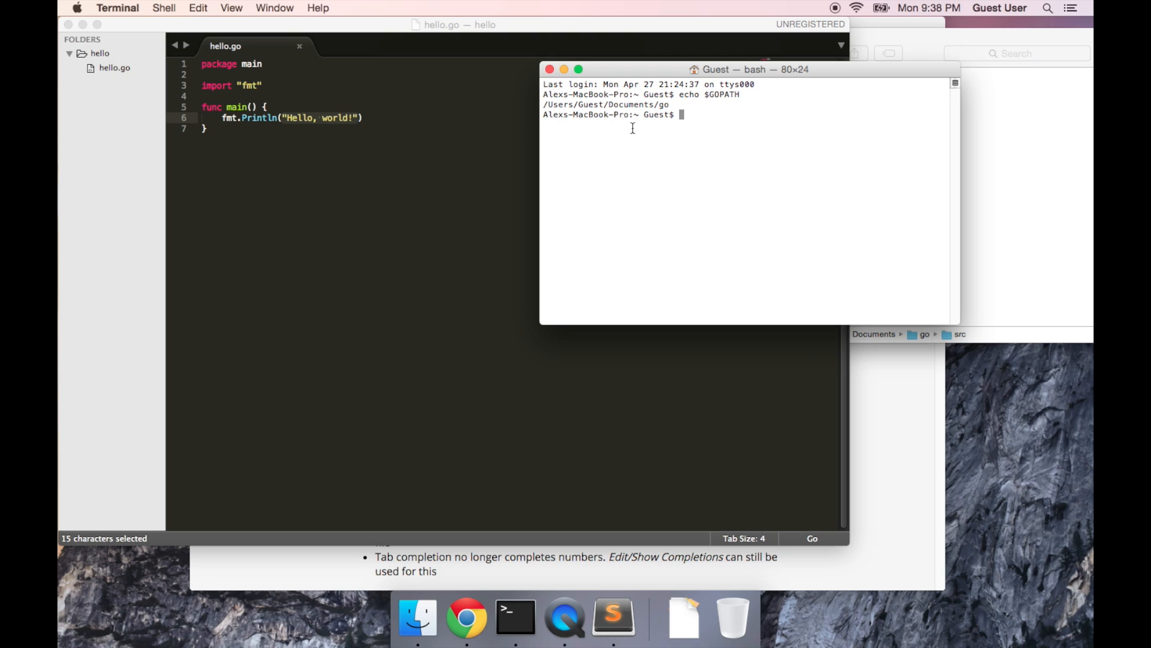
mouse_move(139, 35)
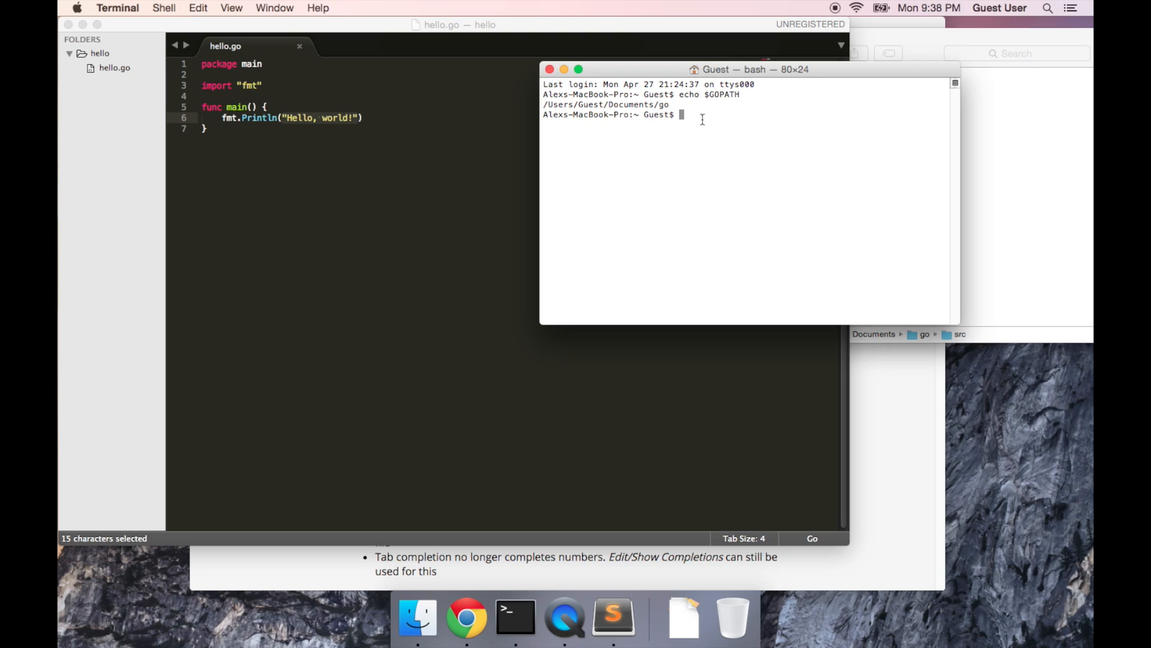
mouse_move(800, 136)
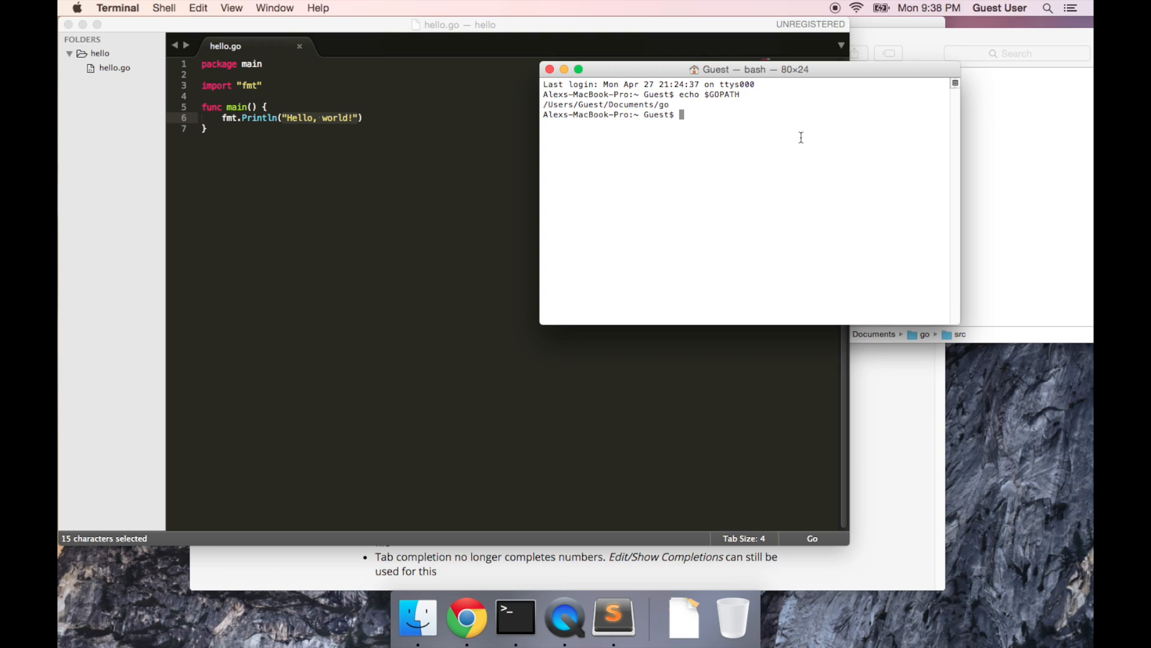
type("ls")
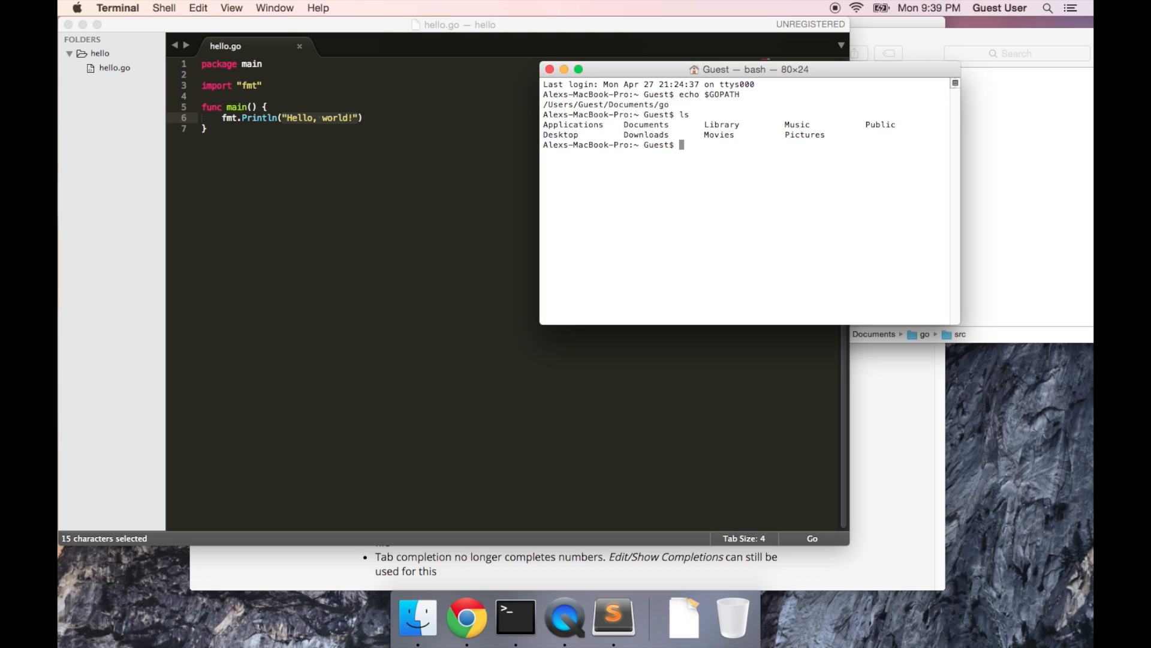
type("cd Documen")
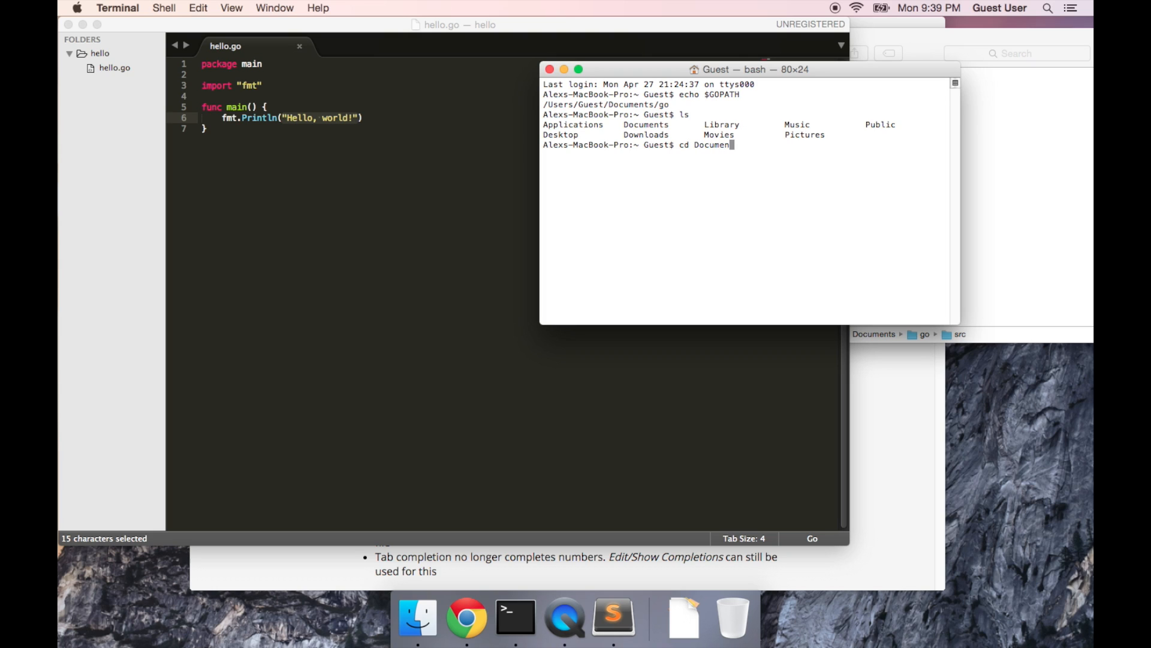
type("ts/go")
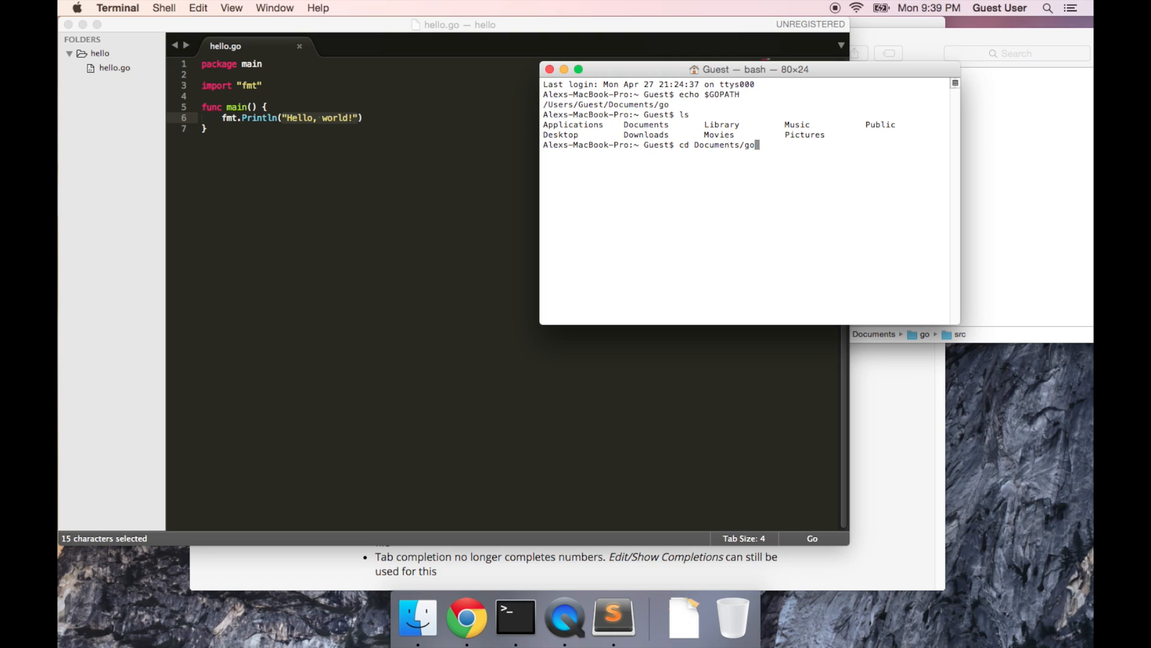
type("s")
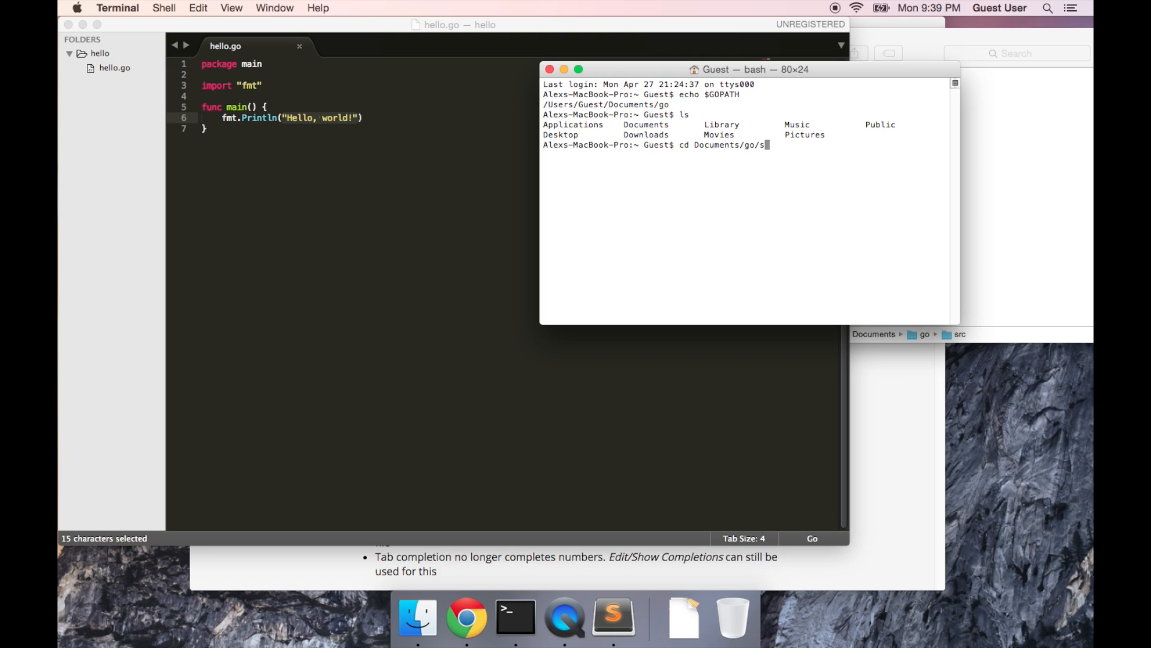
type("rc/hel")
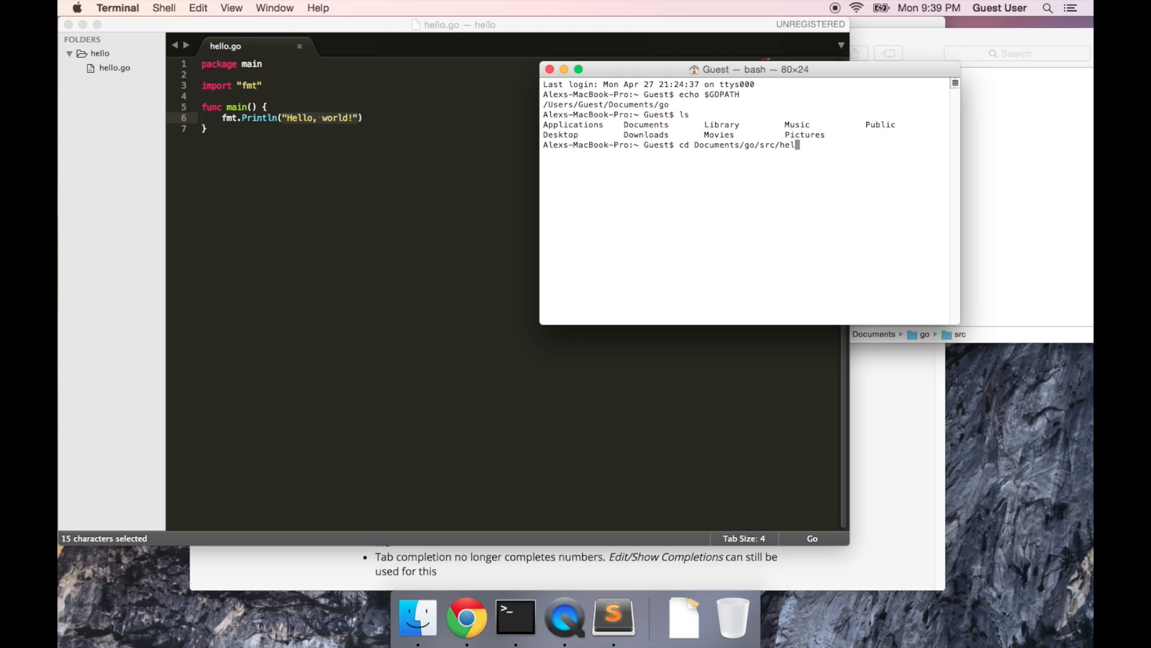
key("Return")
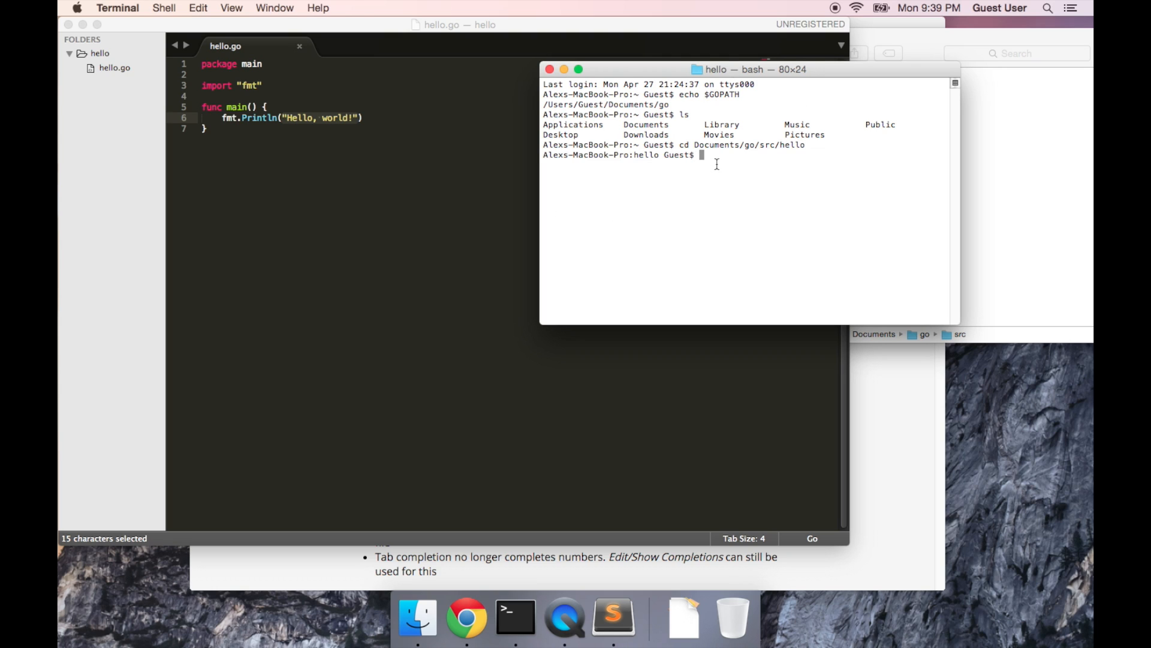
Step: List hello.go, then run go run hello.go and highlight the printed Hello, world! line
type("ls")
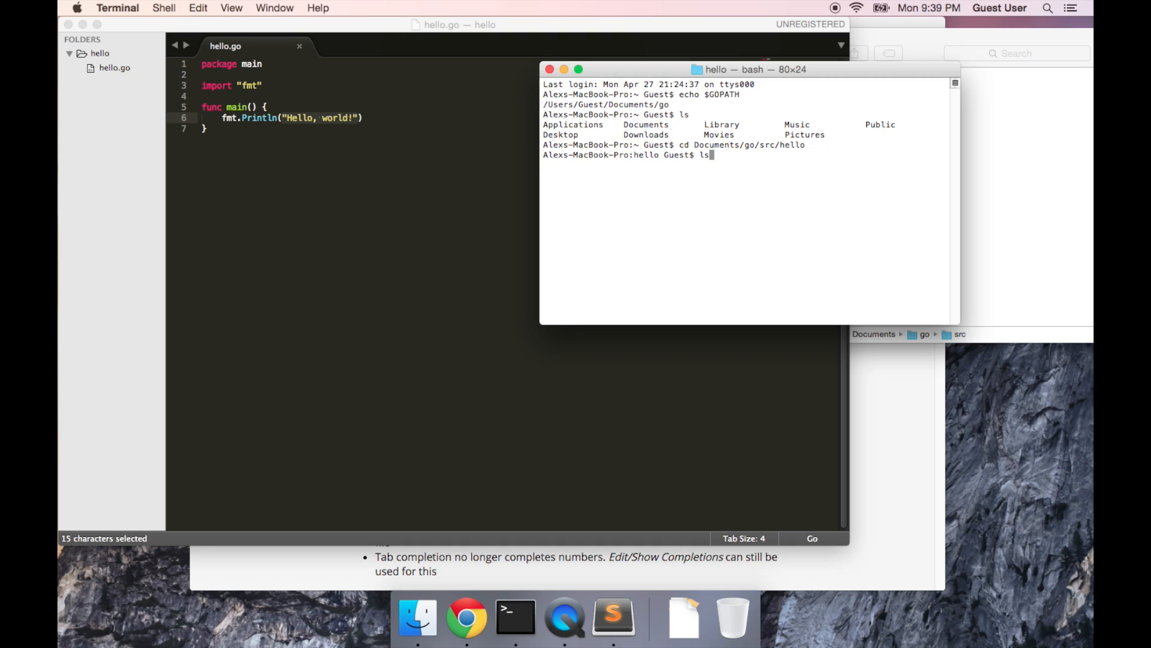
key("Return")
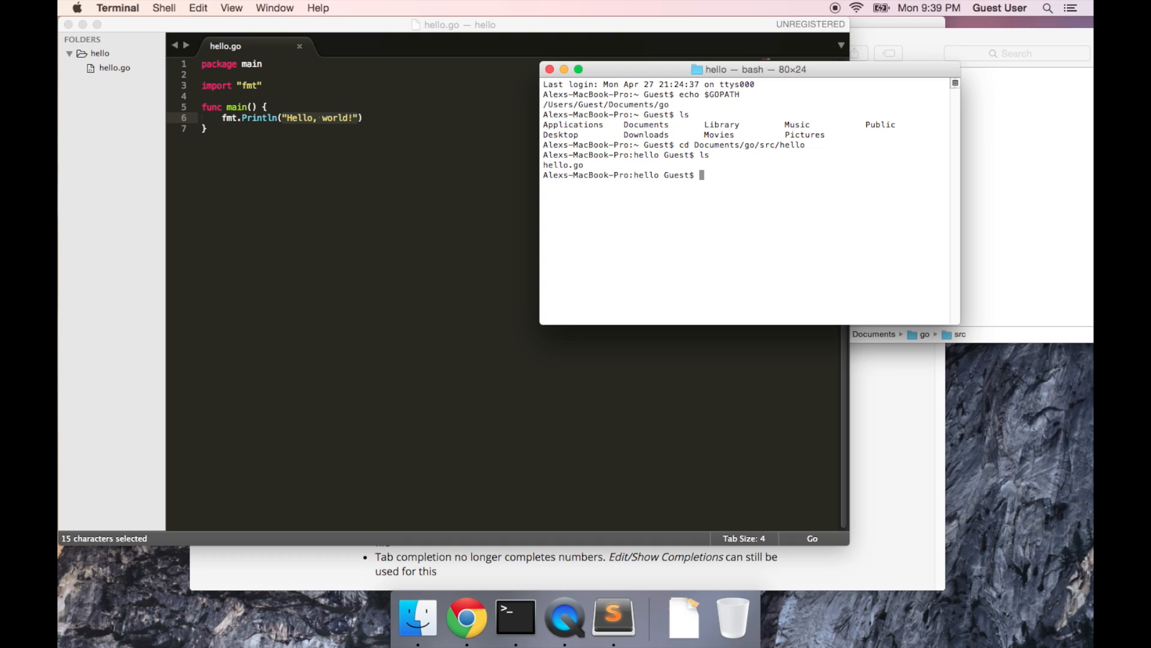
type("go")
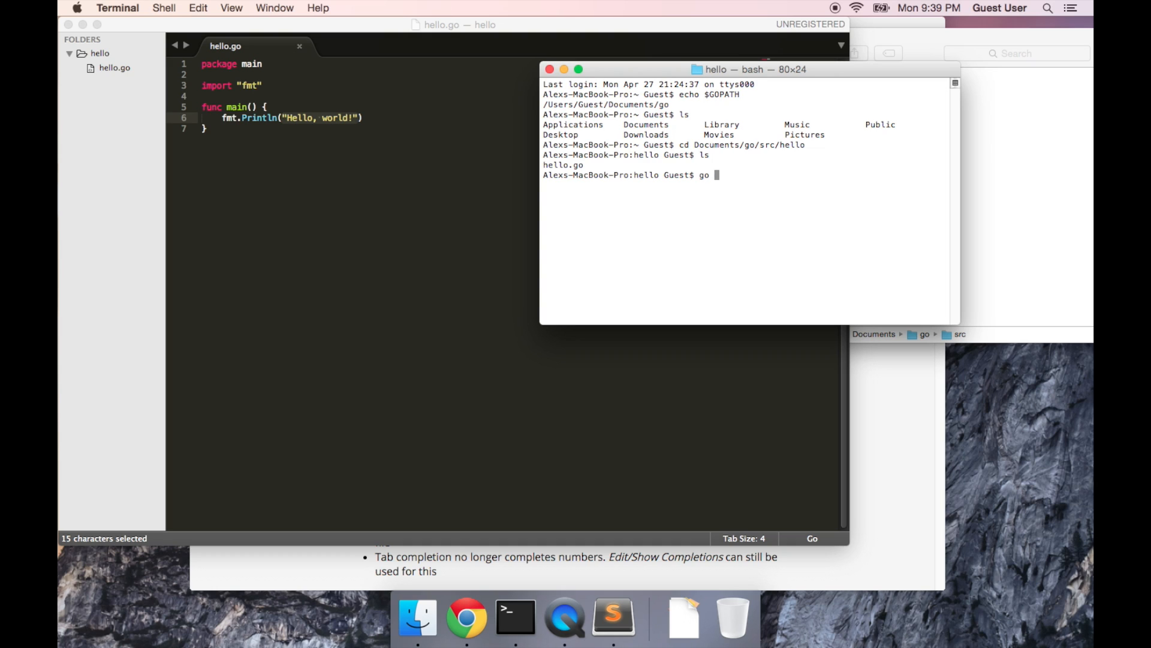
type("run hel")
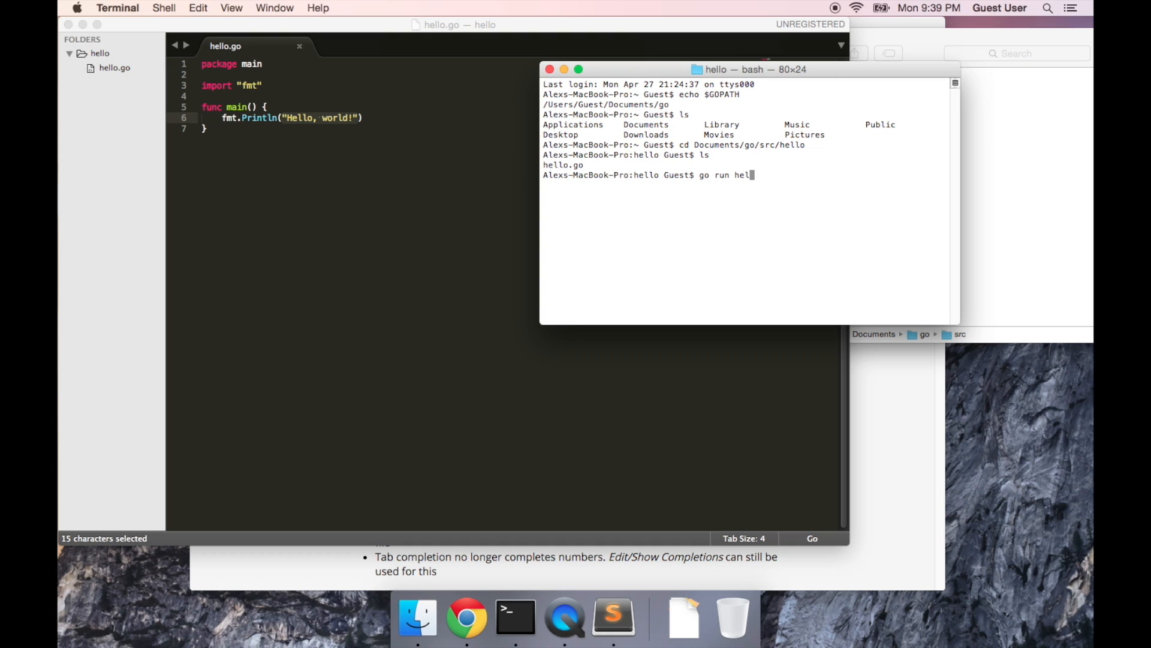
type("lo.go")
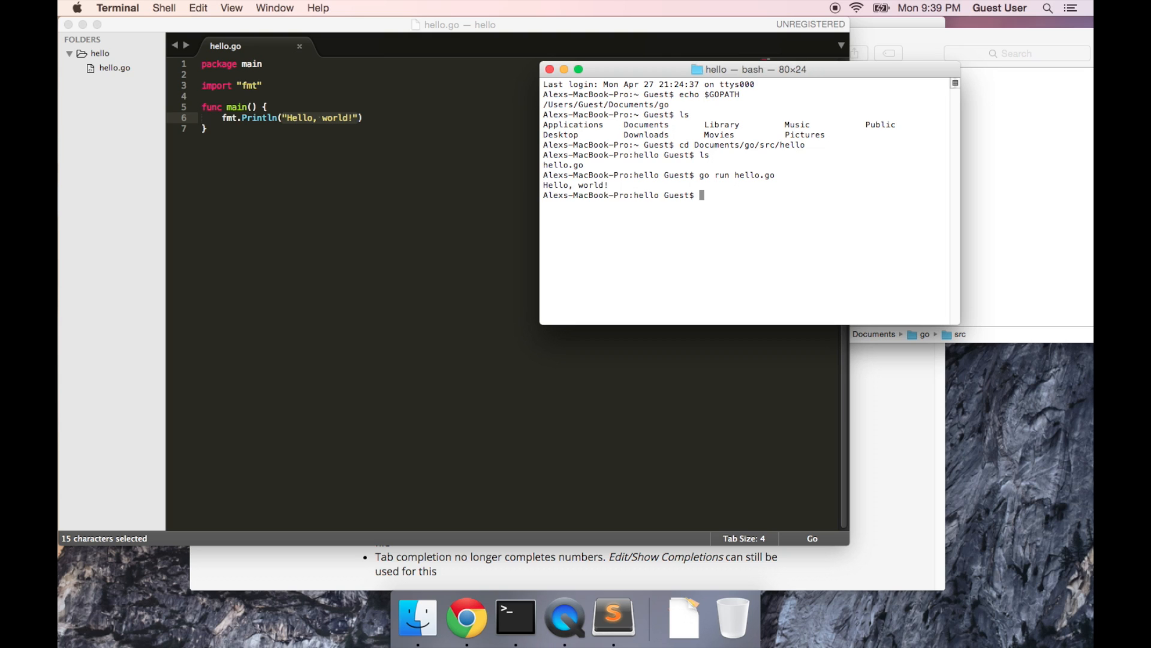
double_click(575, 184)
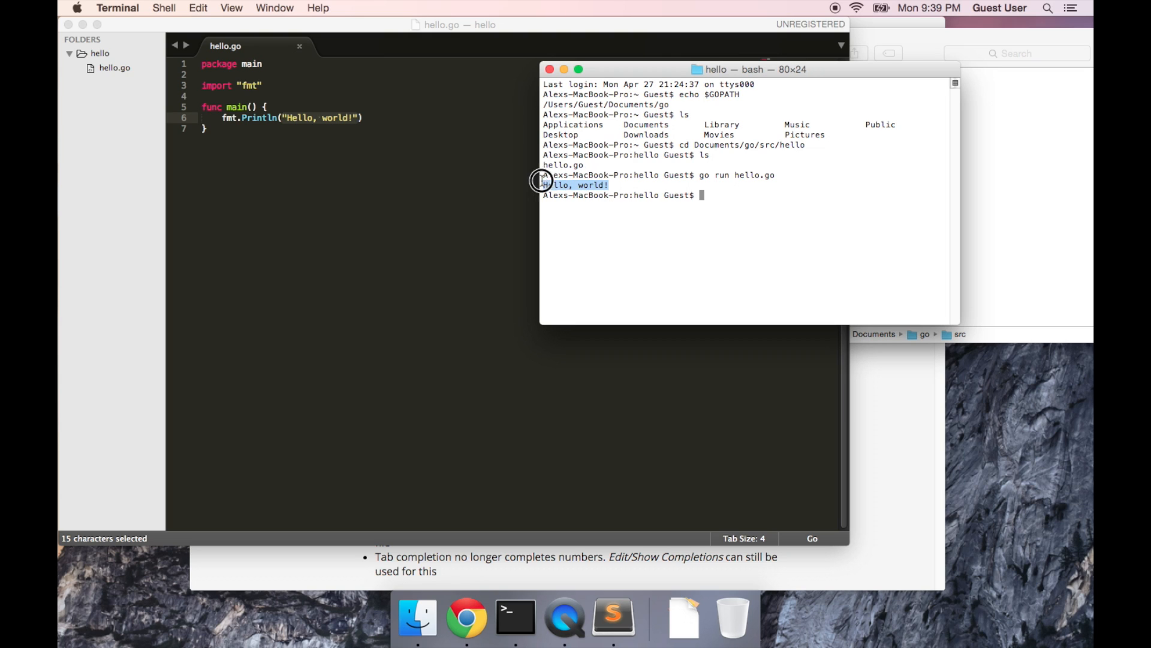
mouse_move(603, 196)
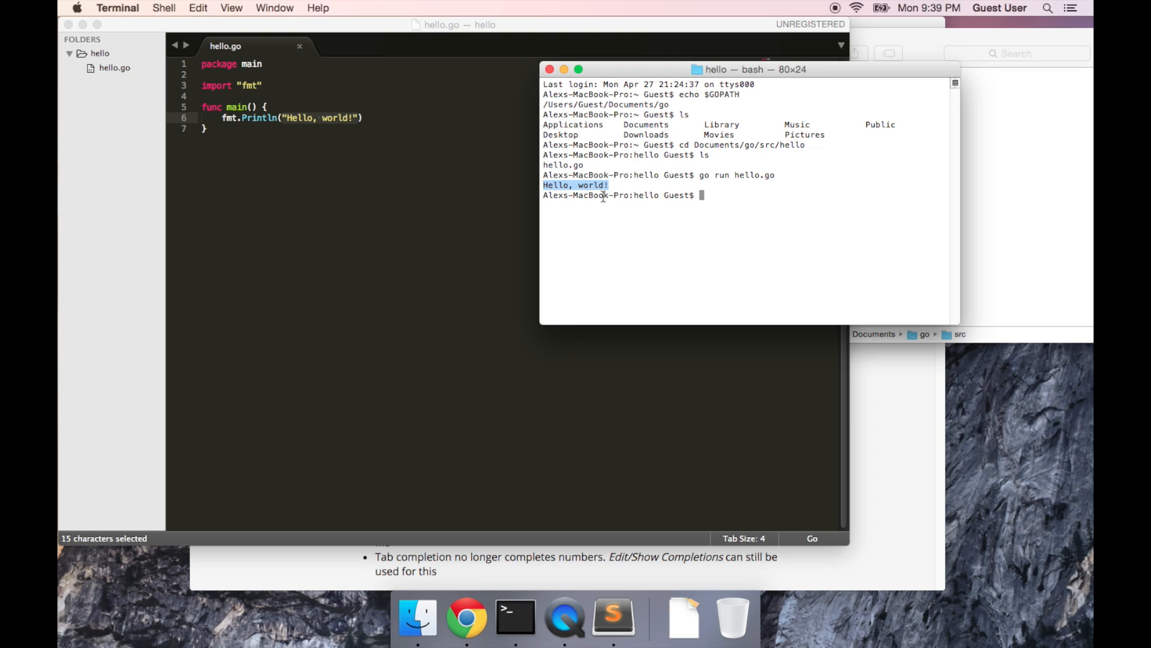
mouse_move(609, 79)
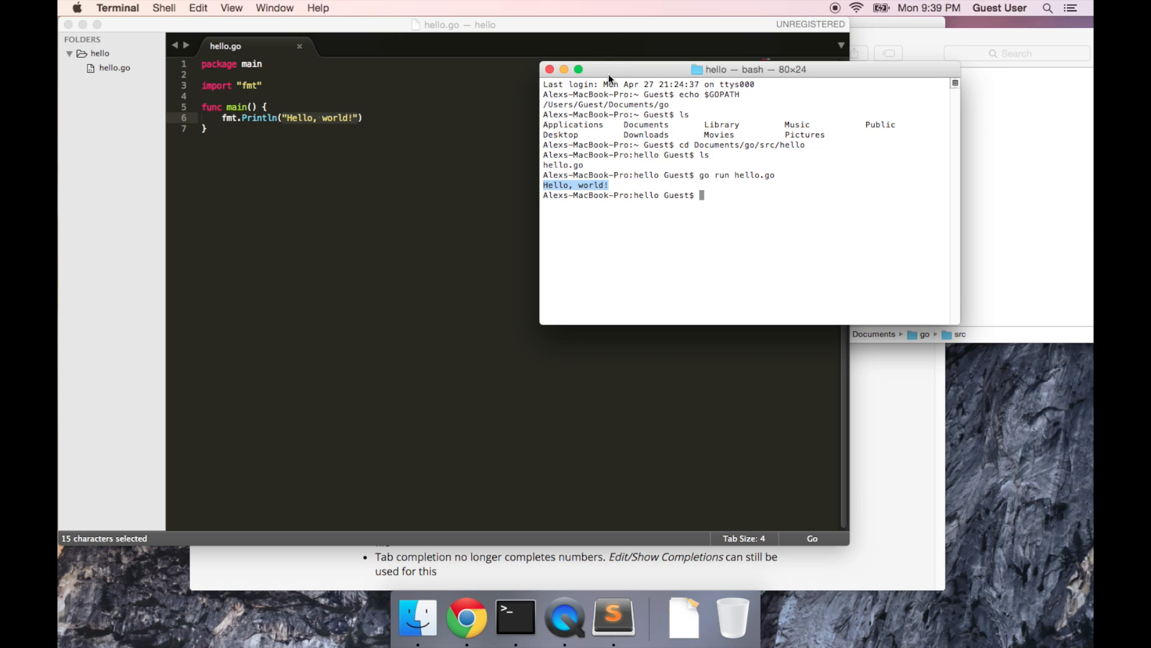